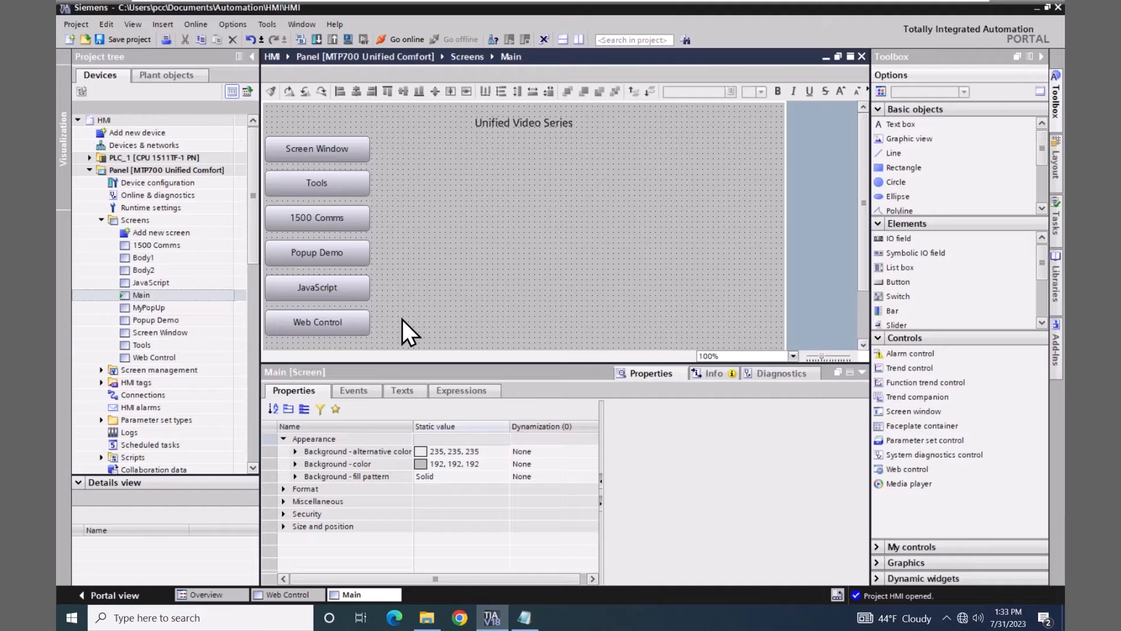
Select the Web Control screen in the project and open it in the editor
left_click(153, 357)
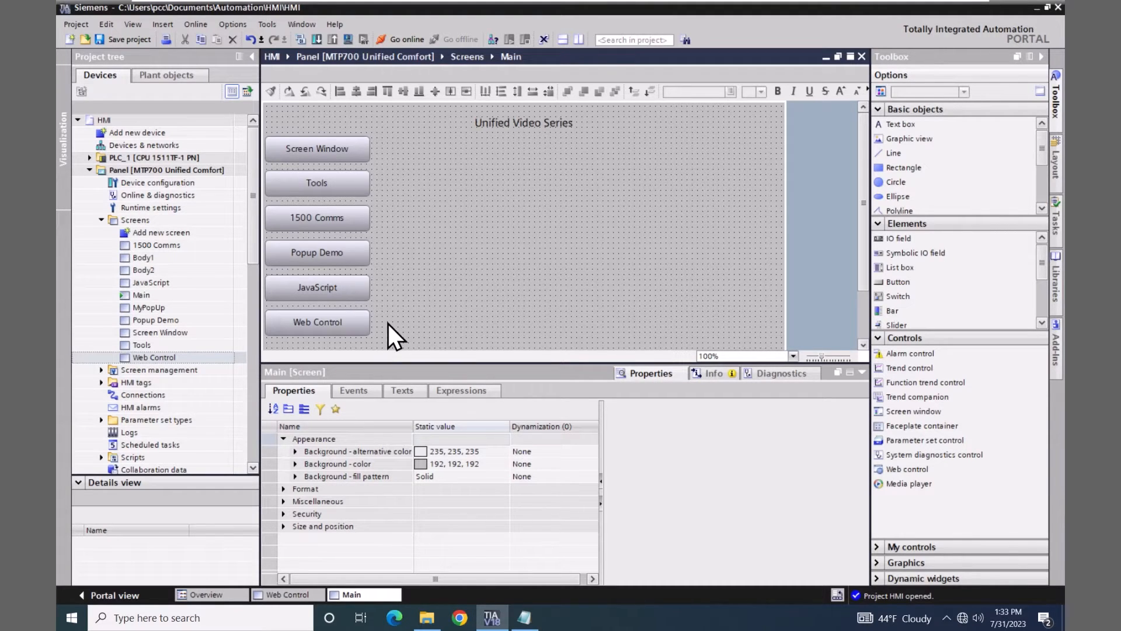
mouse_move(308, 601)
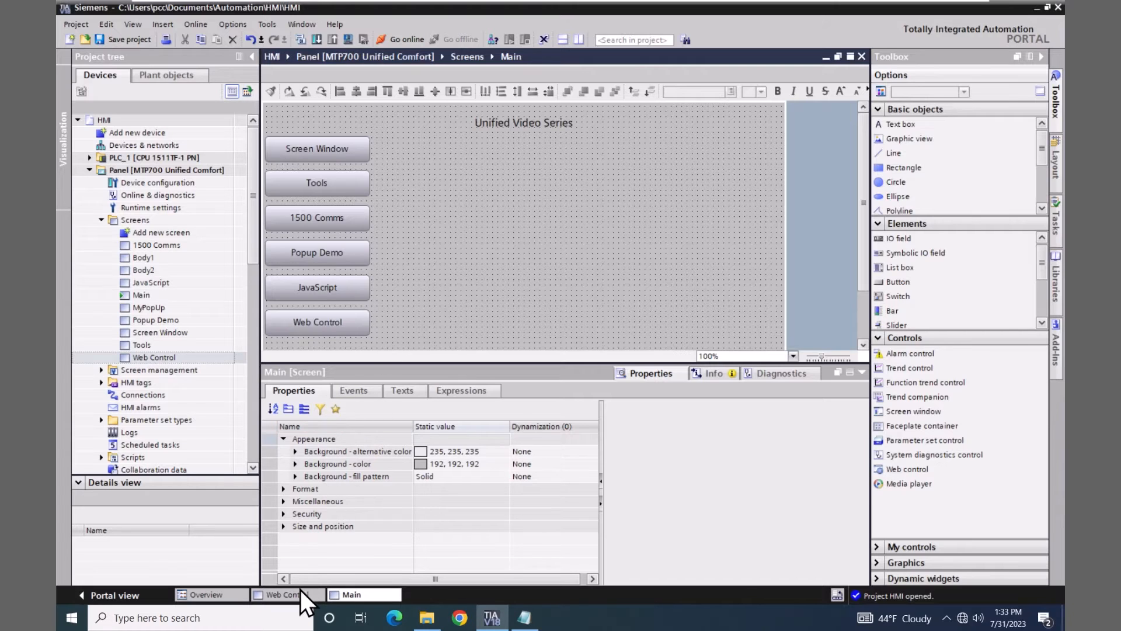
left_click(288, 595)
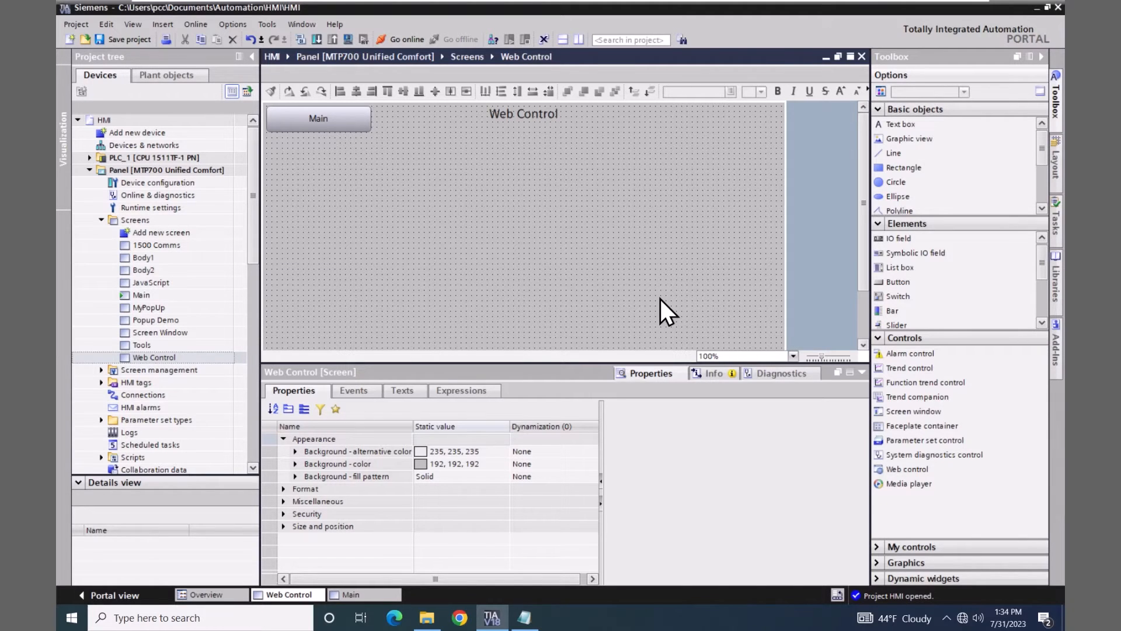
mouse_move(805, 408)
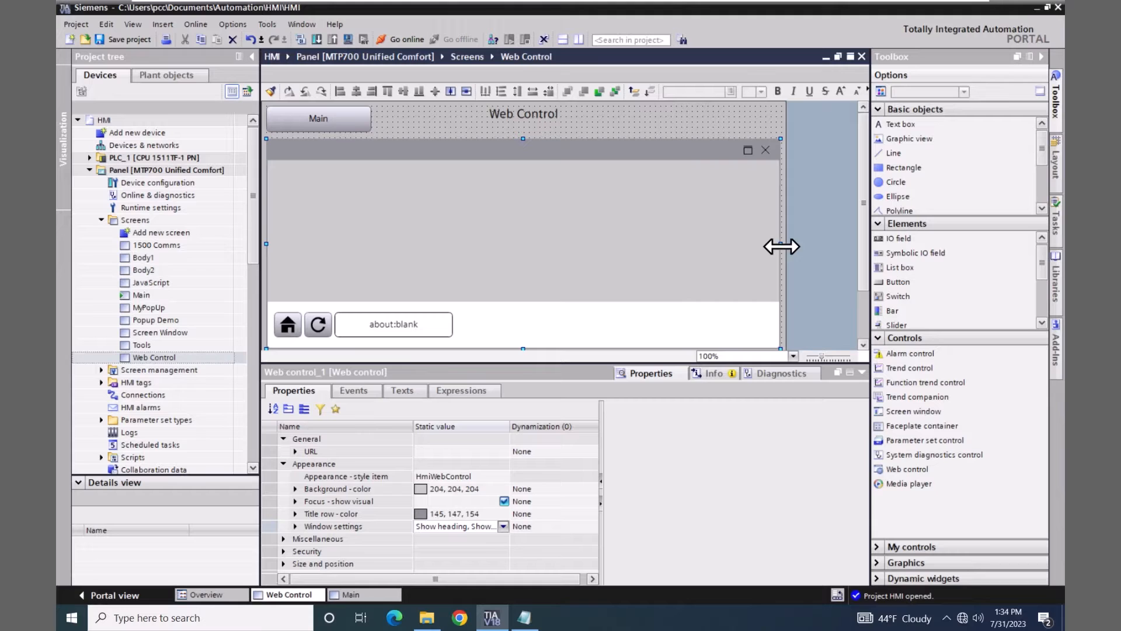
mouse_move(573, 181)
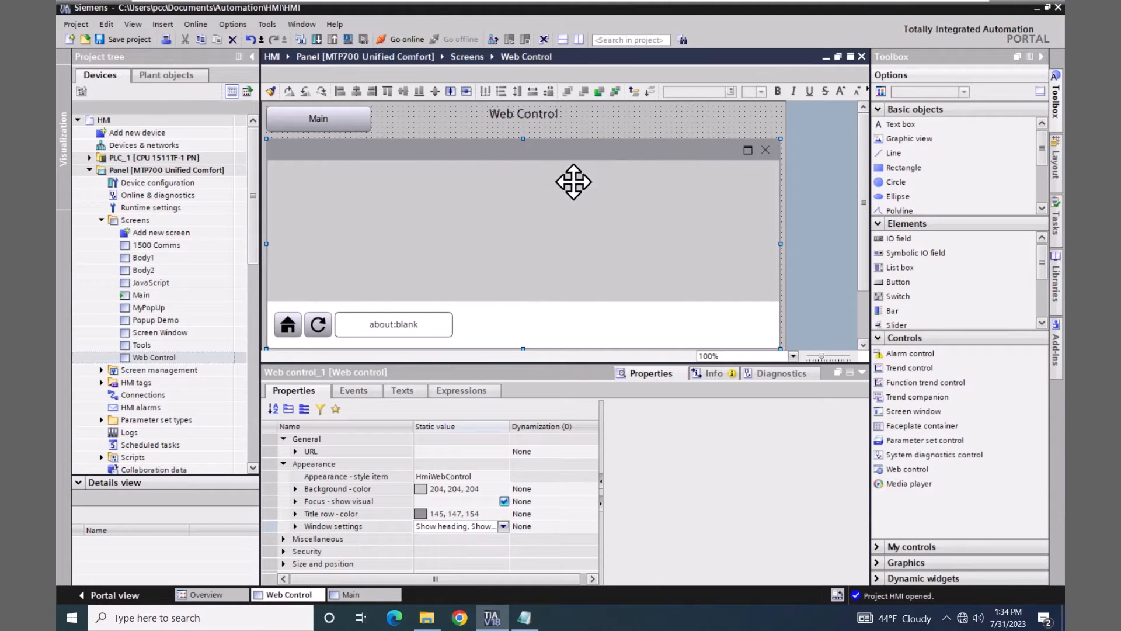
mouse_move(566, 188)
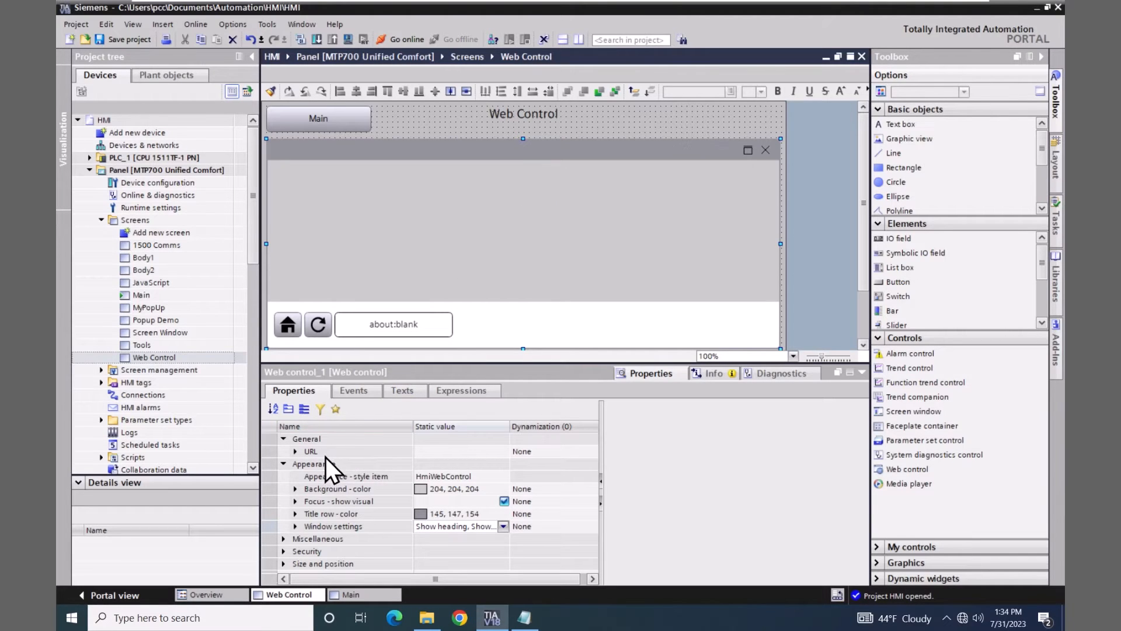
mouse_move(513, 547)
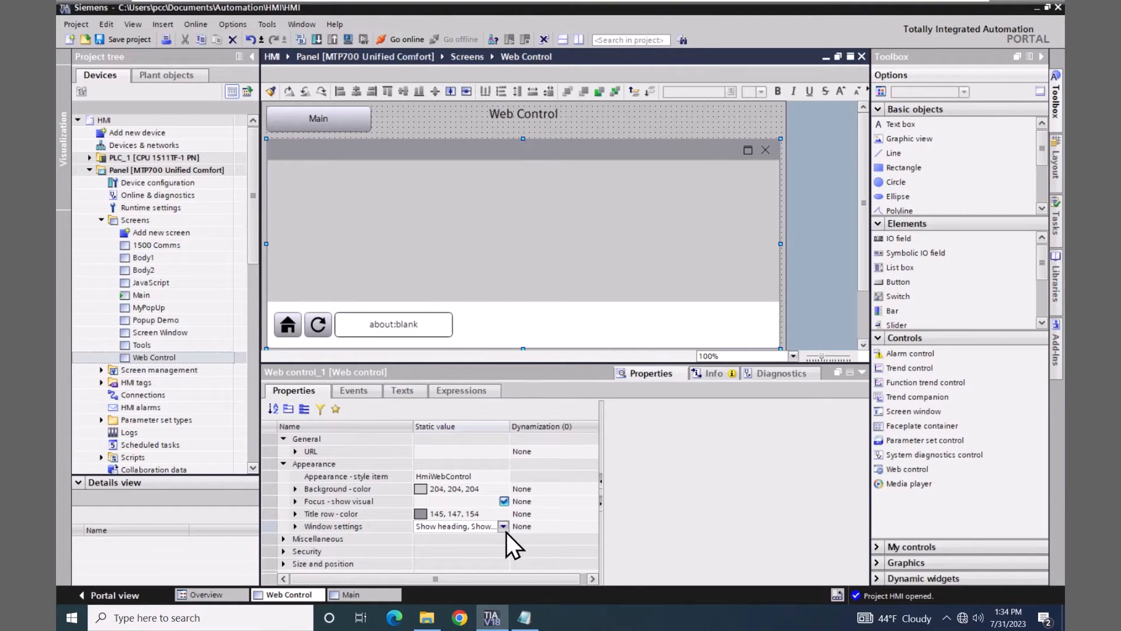
Set the web control's Window settings under Appearance to None
left_click(503, 526)
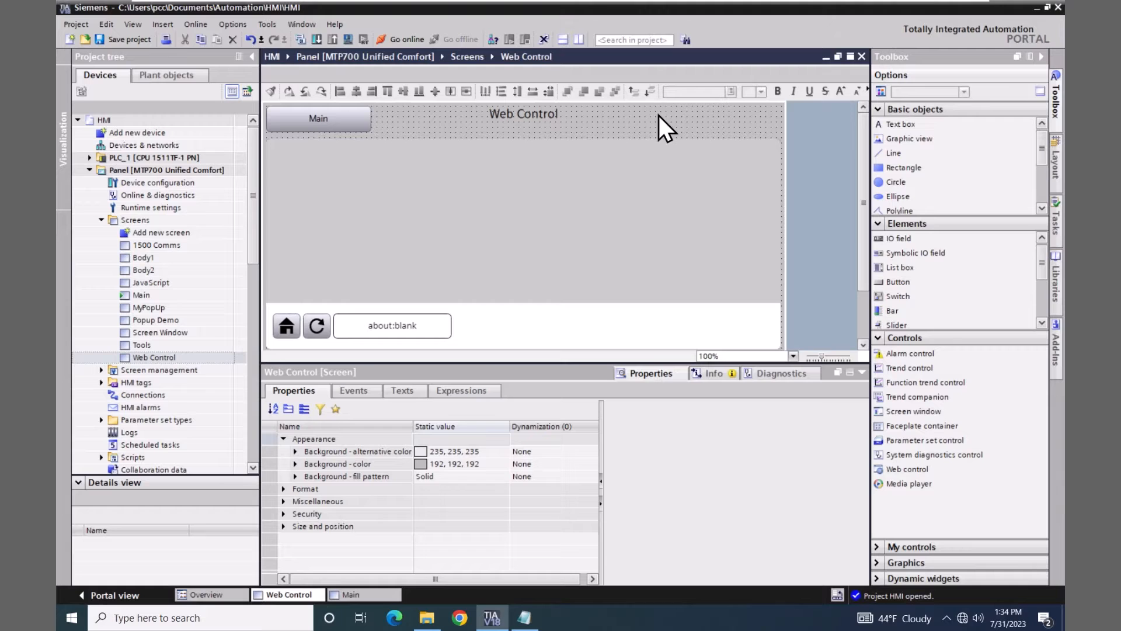
mouse_move(707, 158)
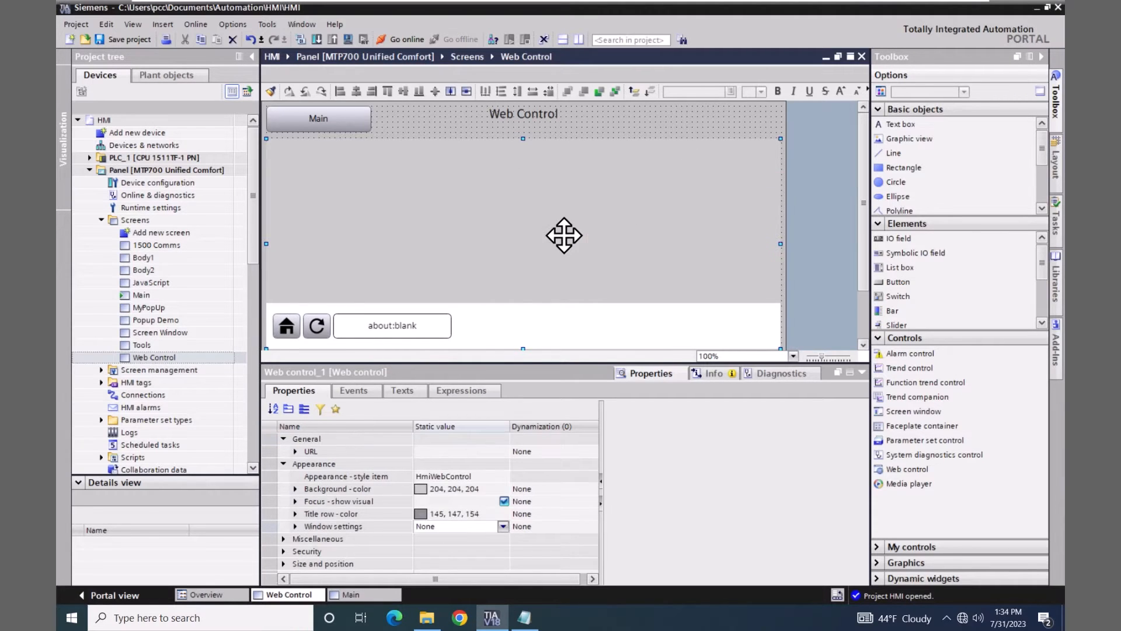
mouse_move(325, 468)
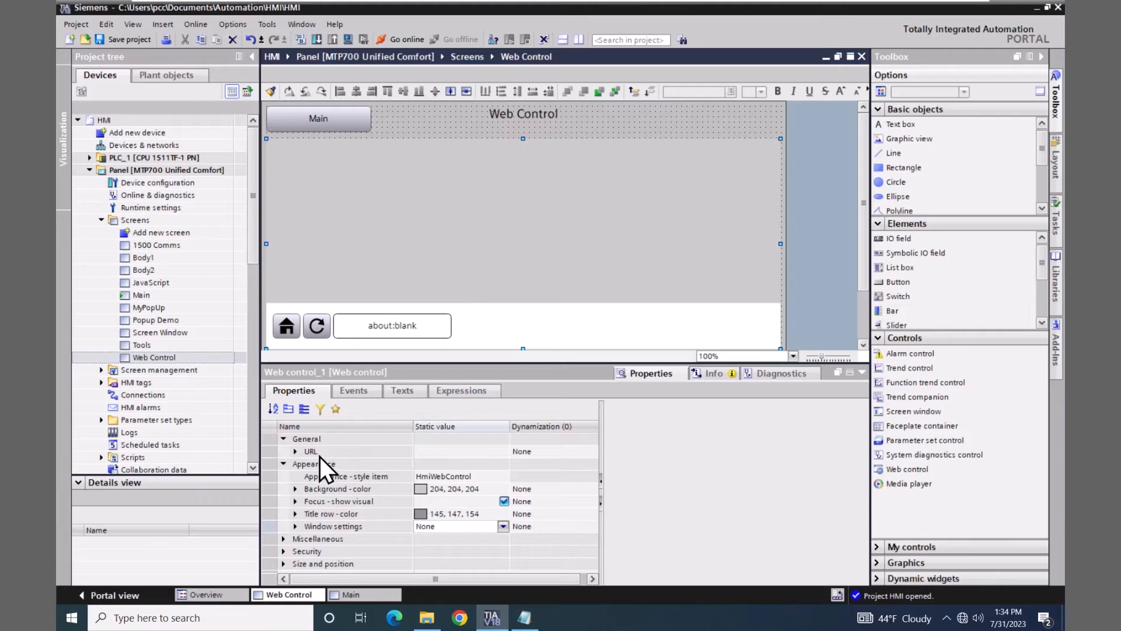
mouse_move(455, 461)
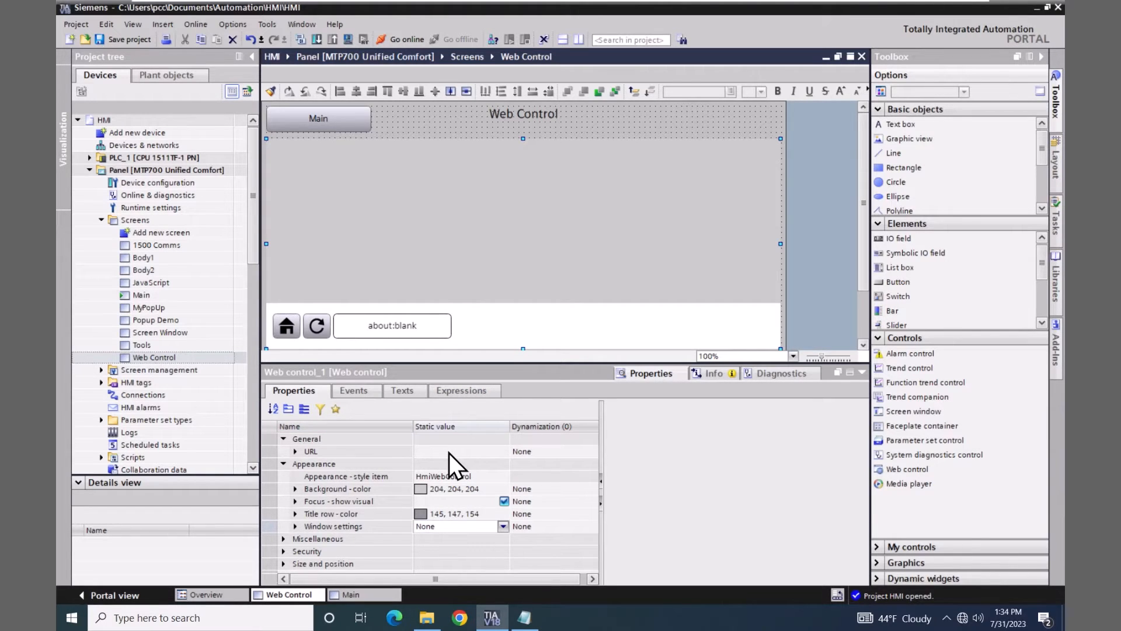
mouse_move(557, 468)
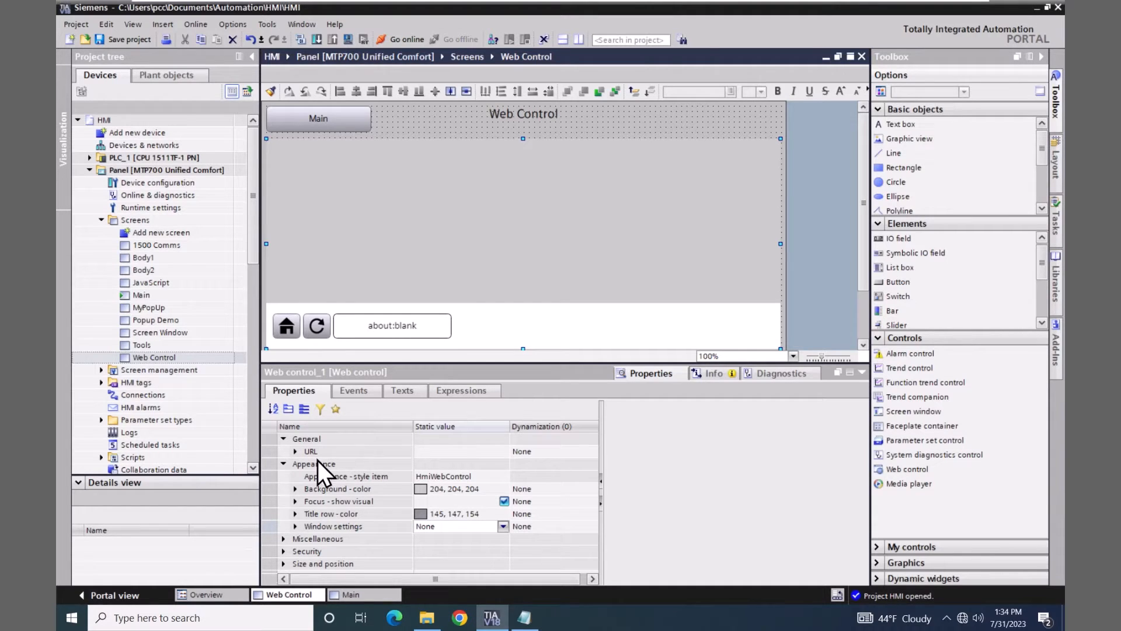
Collapse Appearance and expand Miscellaneous > Function bar > Elements in the Properties table
left_click(283, 463)
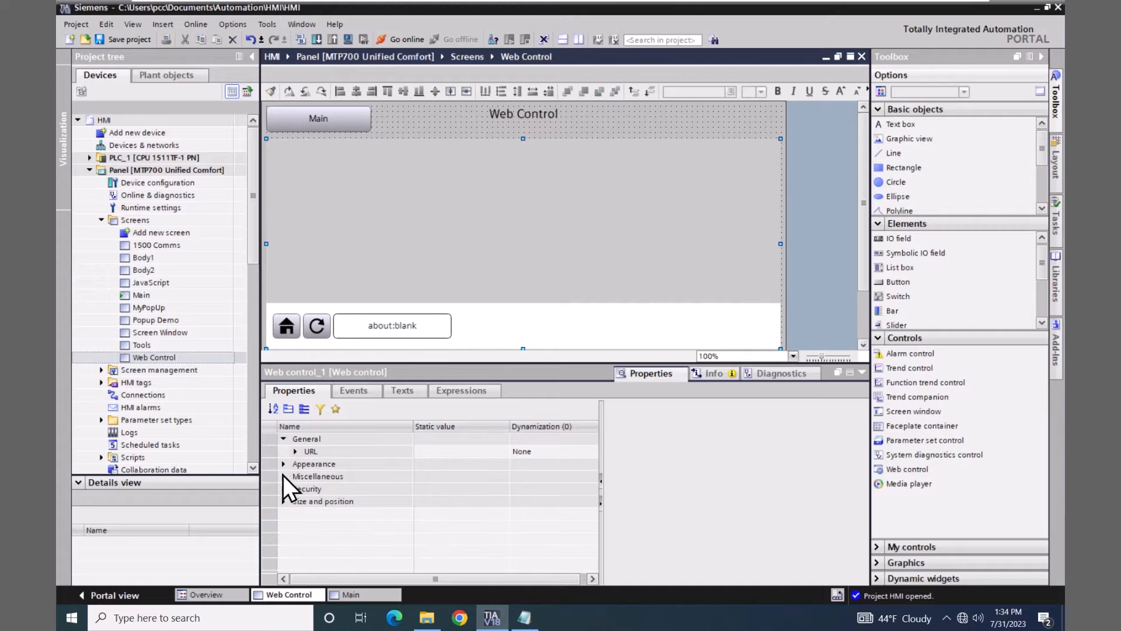
left_click(283, 477)
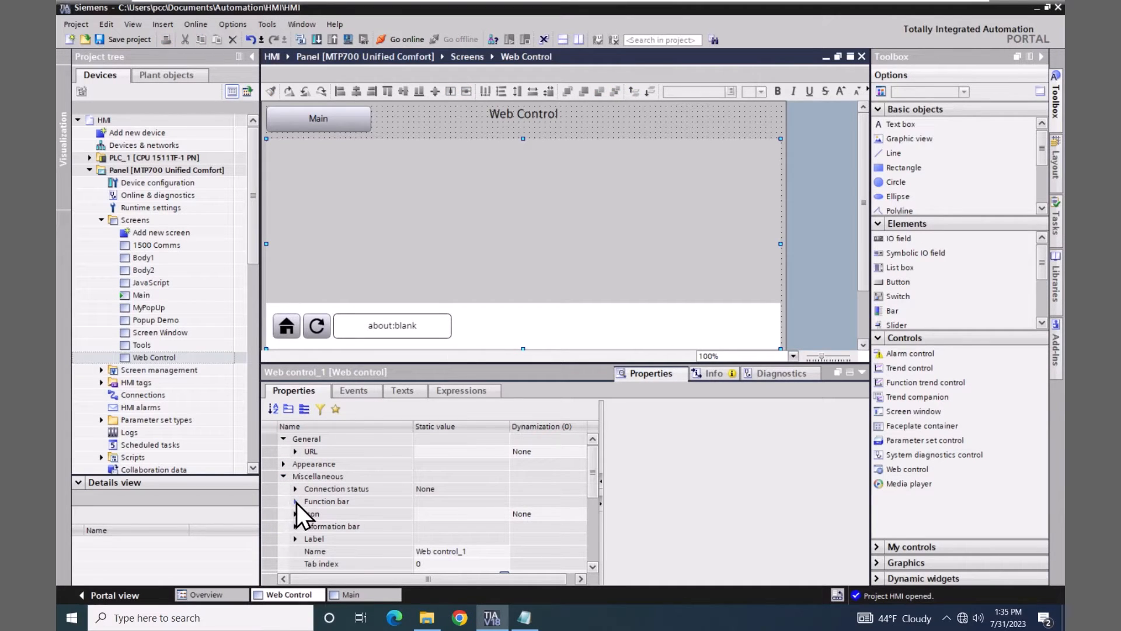
left_click(294, 501)
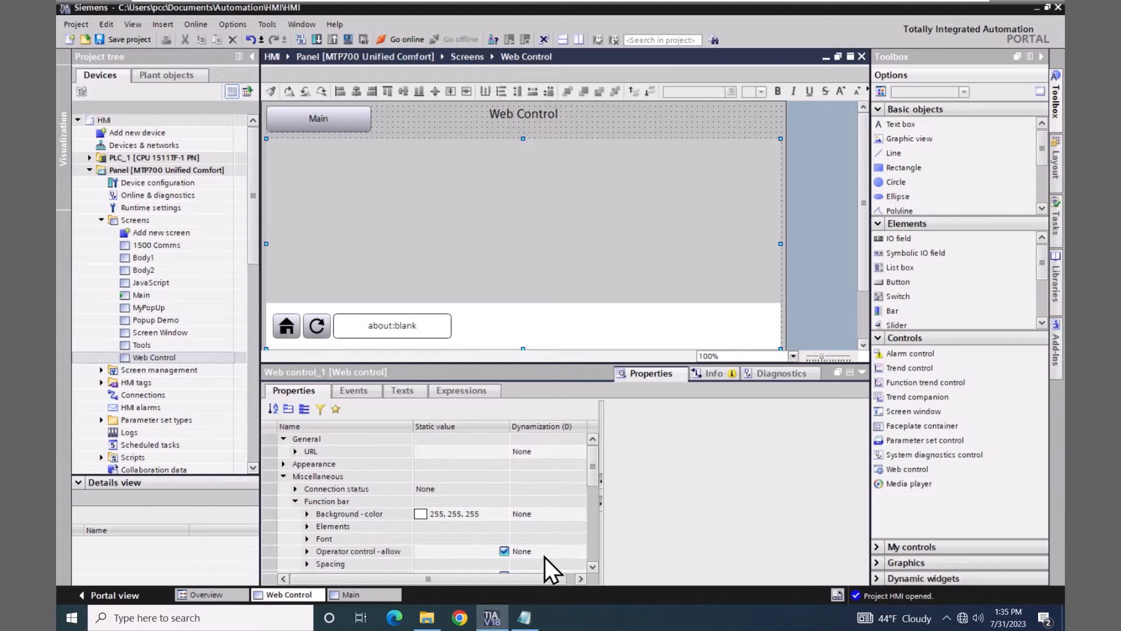
scroll("down", 3)
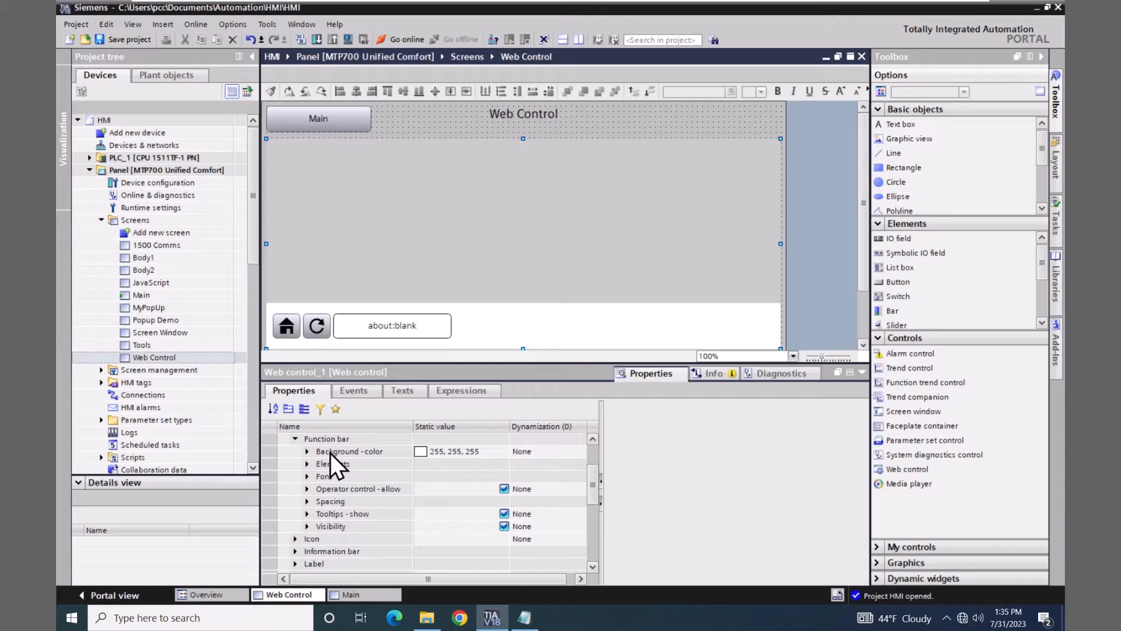
left_click(307, 463)
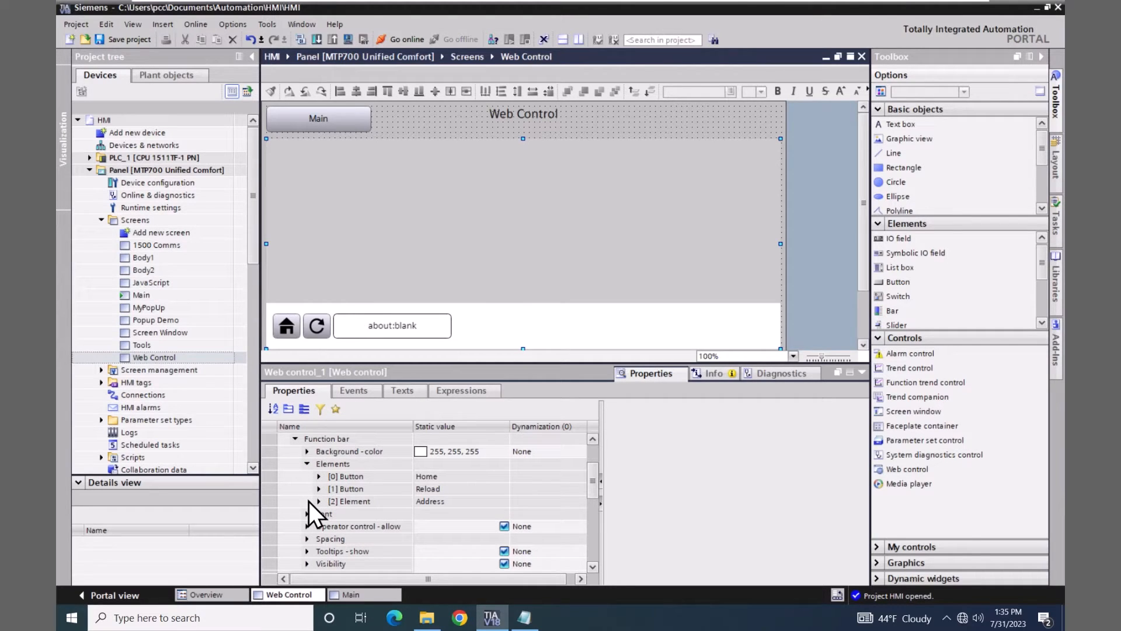
mouse_move(284, 325)
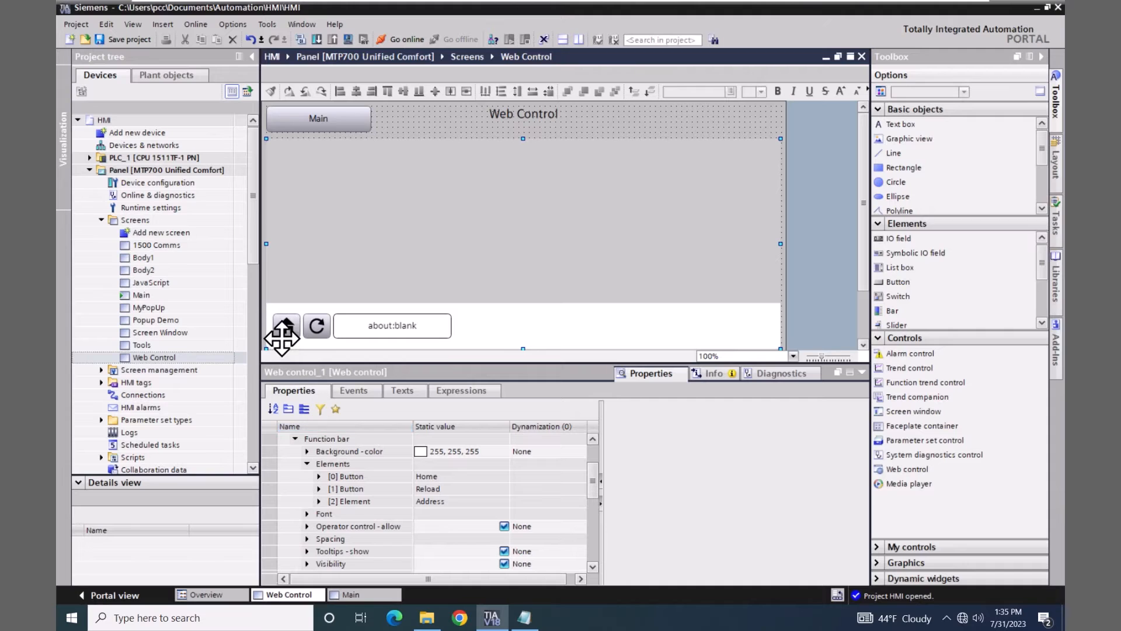
mouse_move(317, 325)
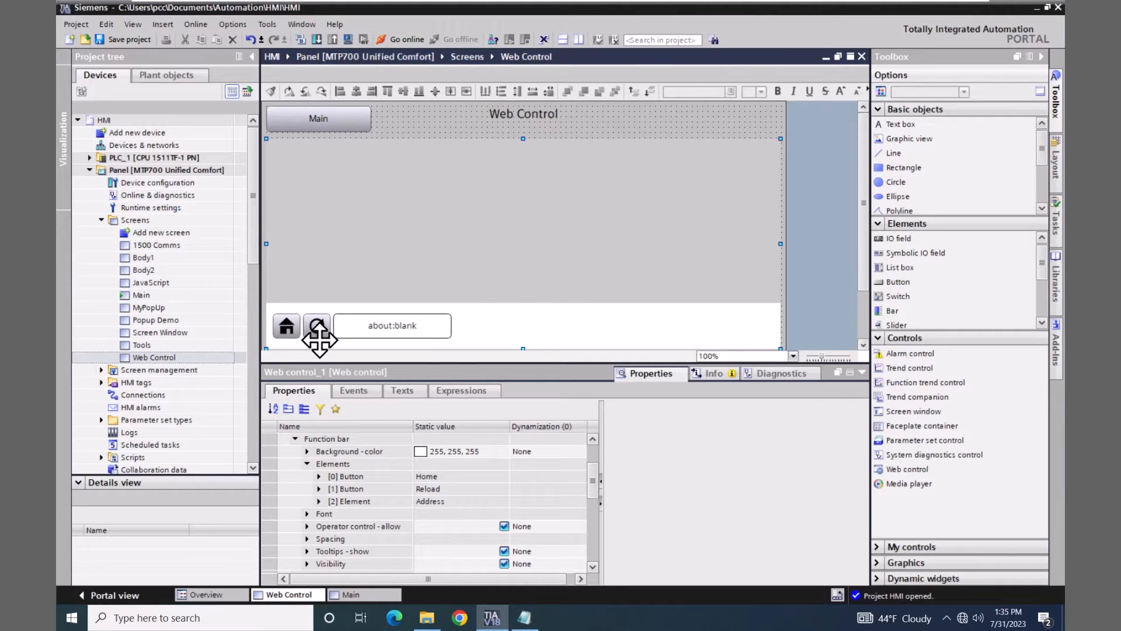
mouse_move(326, 493)
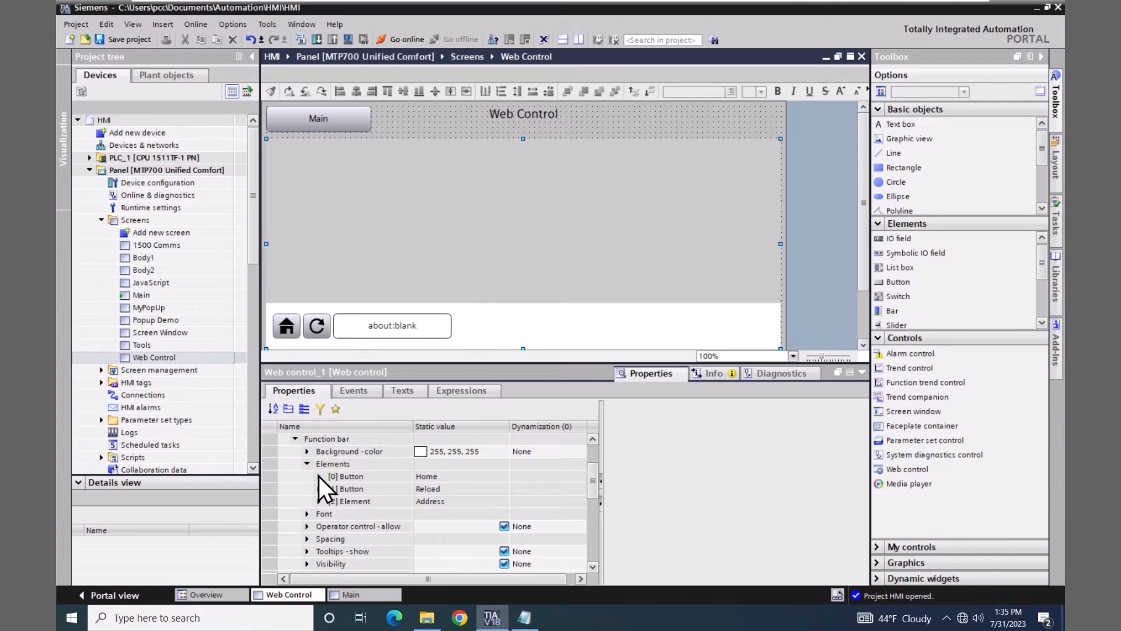
Uncheck Visibility for the Home and Reload function bar buttons
left_click(308, 475)
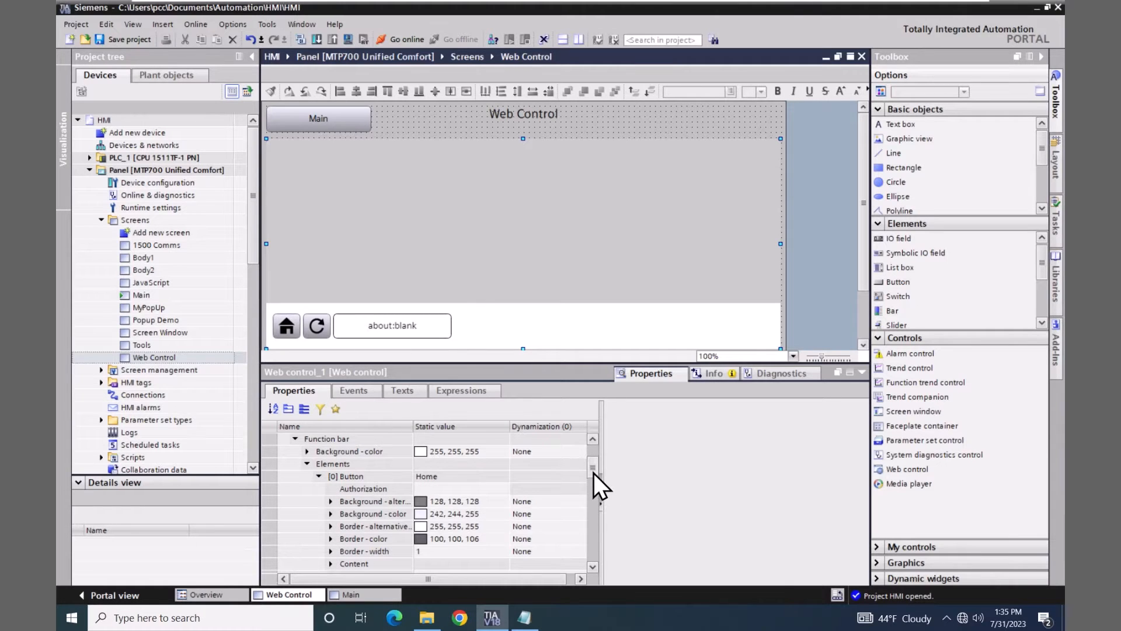
scroll("down", 3)
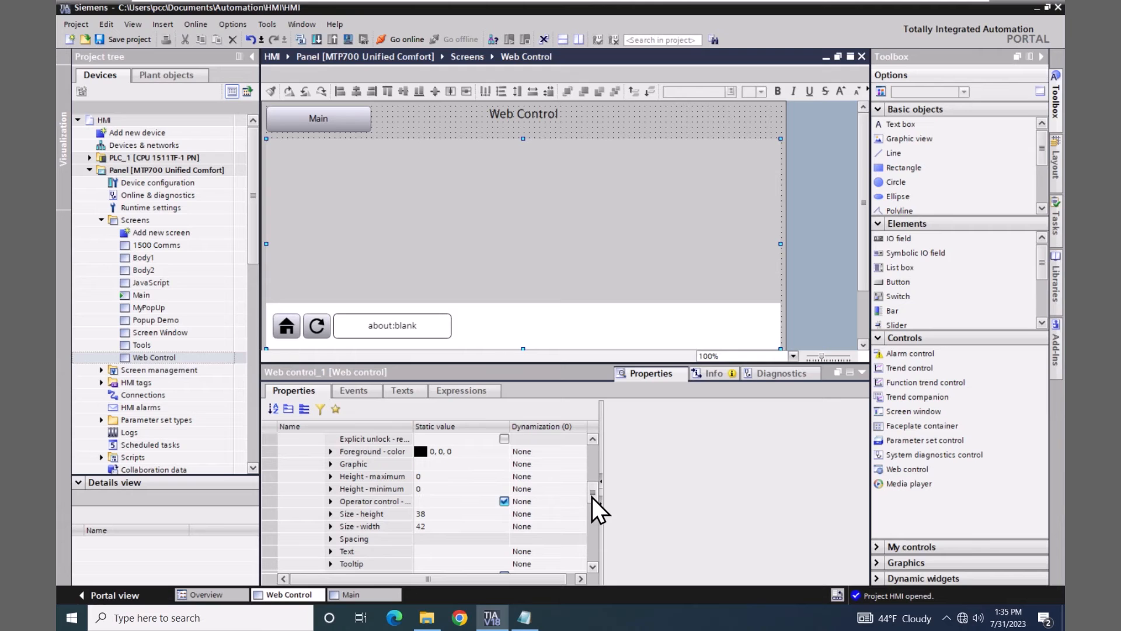
scroll("down", 3)
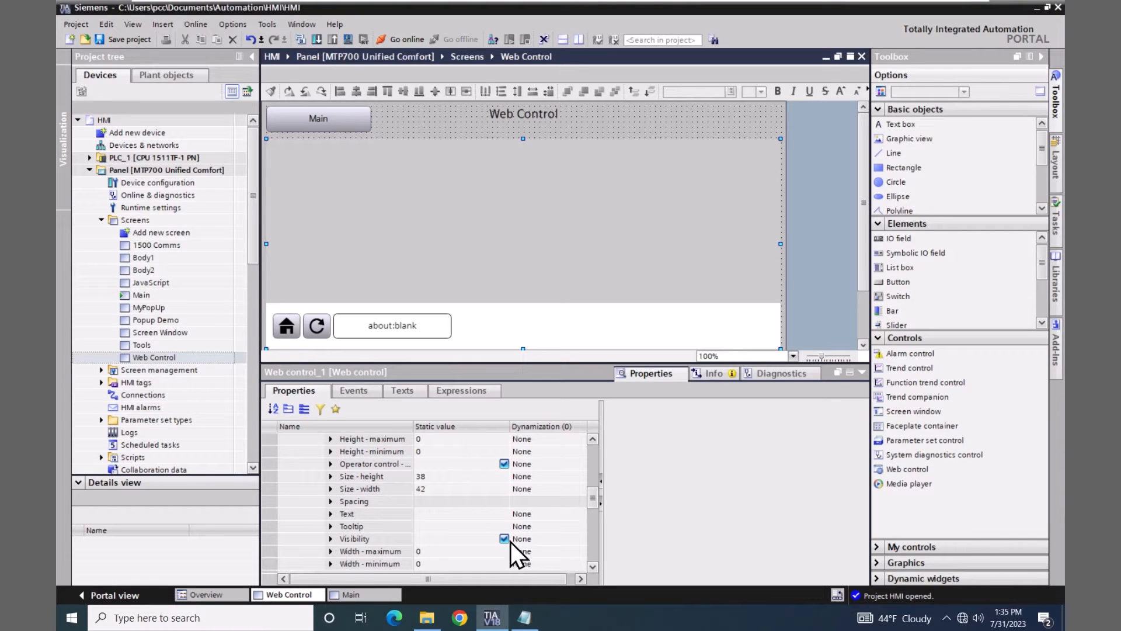
left_click(504, 538)
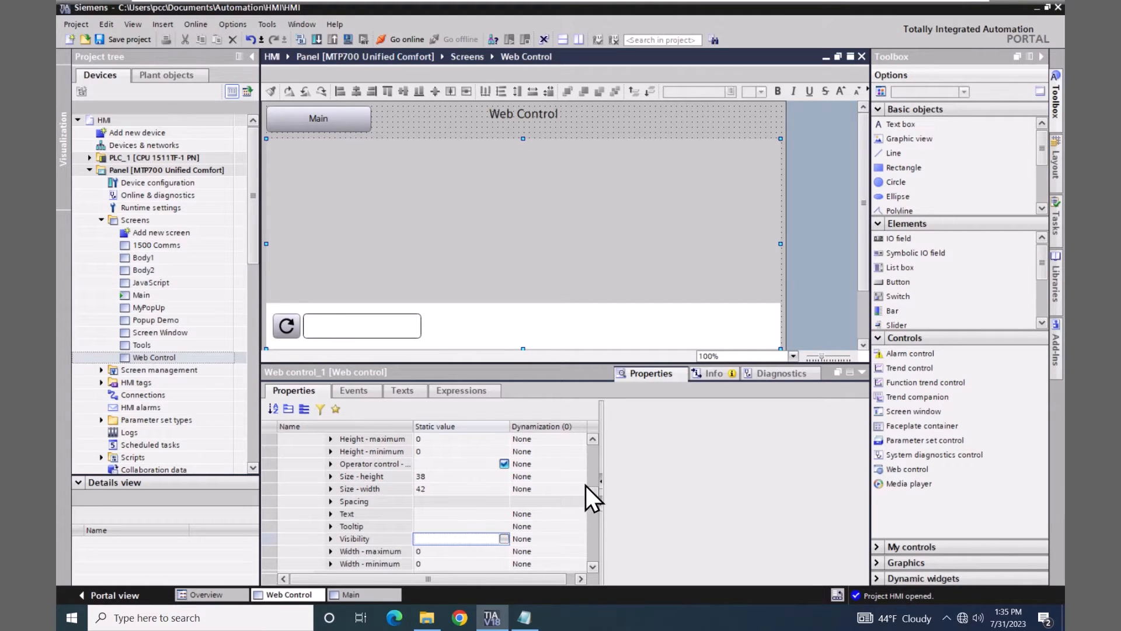
scroll("down", 3)
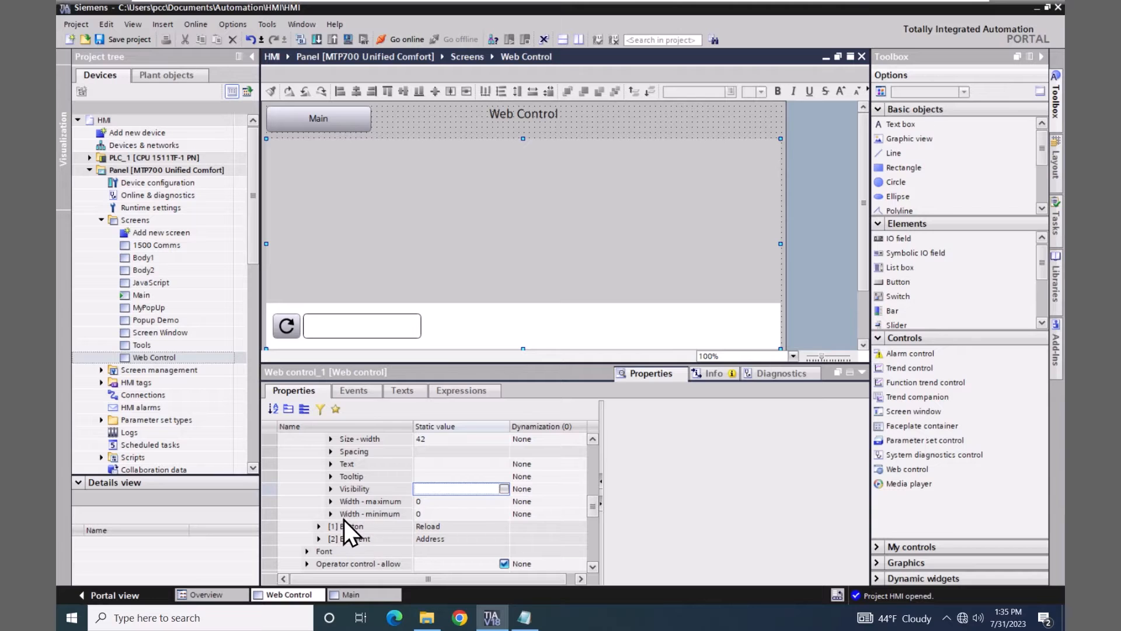
left_click(319, 526)
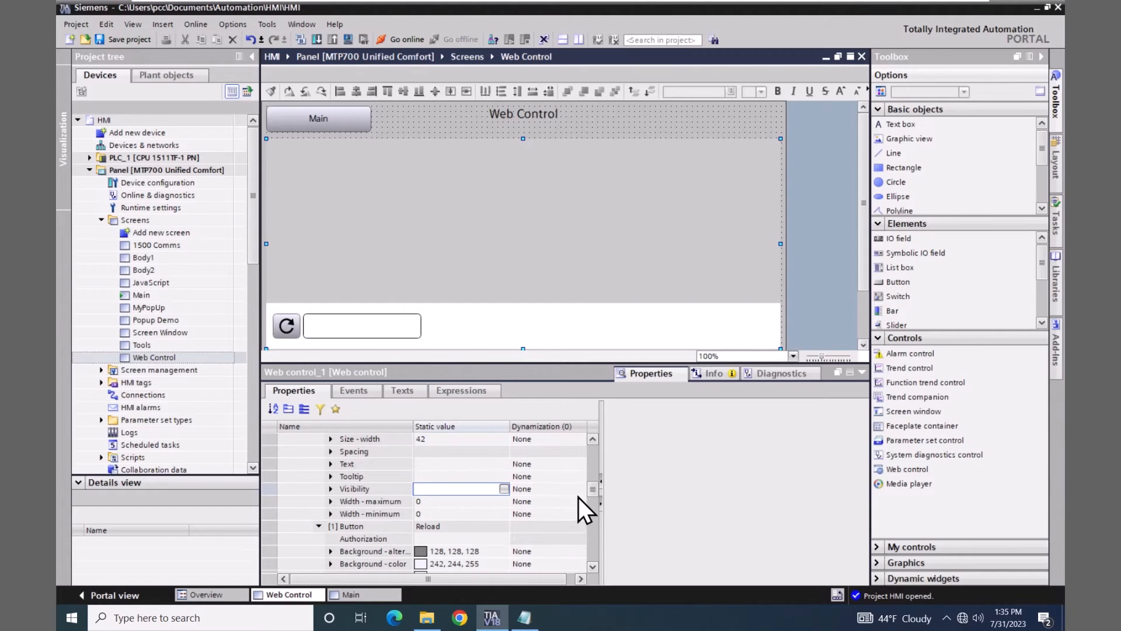
scroll("up", 3)
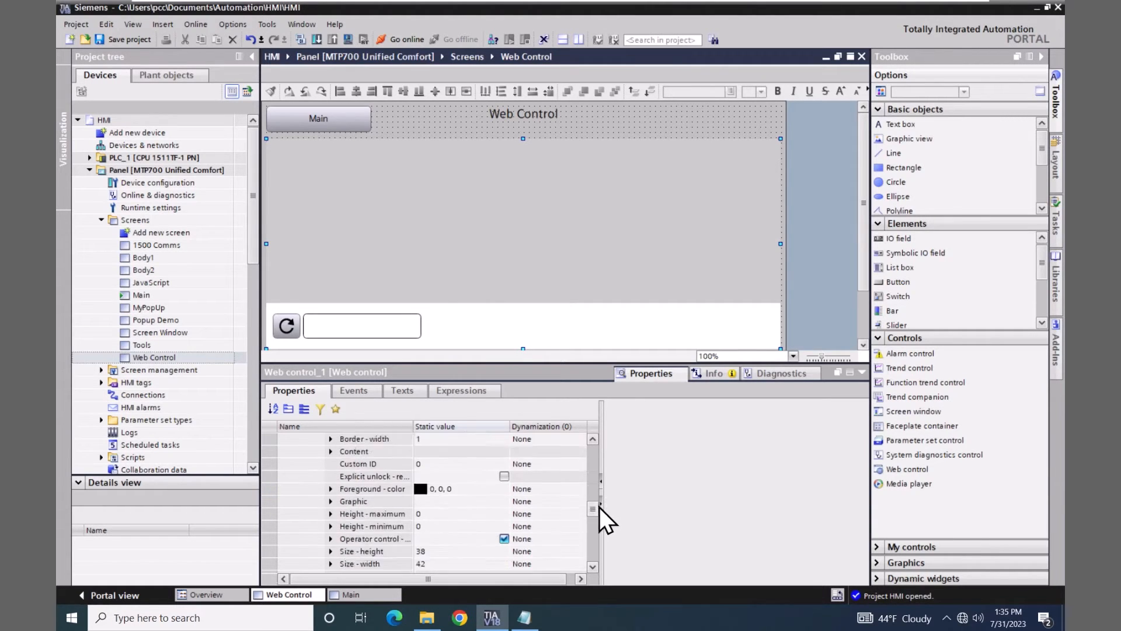
scroll("down", 3)
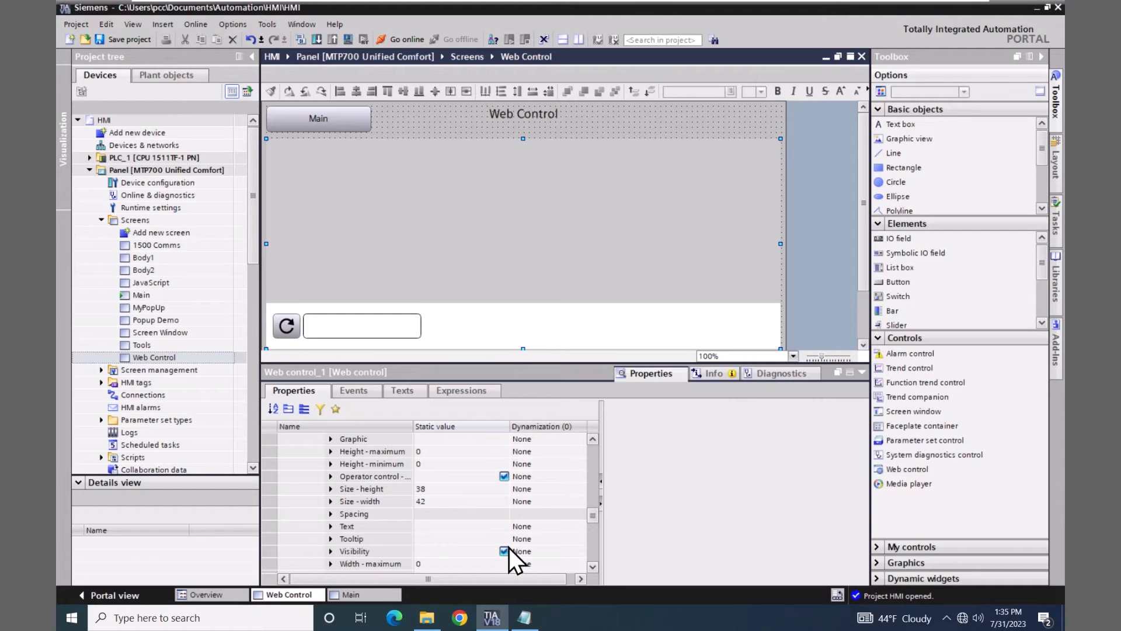
left_click(504, 551)
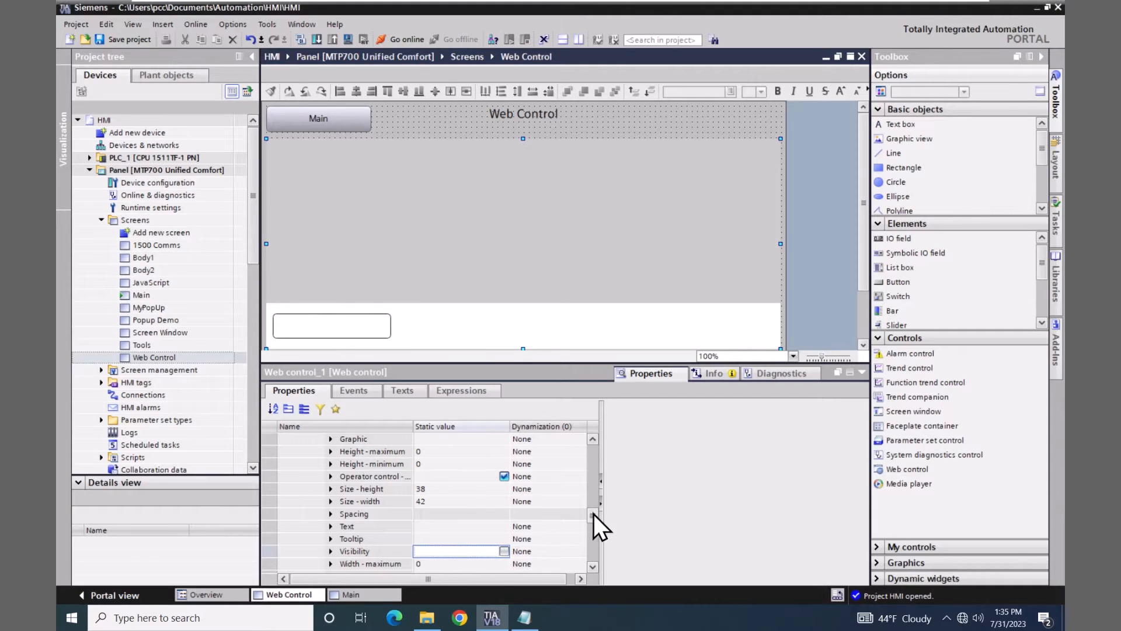
scroll("down", 3)
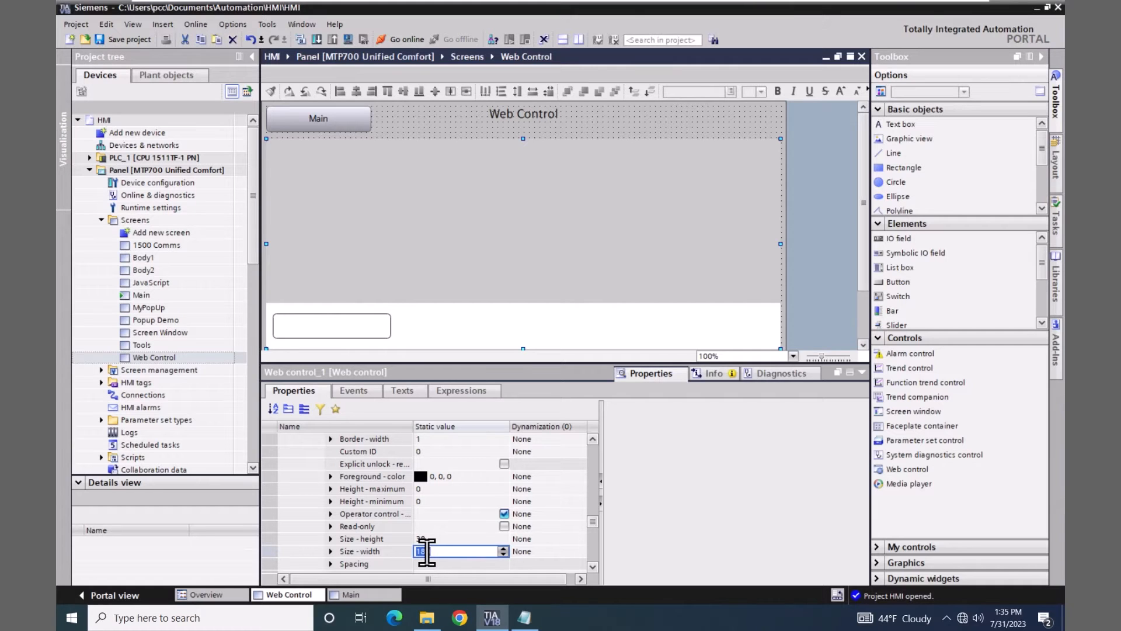
Set the Address field's Size width to 760
type("760")
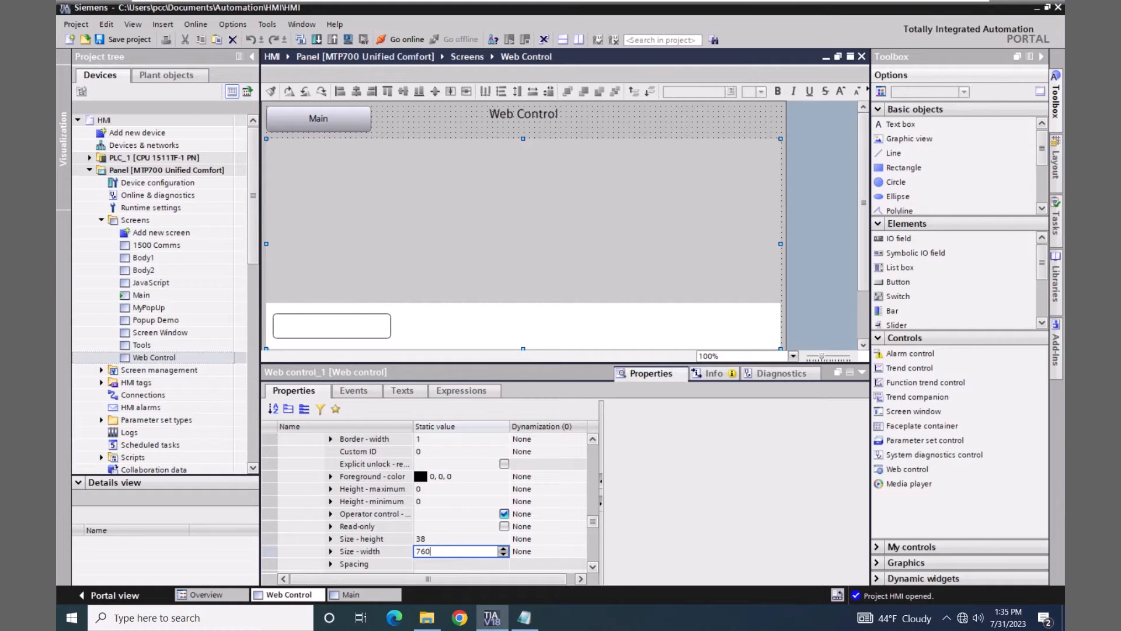
key("Return")
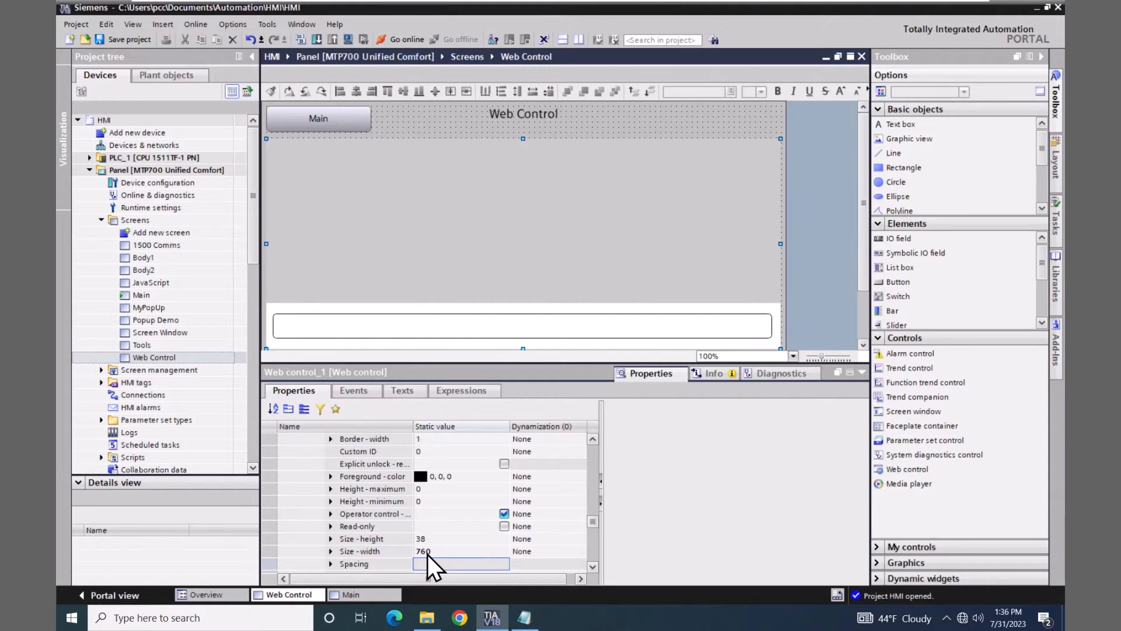
Place a new button beside Main, label it 'UCP Manual', and select it
left_click(898, 281)
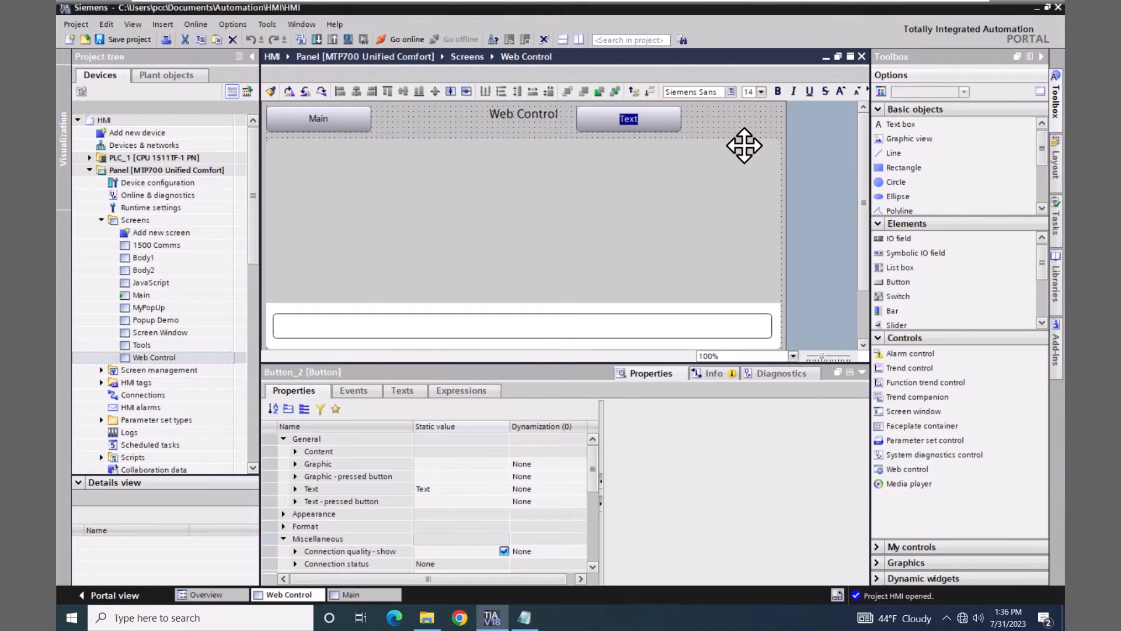
type("UCP")
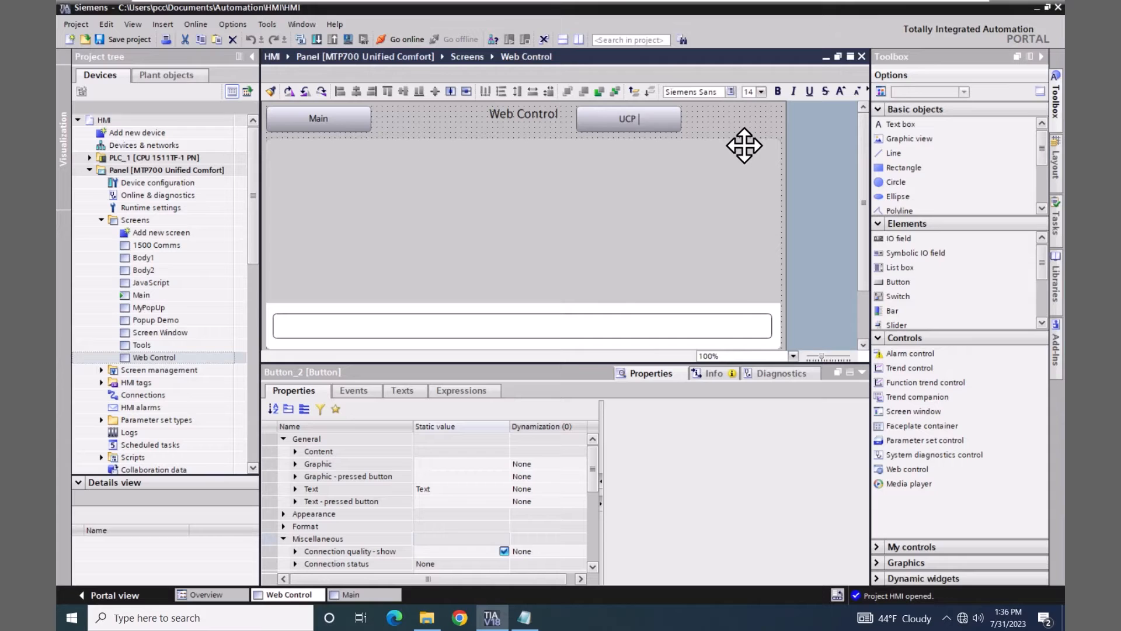
type("Manual")
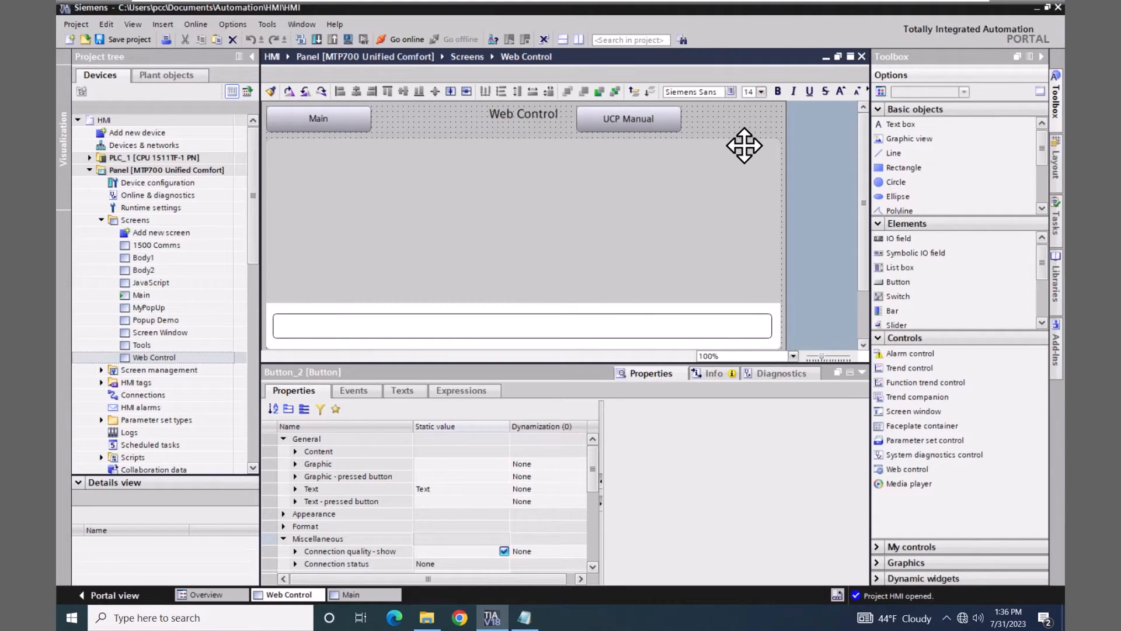
left_click(704, 132)
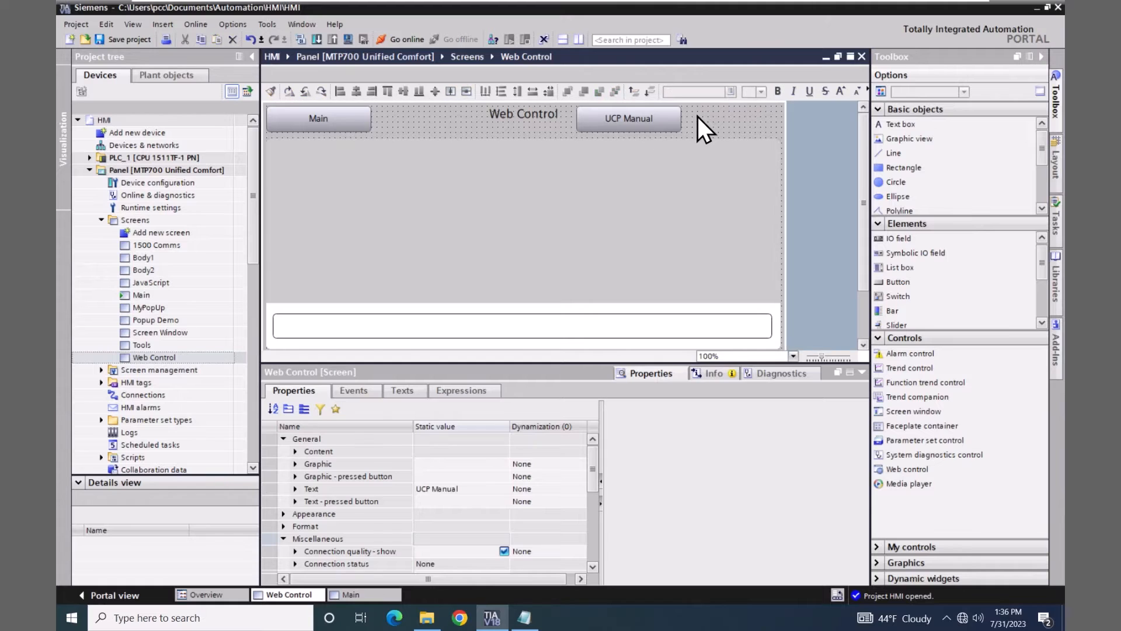
left_click(628, 118)
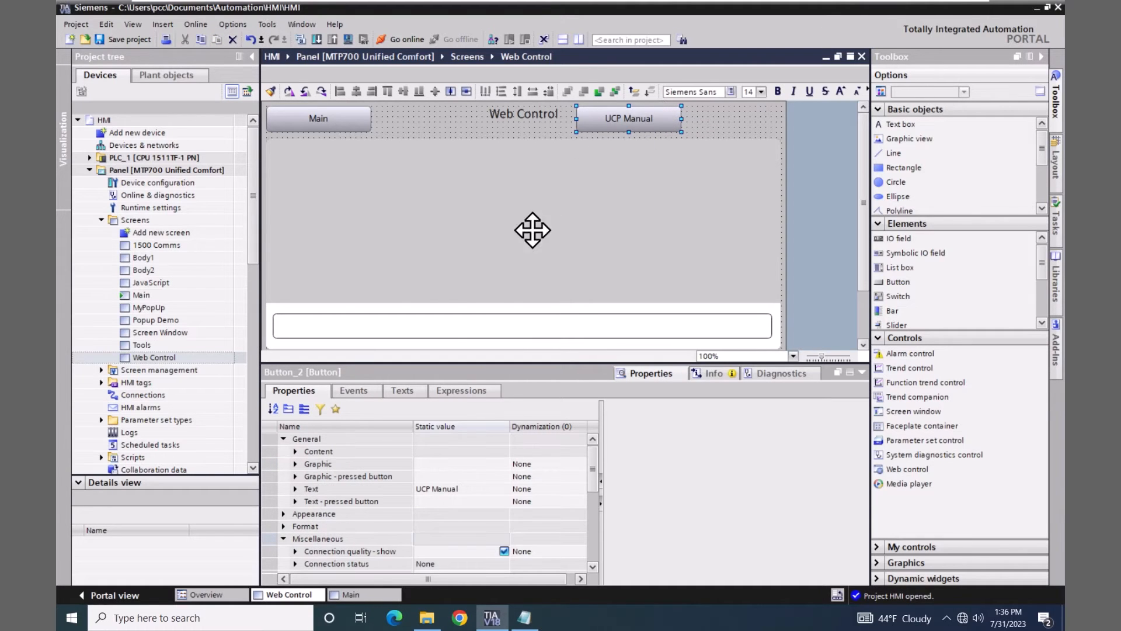
Convert the UCP Manual button's Press event into an empty script, Button_2_OnDown
left_click(353, 391)
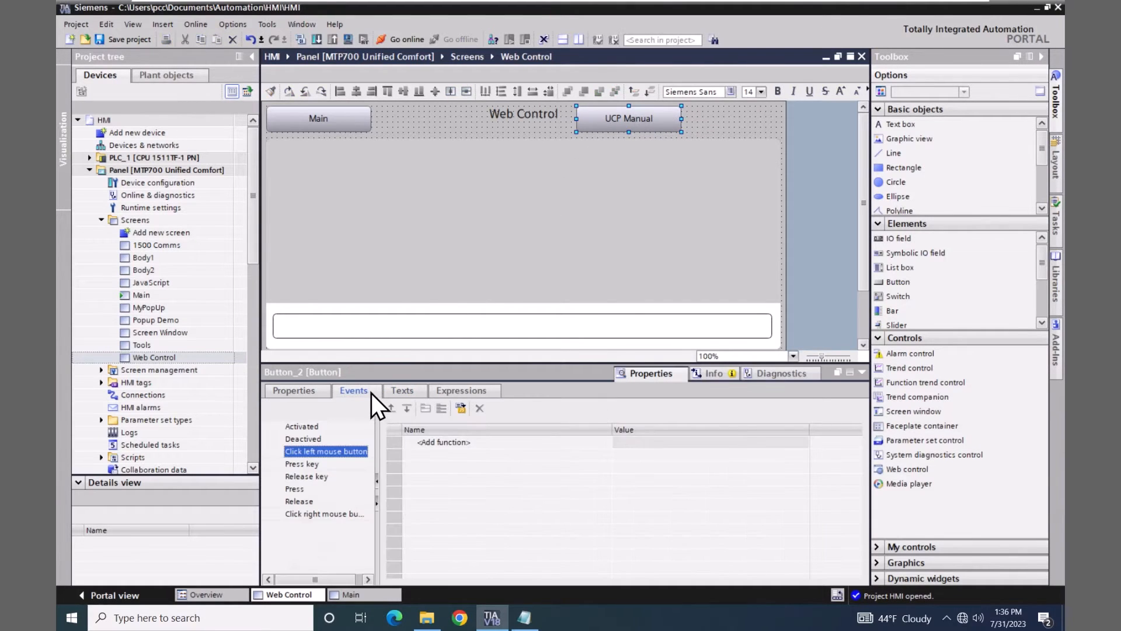
left_click(294, 488)
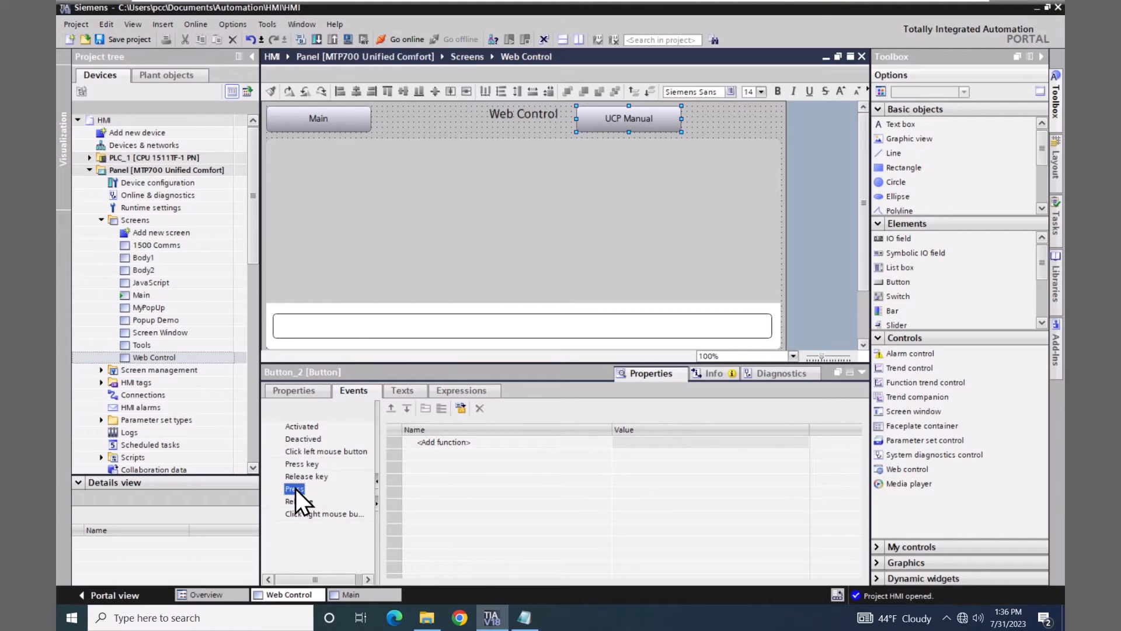
mouse_move(470, 481)
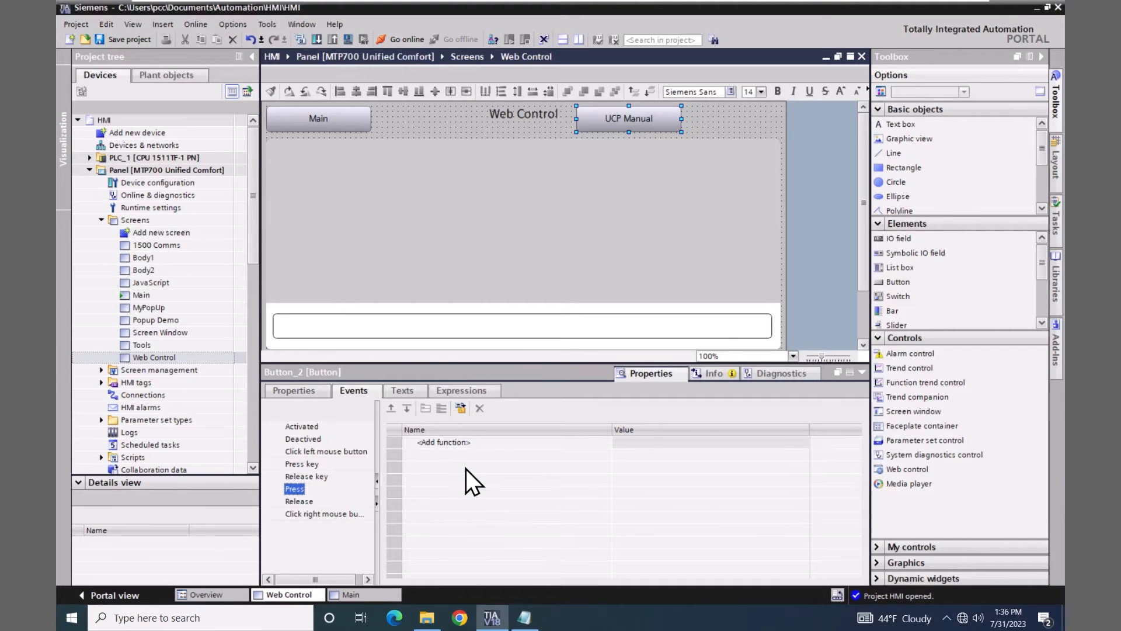
mouse_move(461, 407)
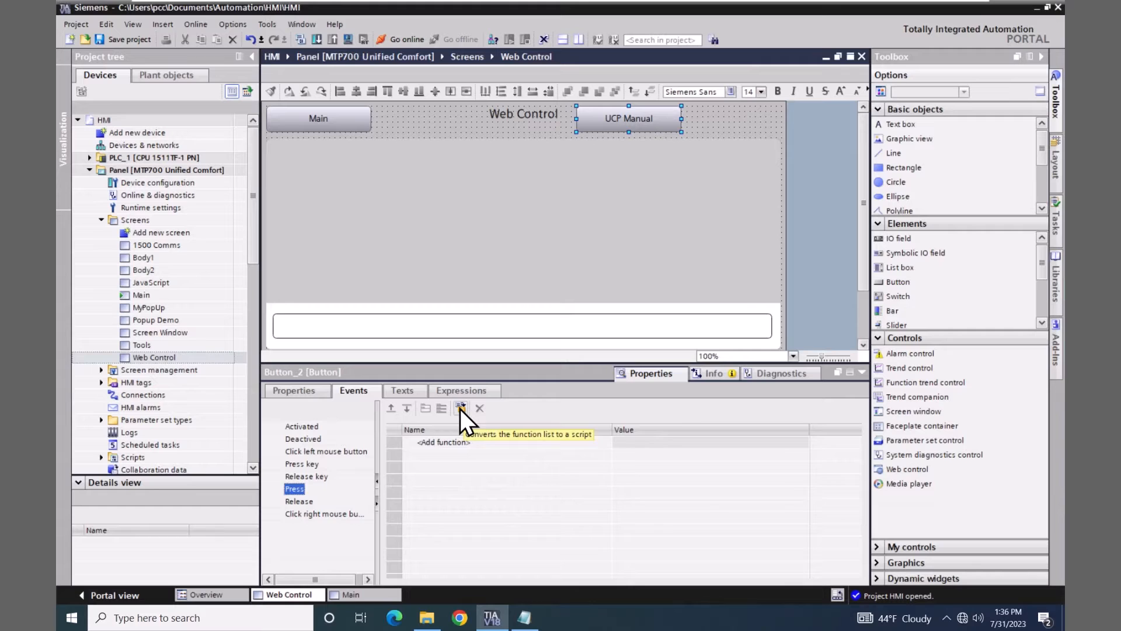
left_click(461, 408)
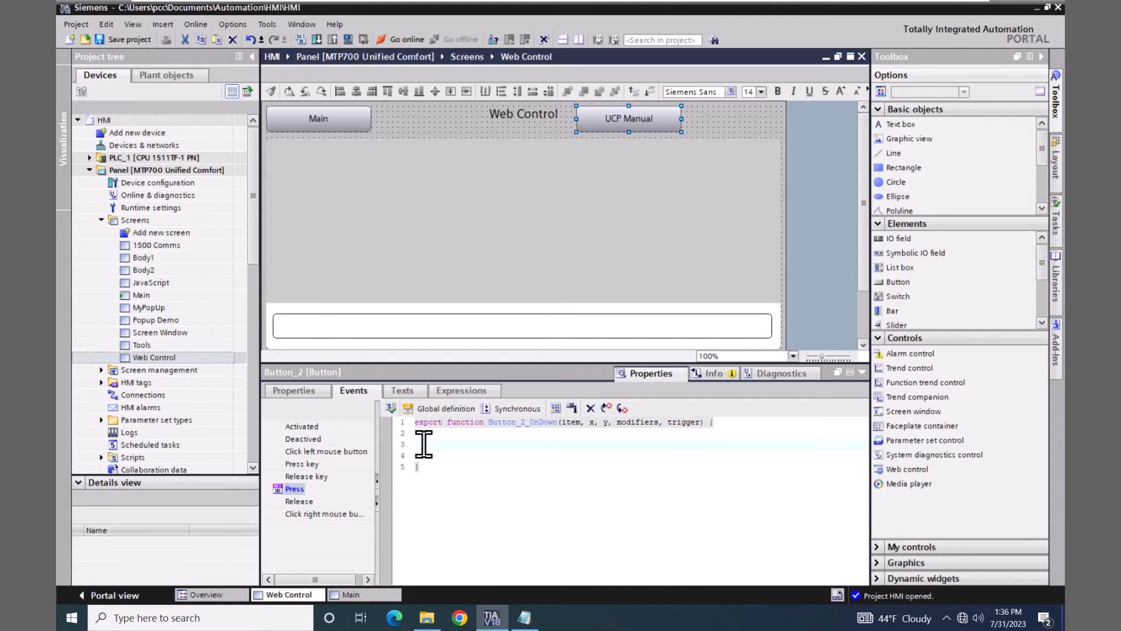
Write Screen.Items("Web control_1").Url = in the Press script
type("S")
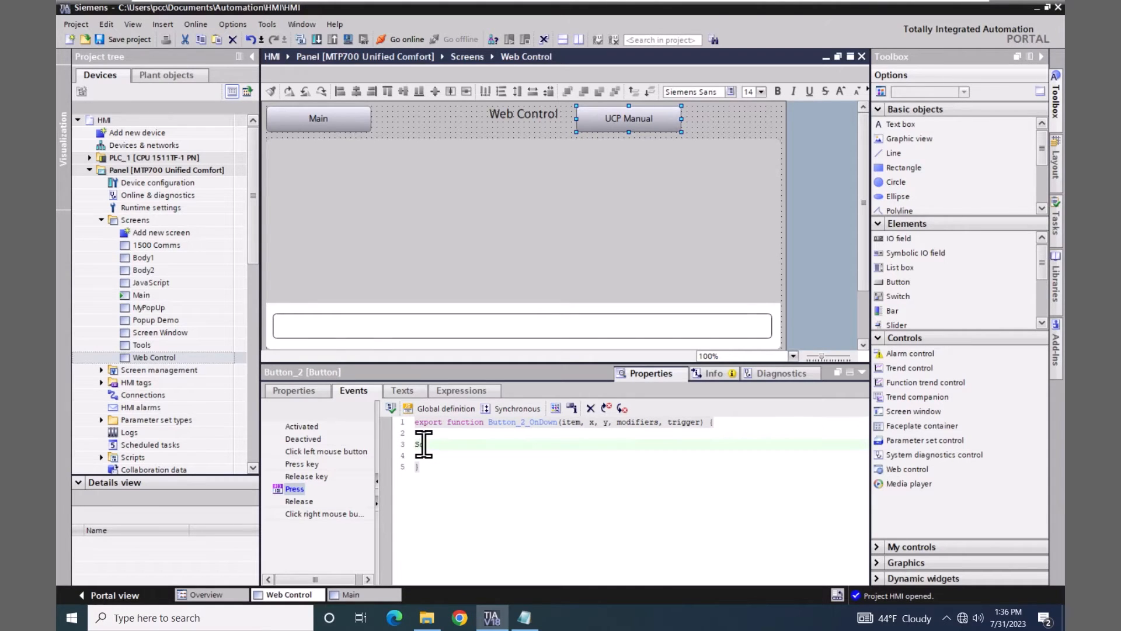
type("creen.")
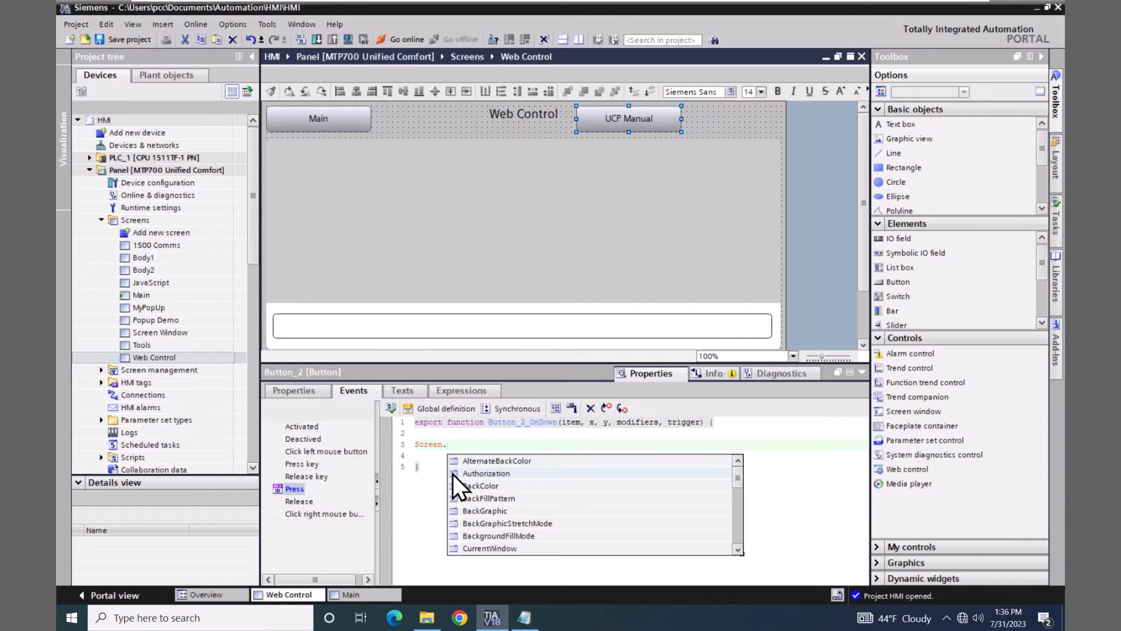
type("Items(")
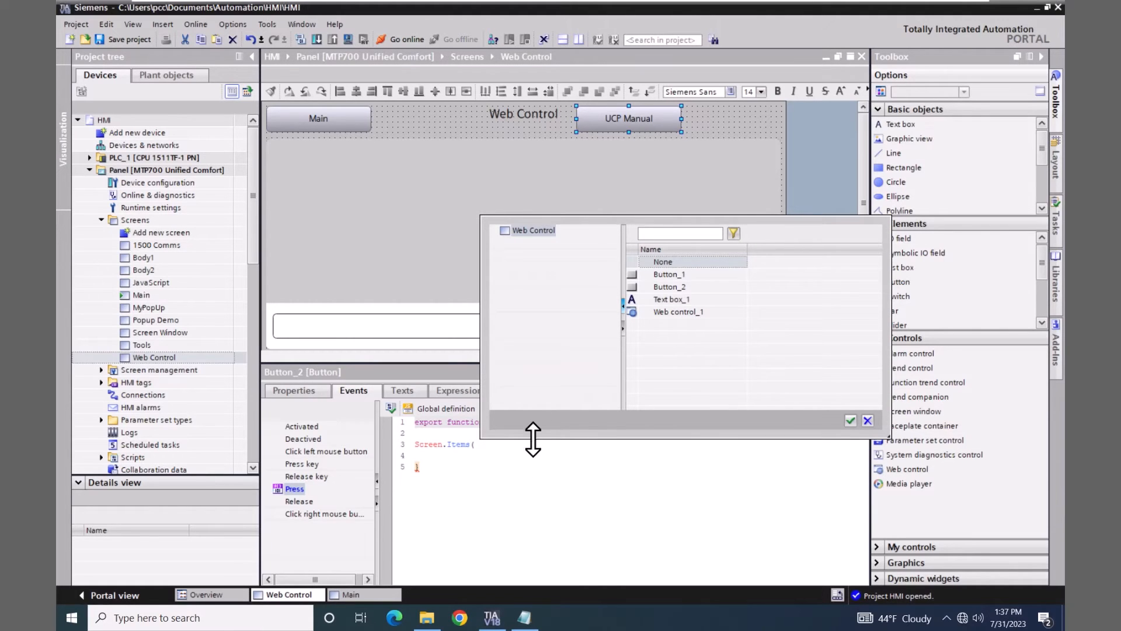
left_click(679, 312)
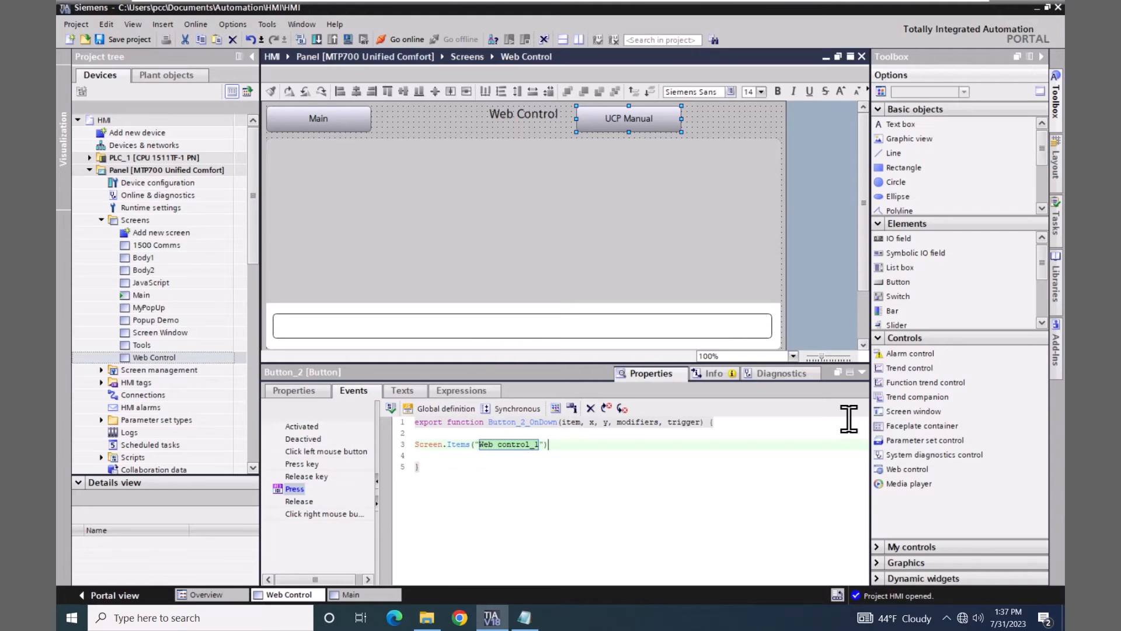
type(".Url =")
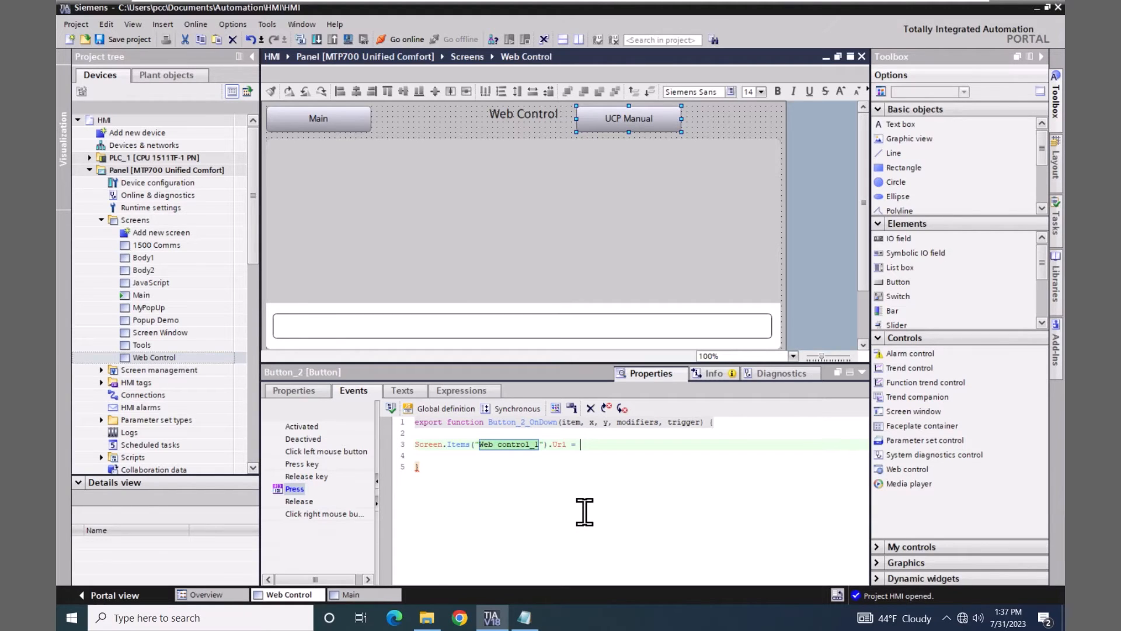
mouse_move(556, 558)
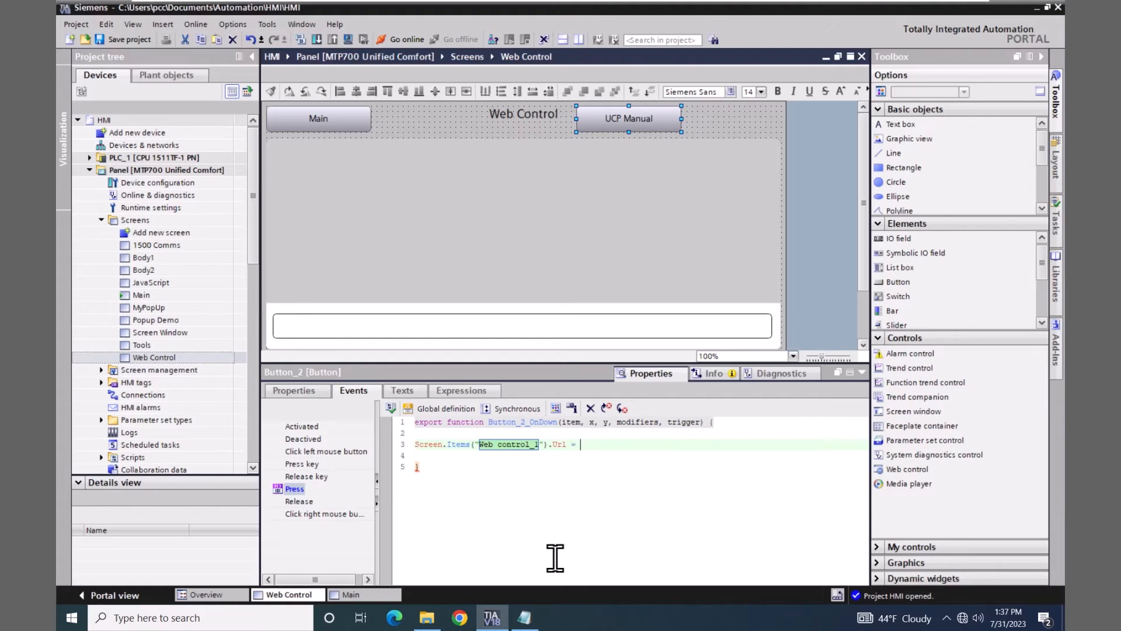
View Unified paths.txt in Notepad for the PDF folder and PC/panel URLs
left_click(524, 618)
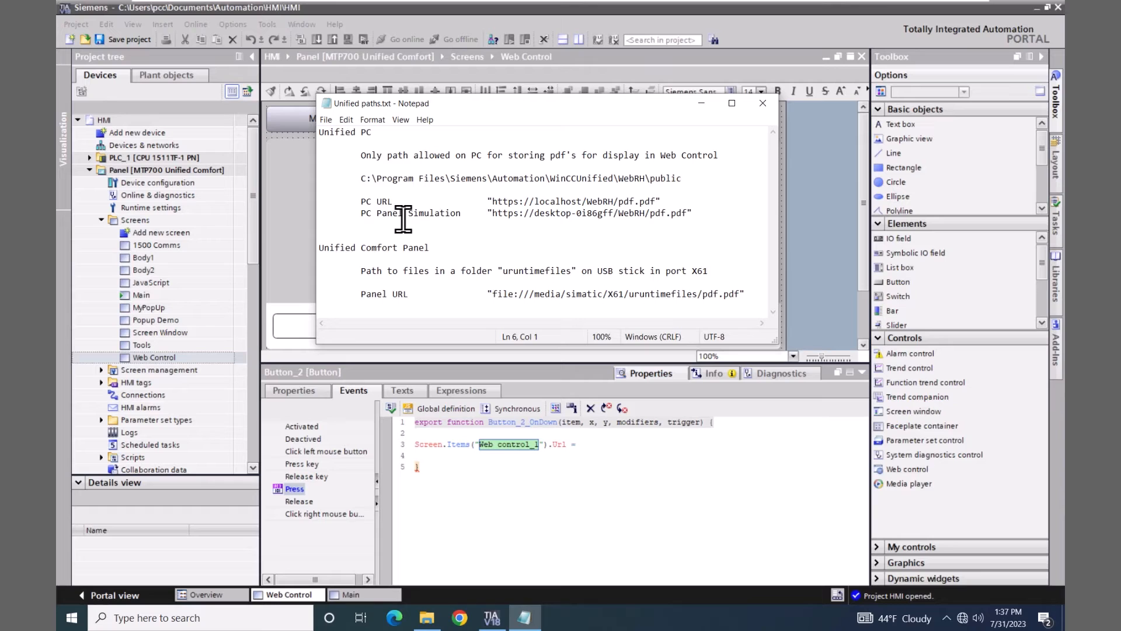
mouse_move(334, 157)
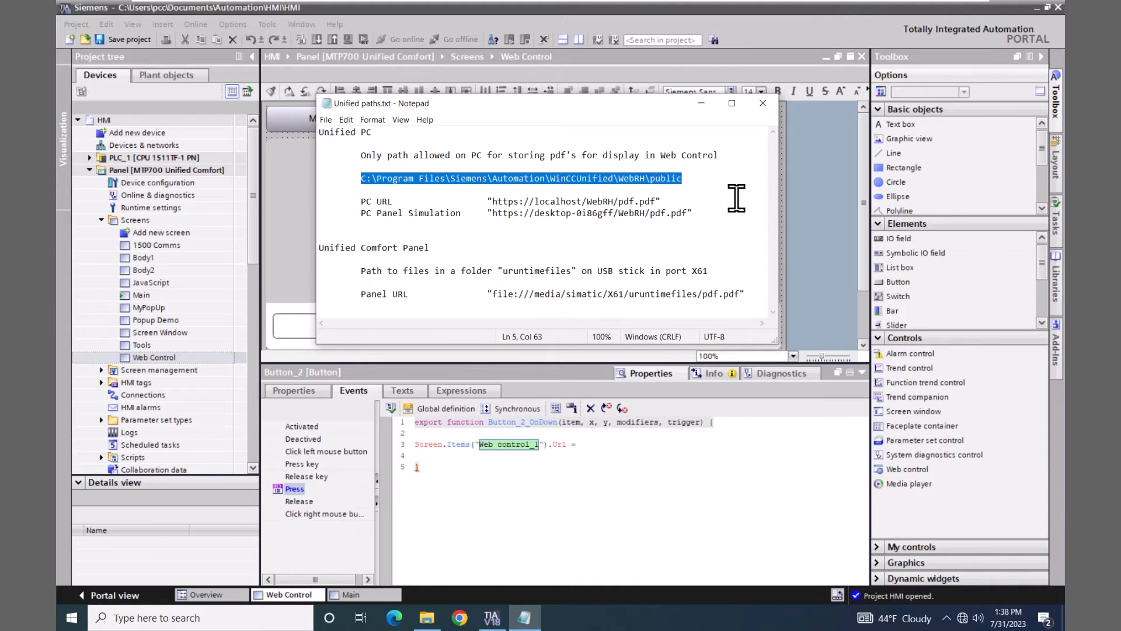
mouse_move(592, 236)
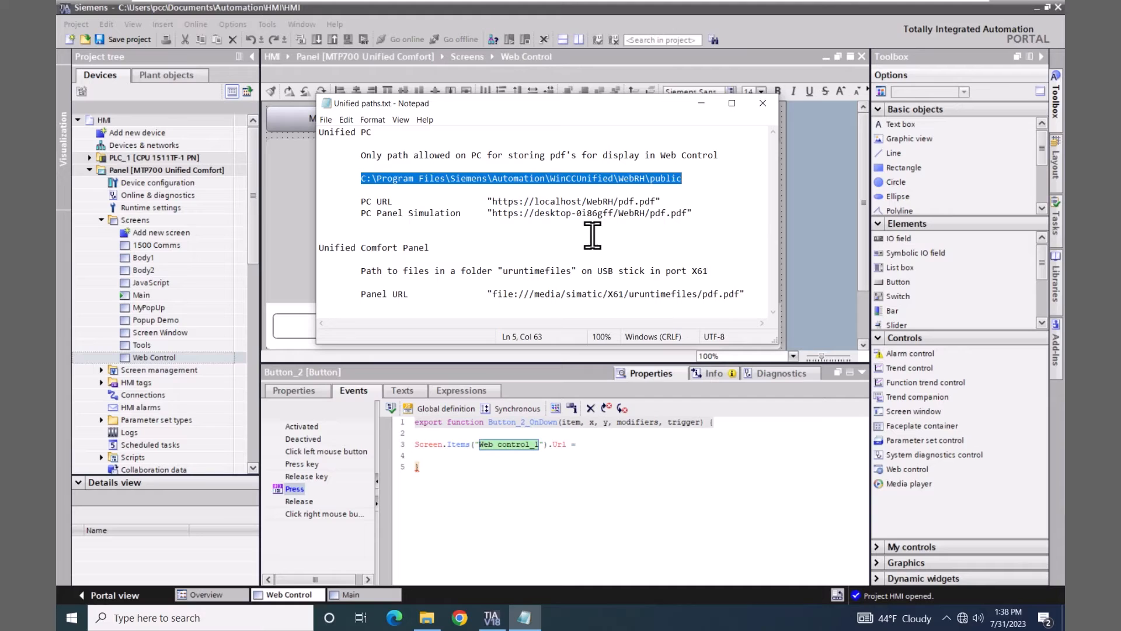
mouse_move(614, 239)
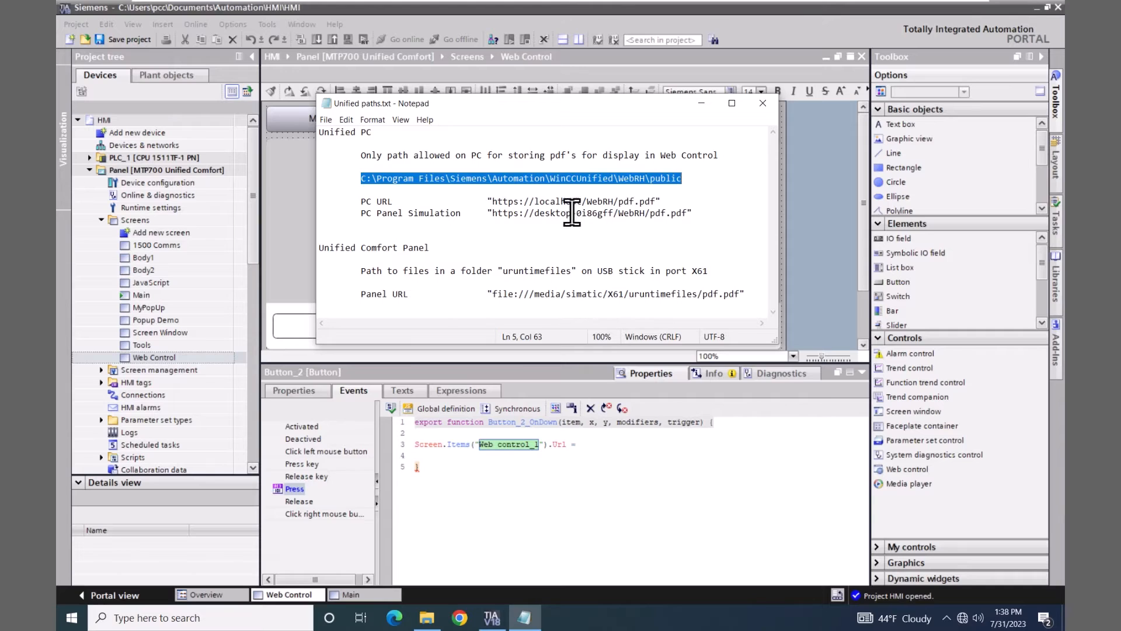
mouse_move(590, 233)
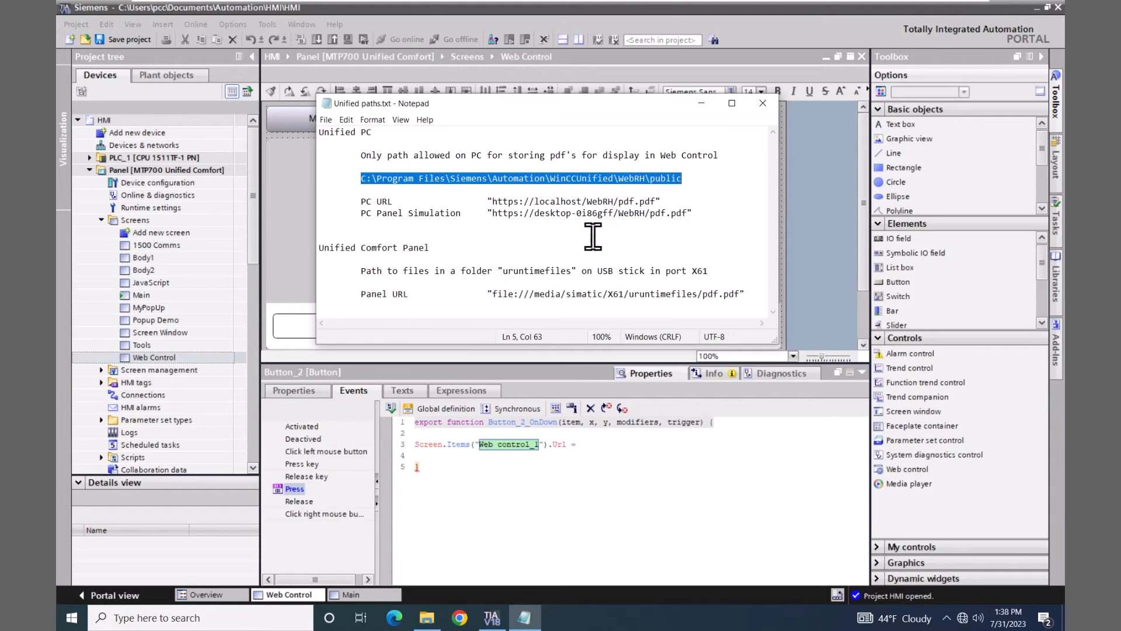
mouse_move(611, 204)
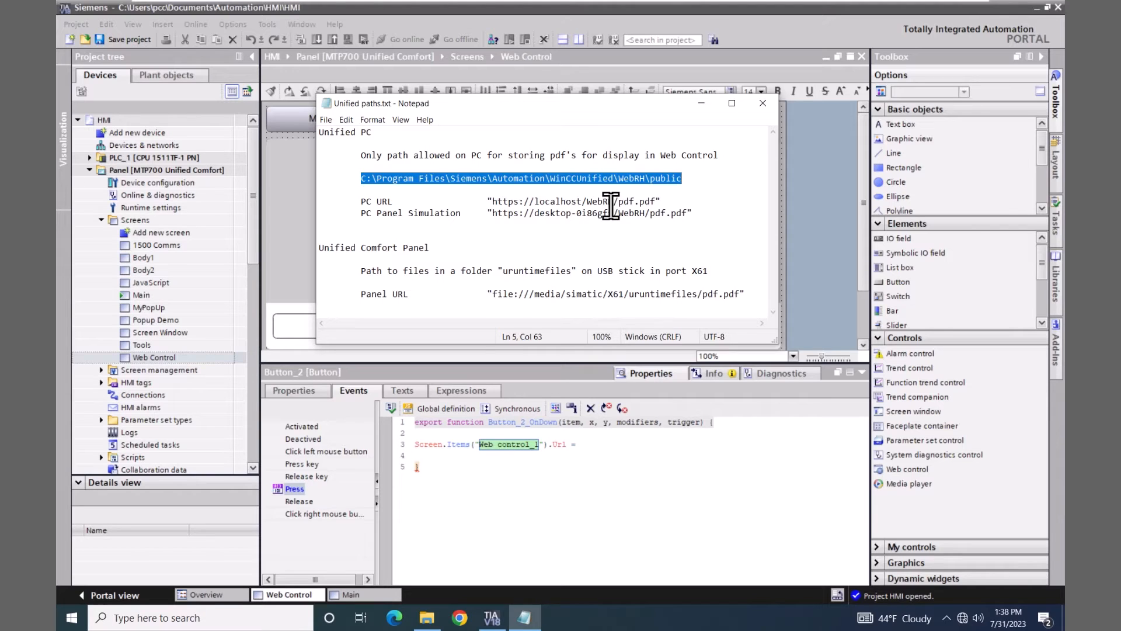
mouse_move(603, 236)
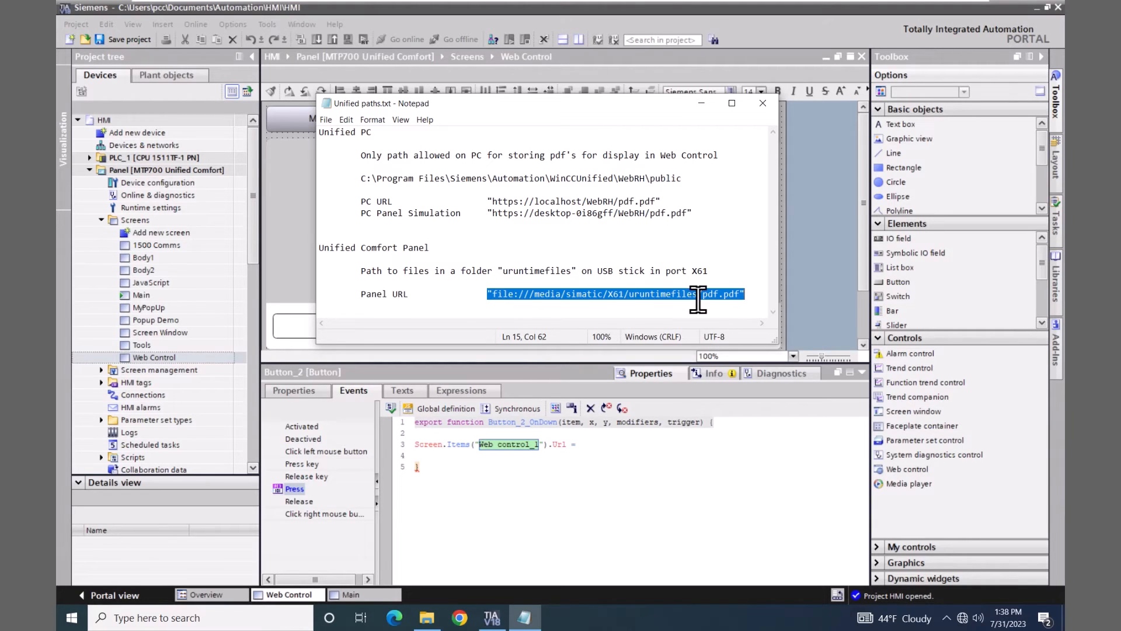
left_click(453, 294)
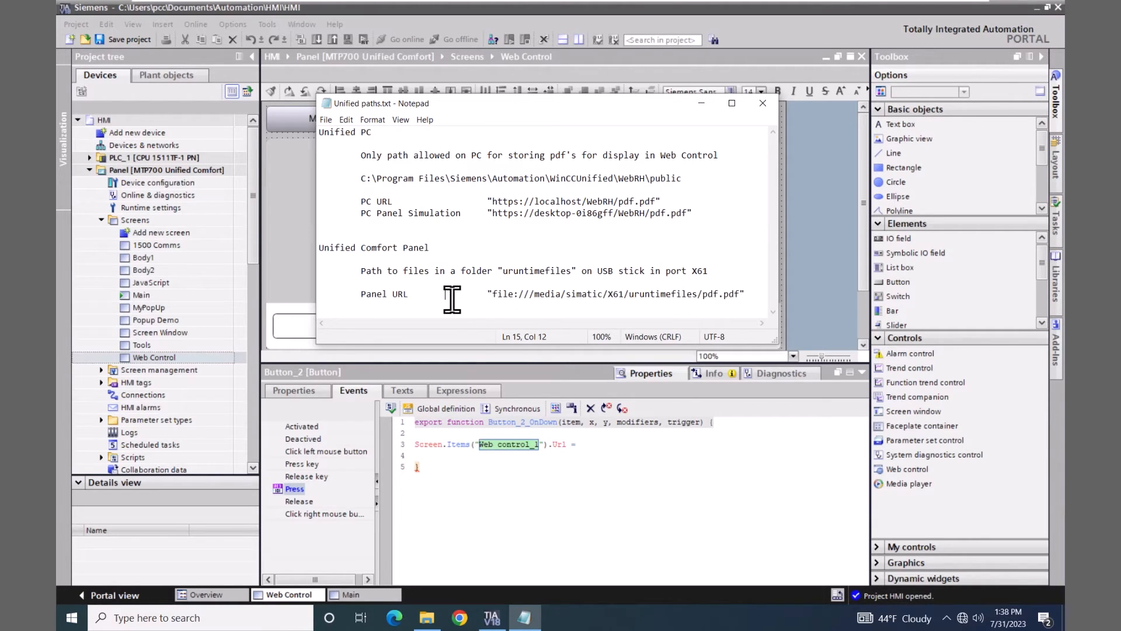
mouse_move(427, 617)
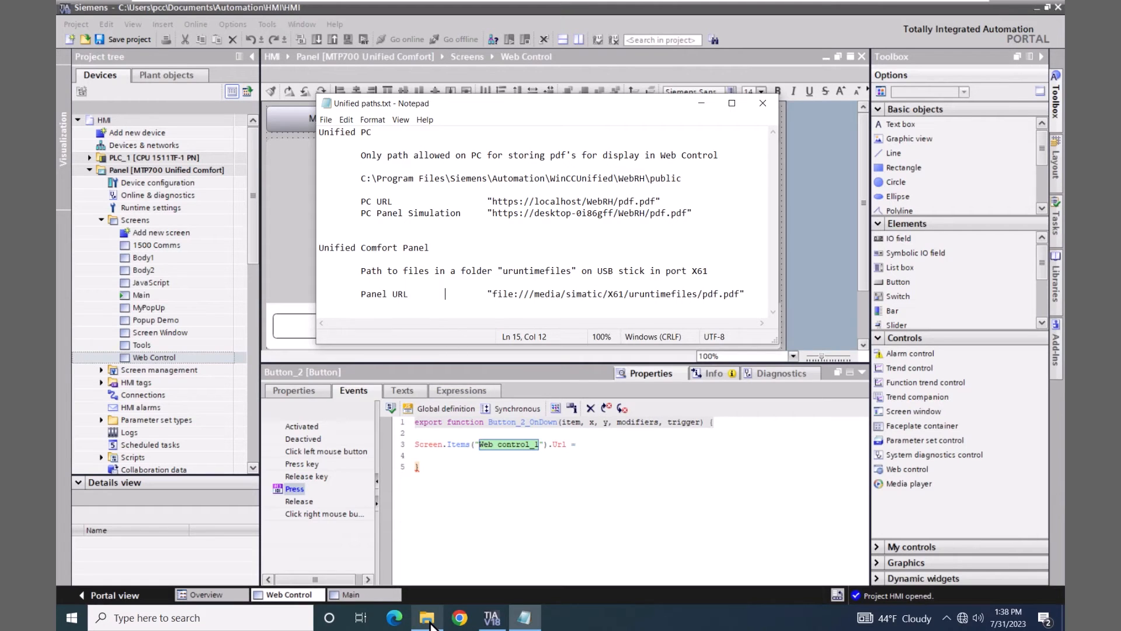
Open the WinCC Unified WebRH public folder containing pdf.pdf and show its full path
left_click(427, 618)
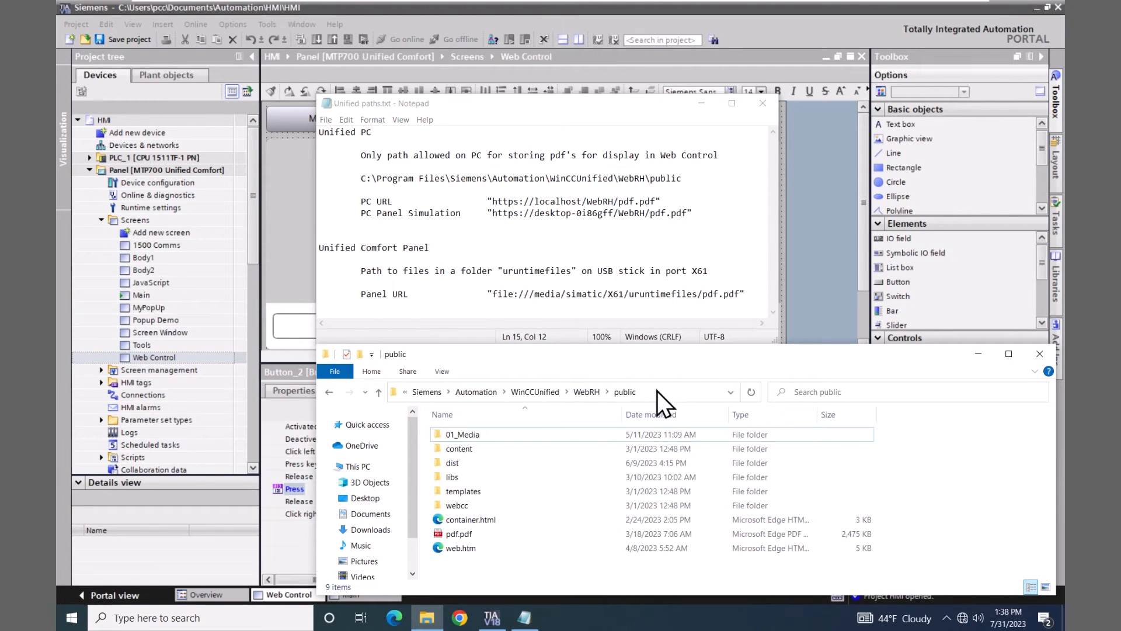
left_click(522, 391)
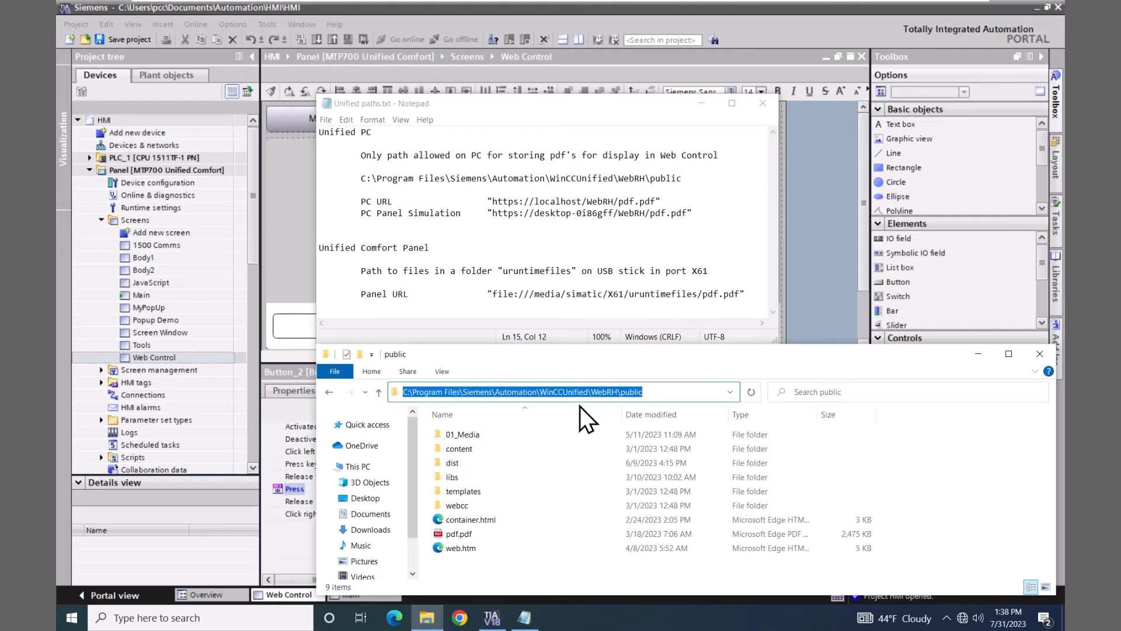
mouse_move(608, 413)
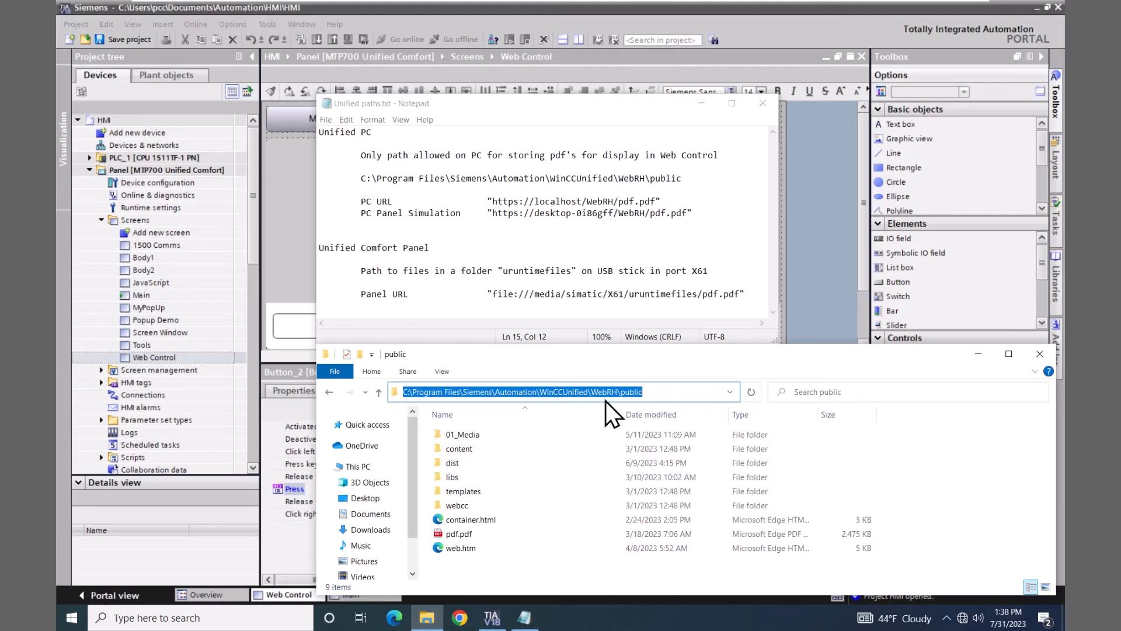
mouse_move(458, 533)
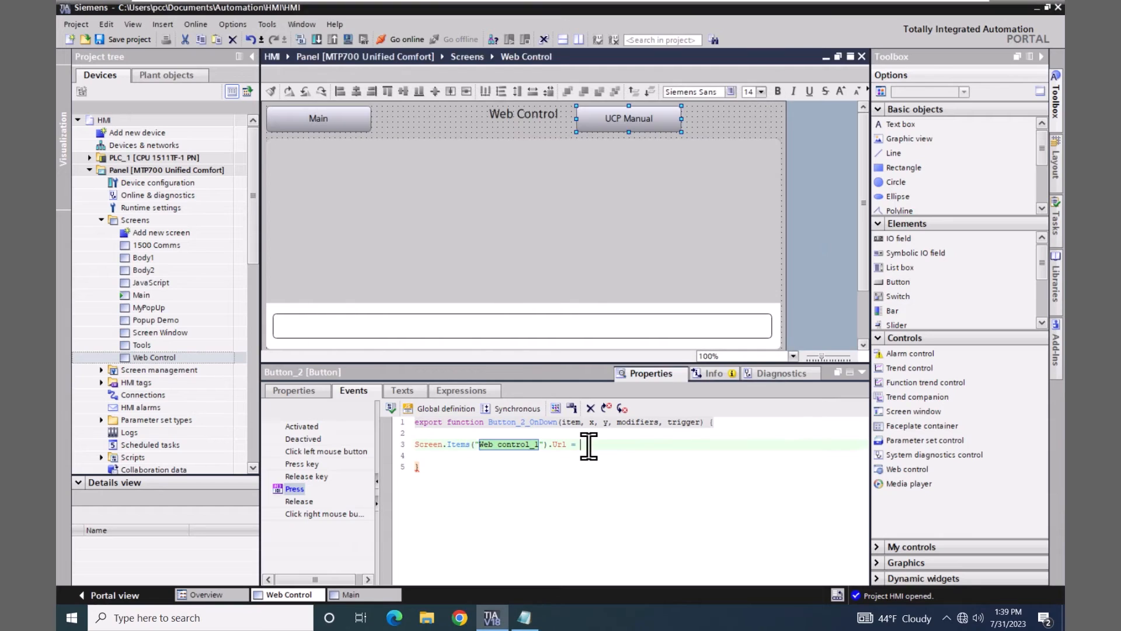
type("\"https://desktop-0i86gff/WebRH/pdf.pdf\"")
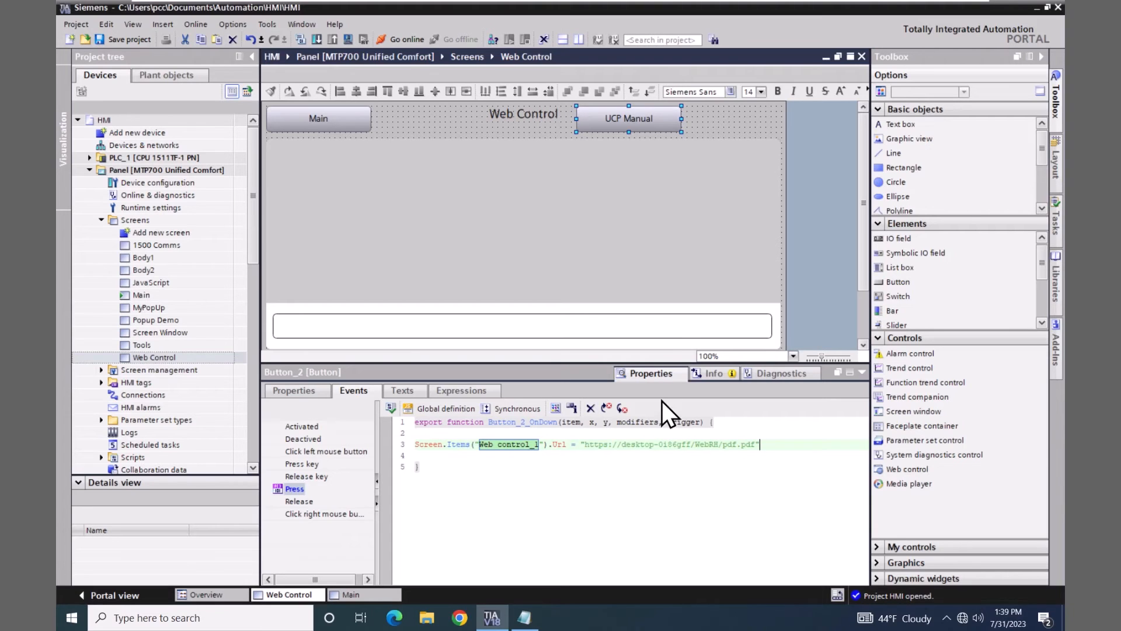
mouse_move(641, 140)
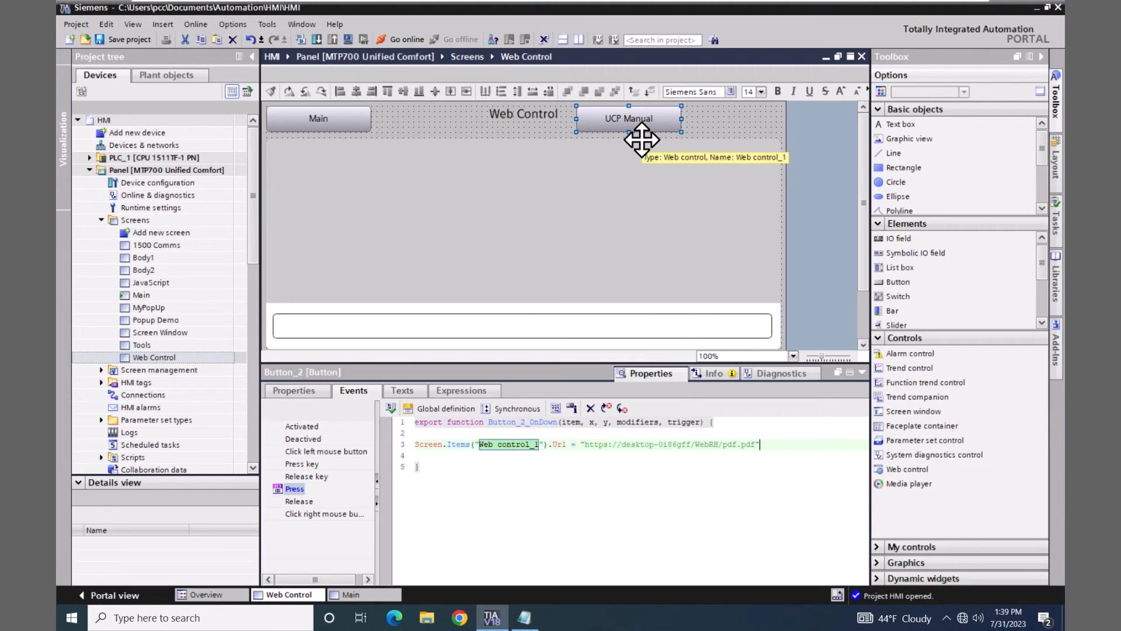
Duplicate UCP Manual as a Clear URL button whose Press script sets Url to ""
right_click(640, 139)
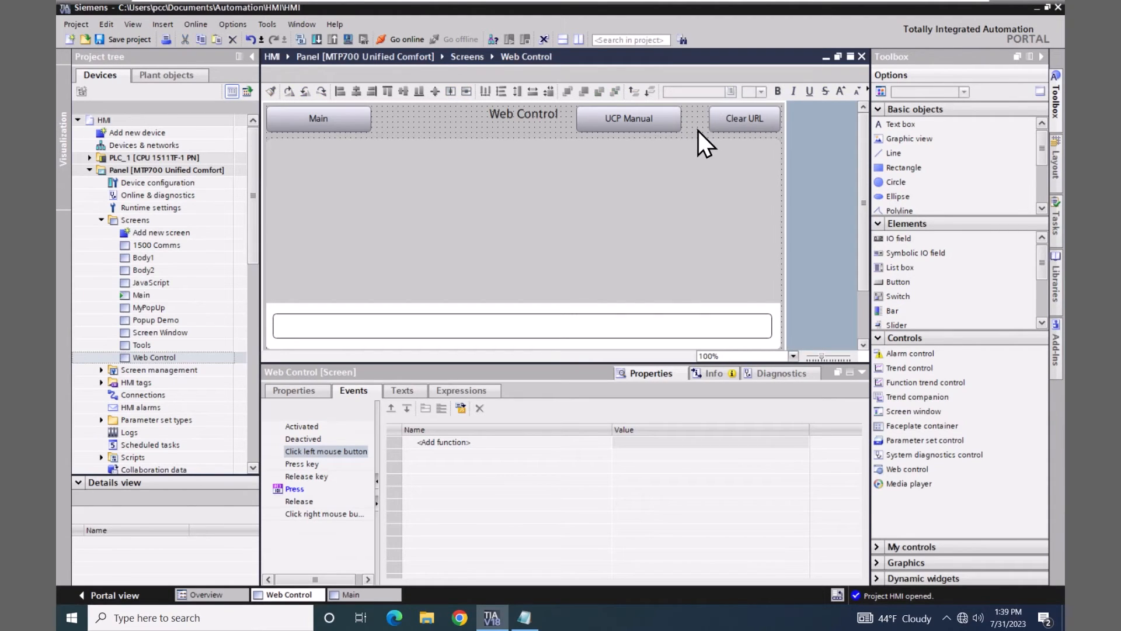
left_click(744, 118)
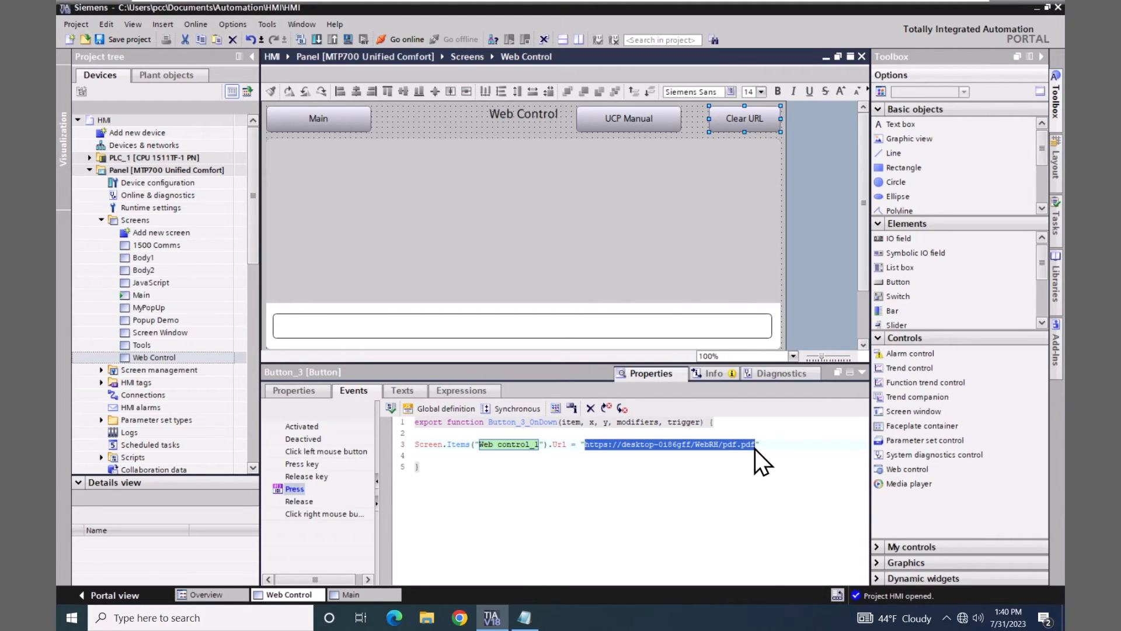
key("Delete")
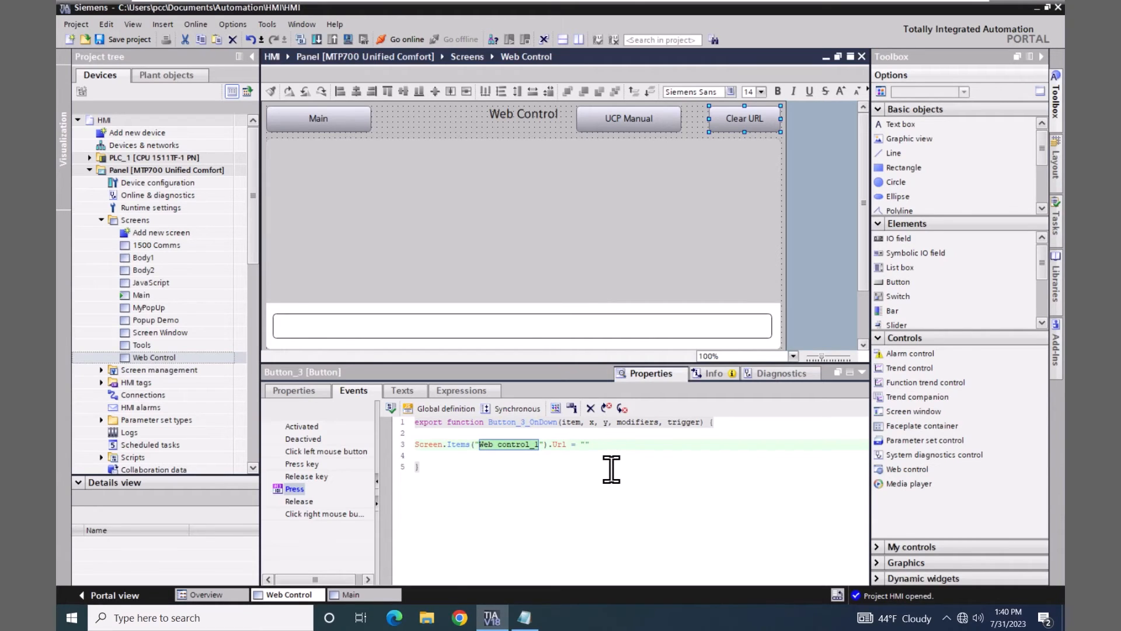
mouse_move(203, 86)
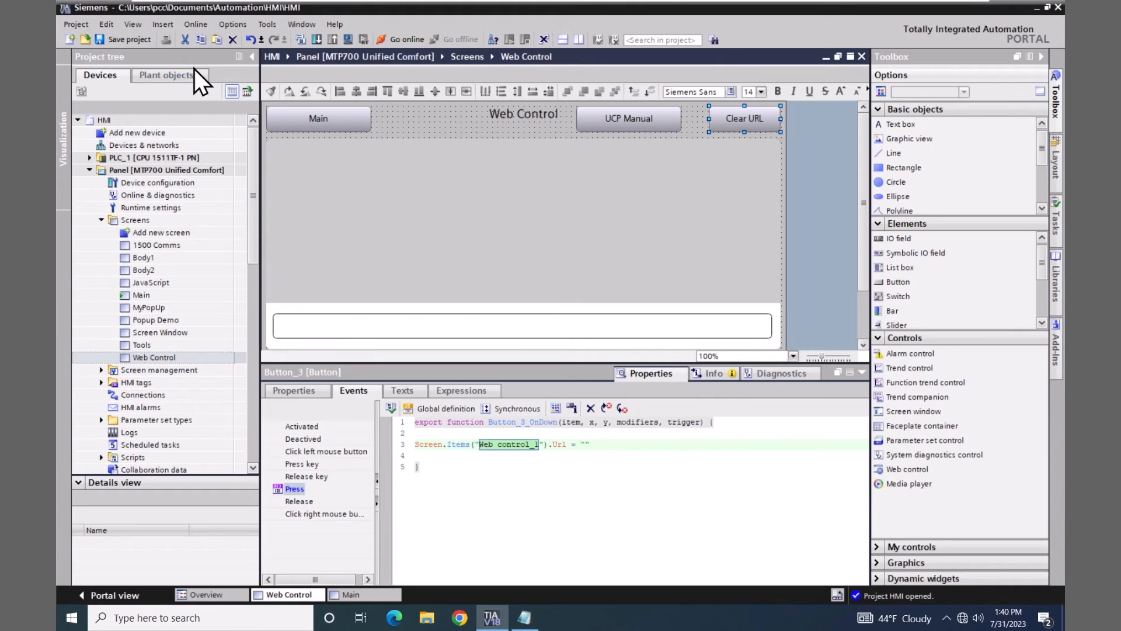
left_click(121, 39)
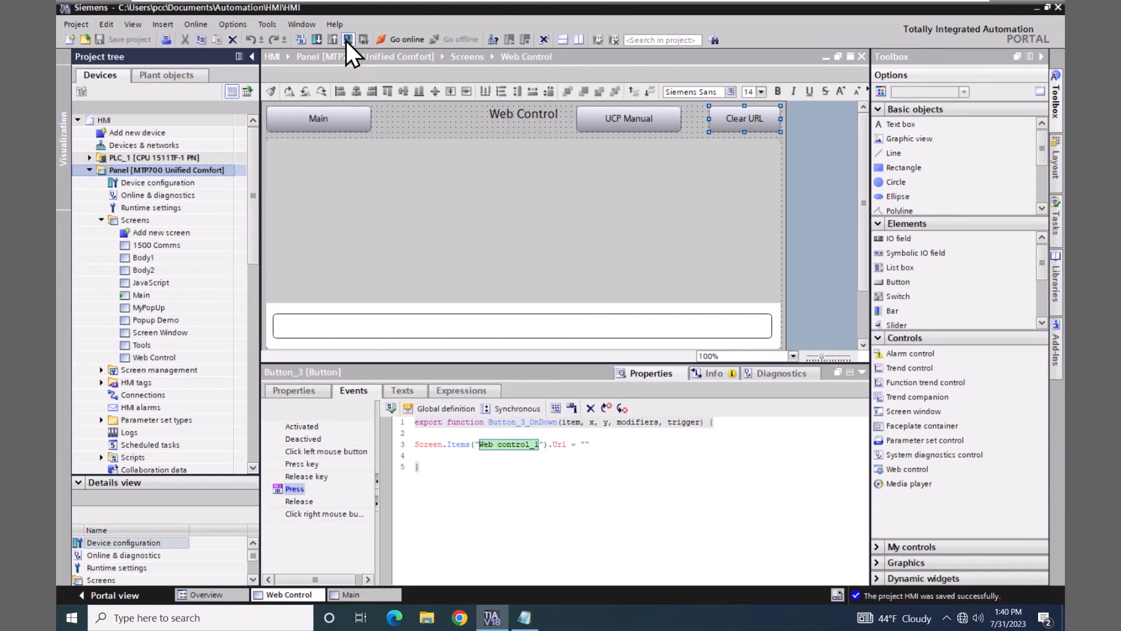
Download the project to the panel with Keep current user administration data unchecked
left_click(346, 39)
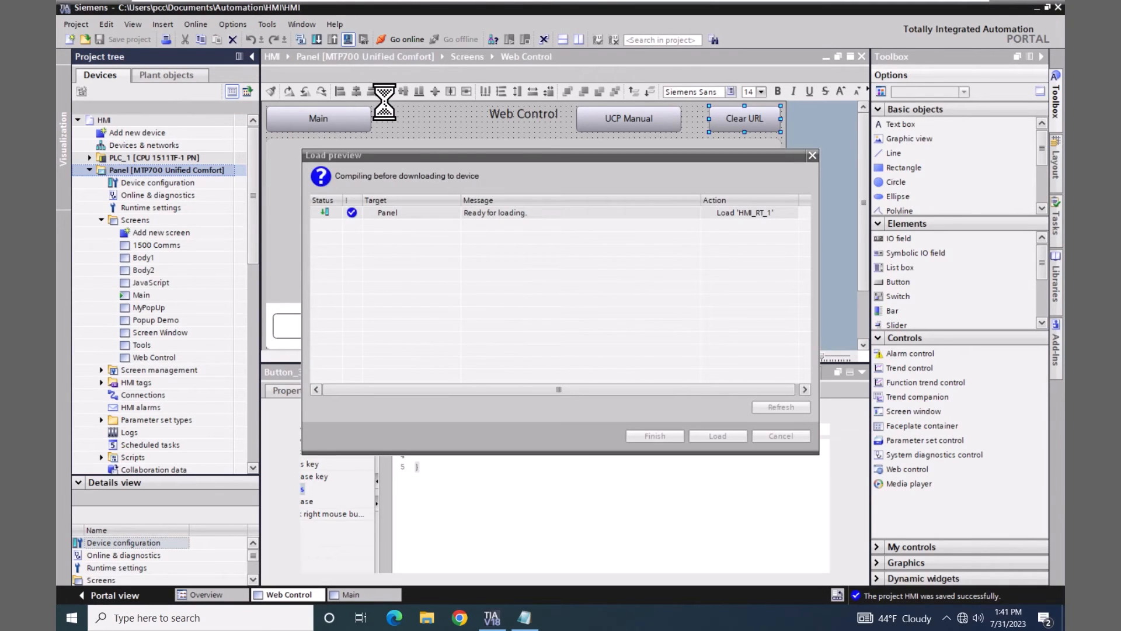
left_click(716, 436)
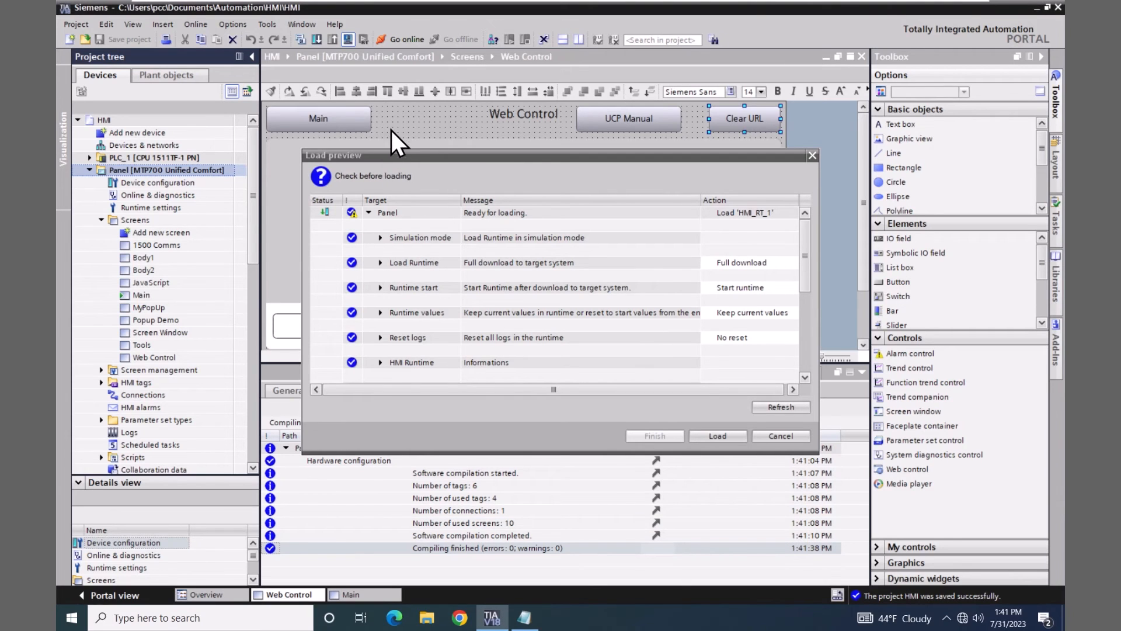
left_click(380, 312)
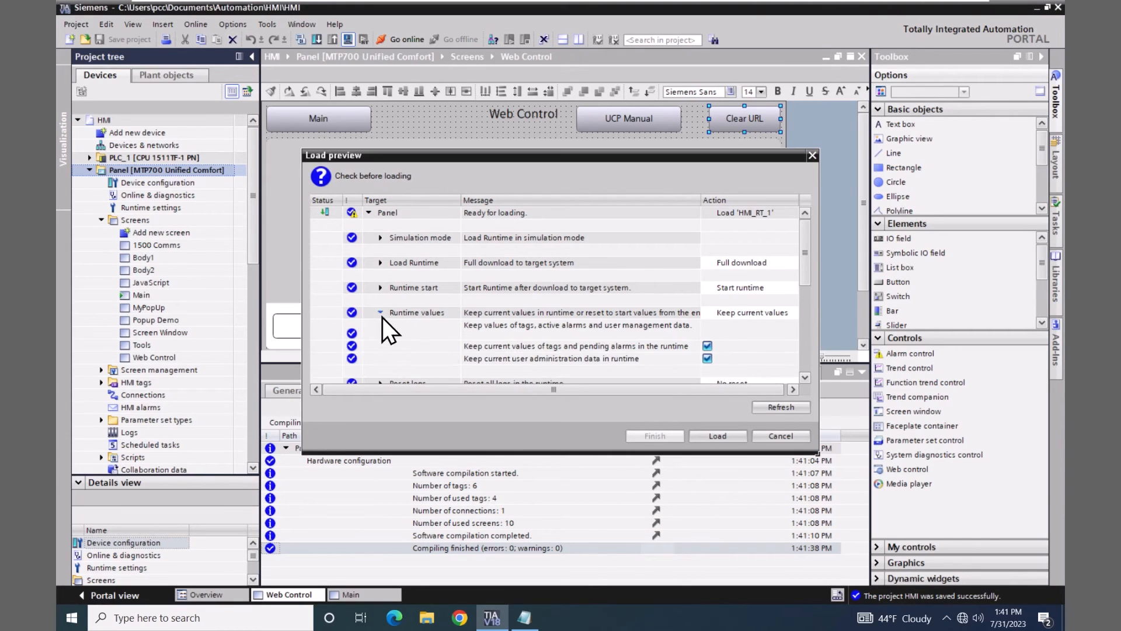
mouse_move(715, 383)
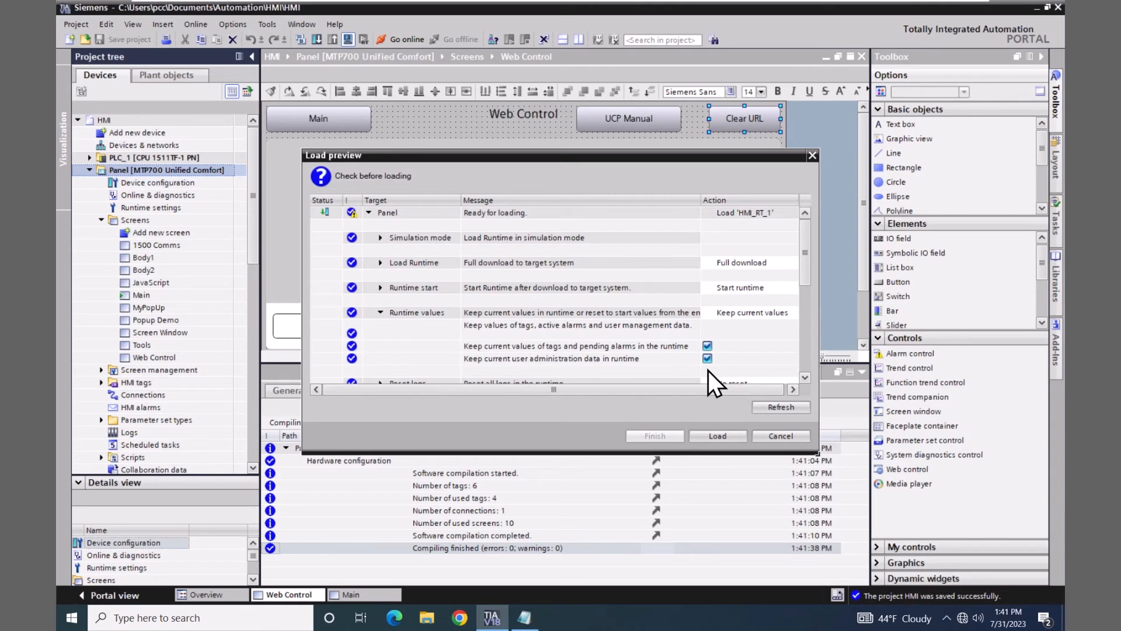
left_click(707, 358)
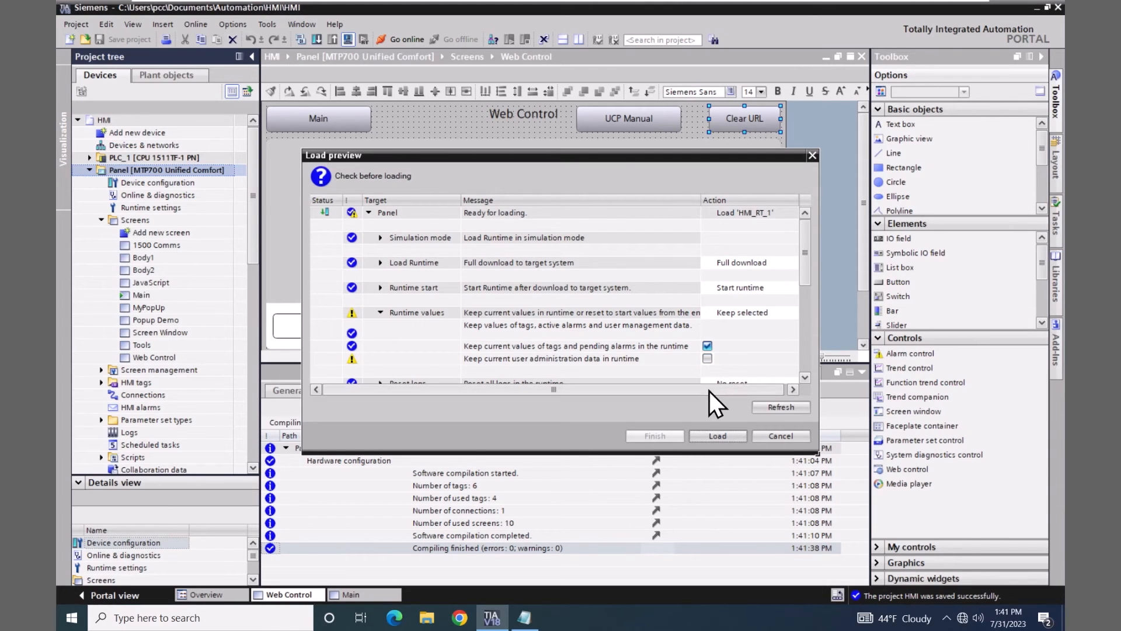
left_click(716, 436)
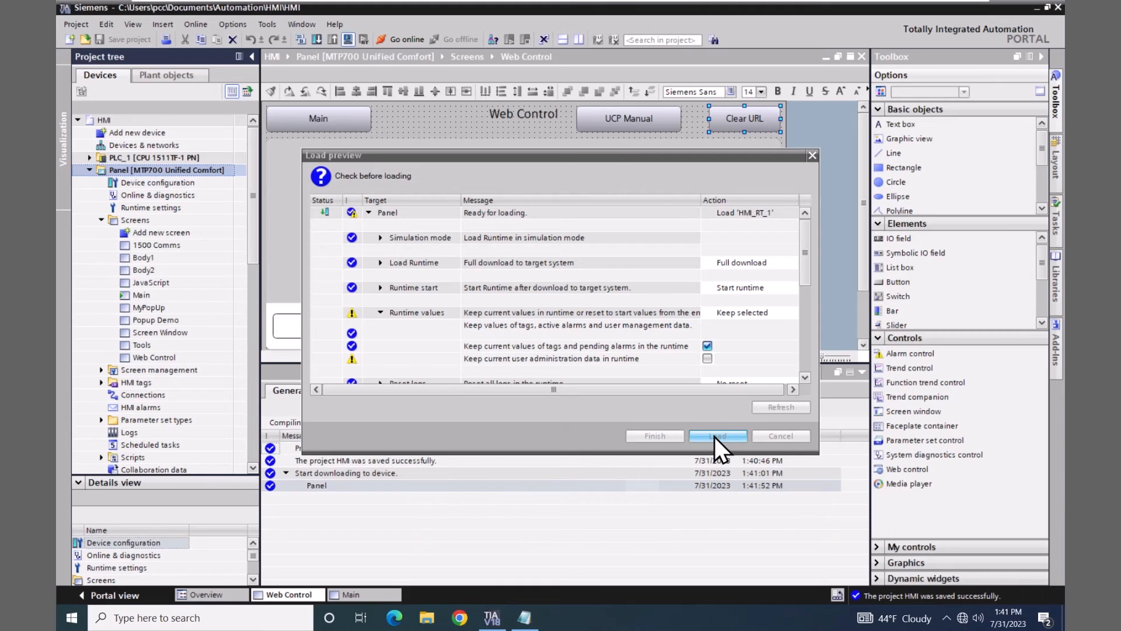
left_click(717, 436)
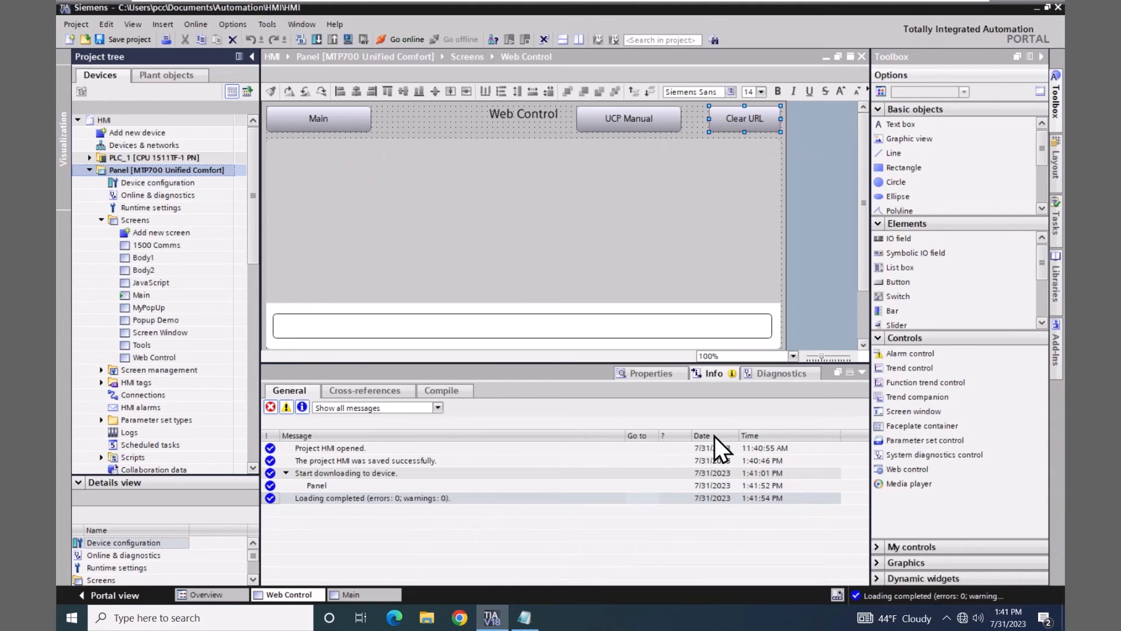
mouse_move(565, 542)
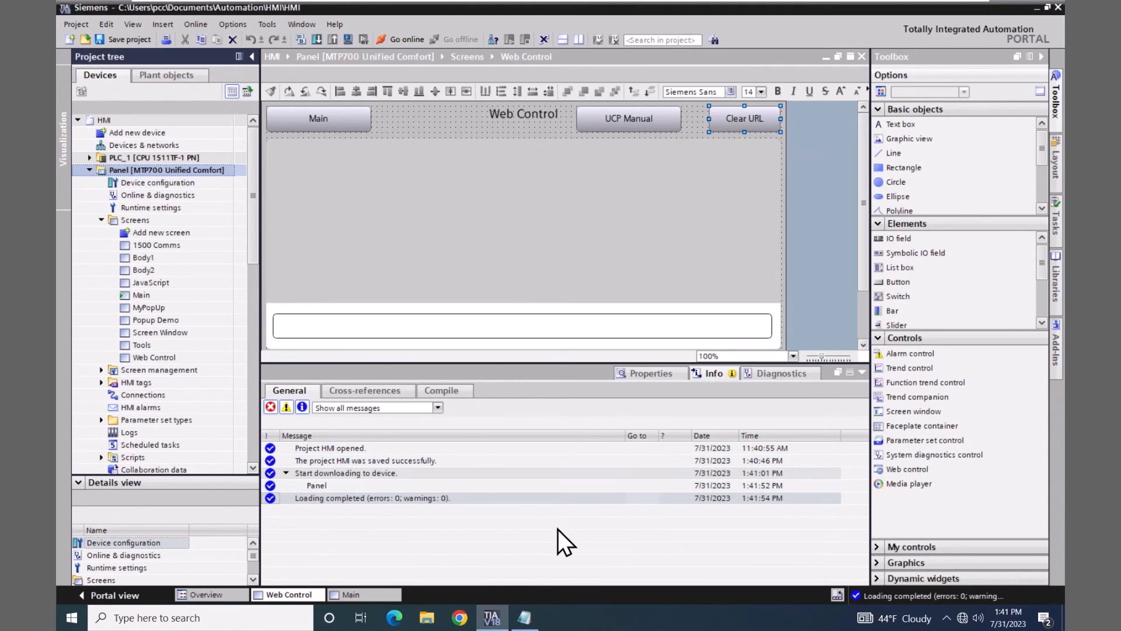
left_click(460, 618)
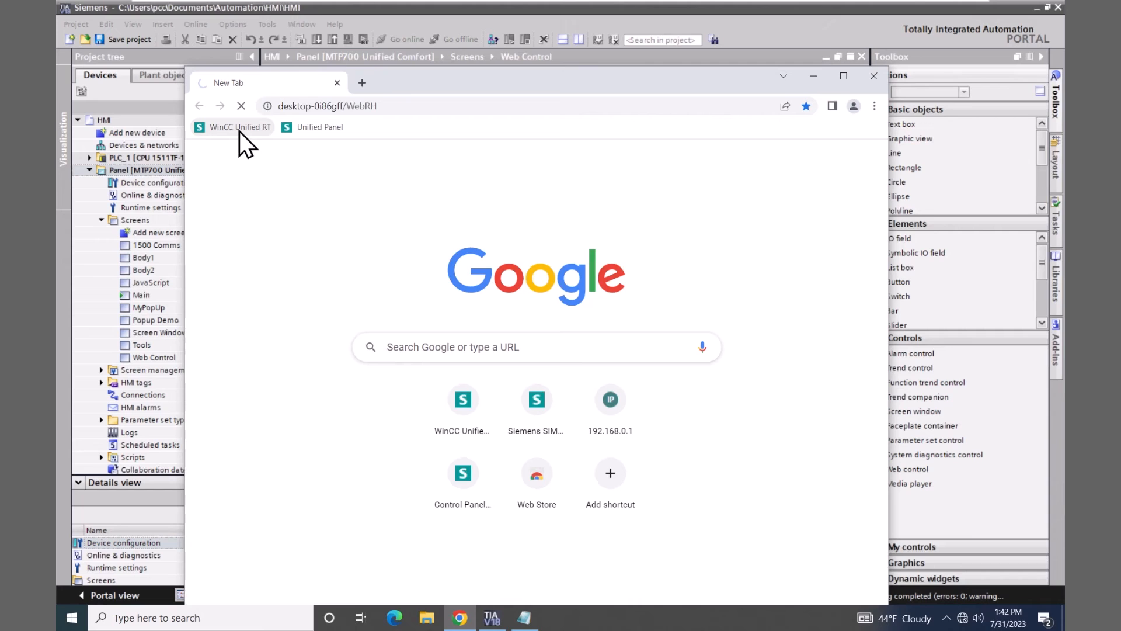
left_click(239, 126)
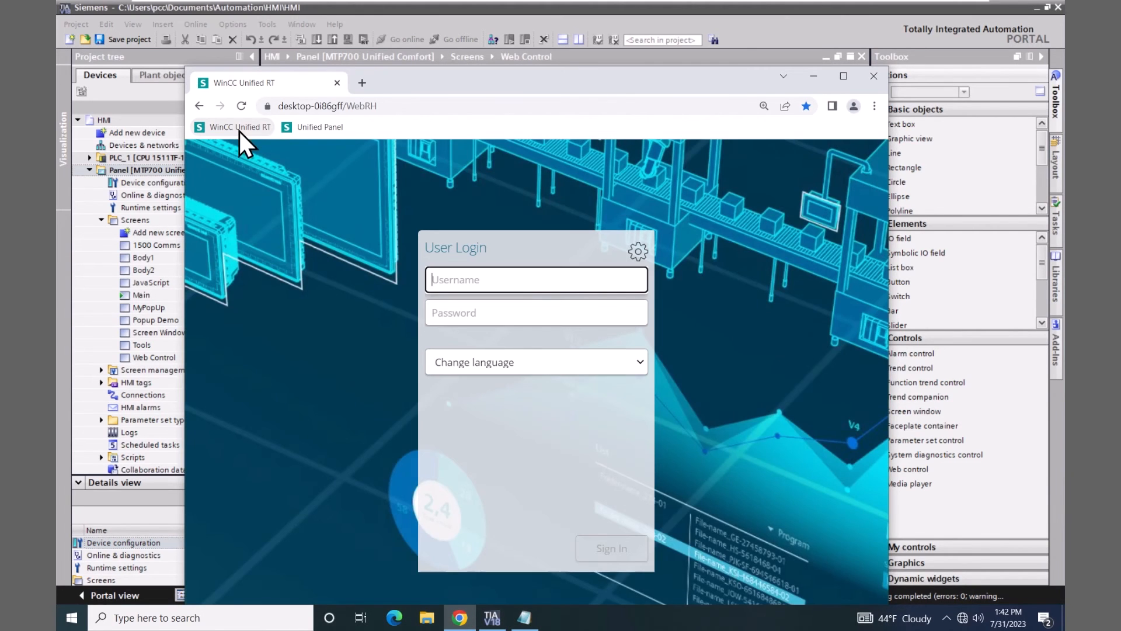
left_click(535, 279)
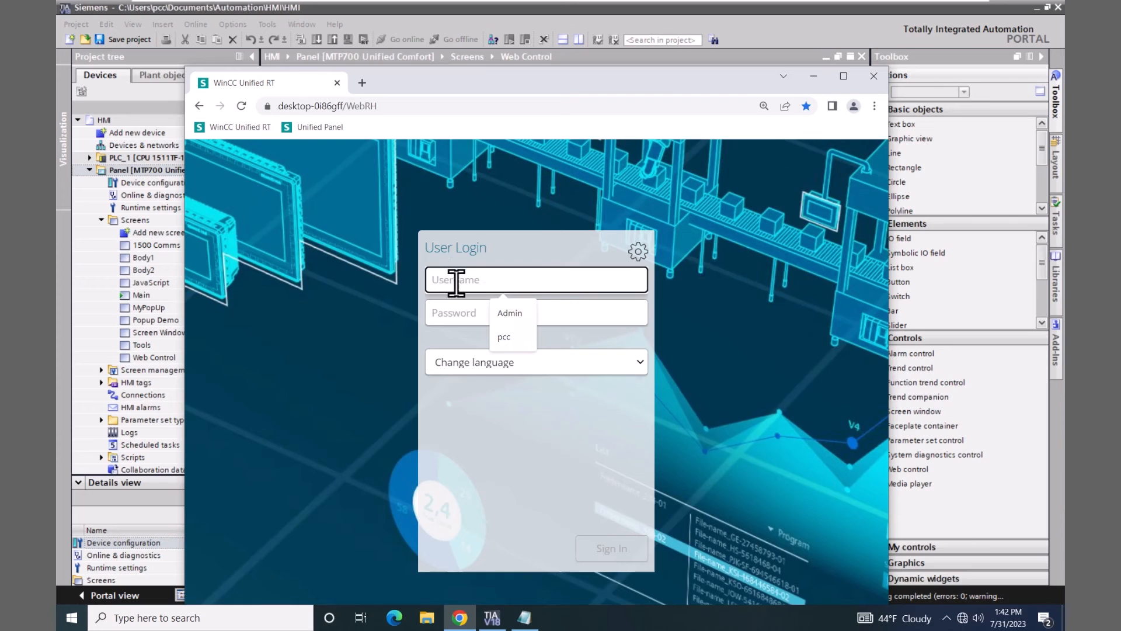
left_click(509, 312)
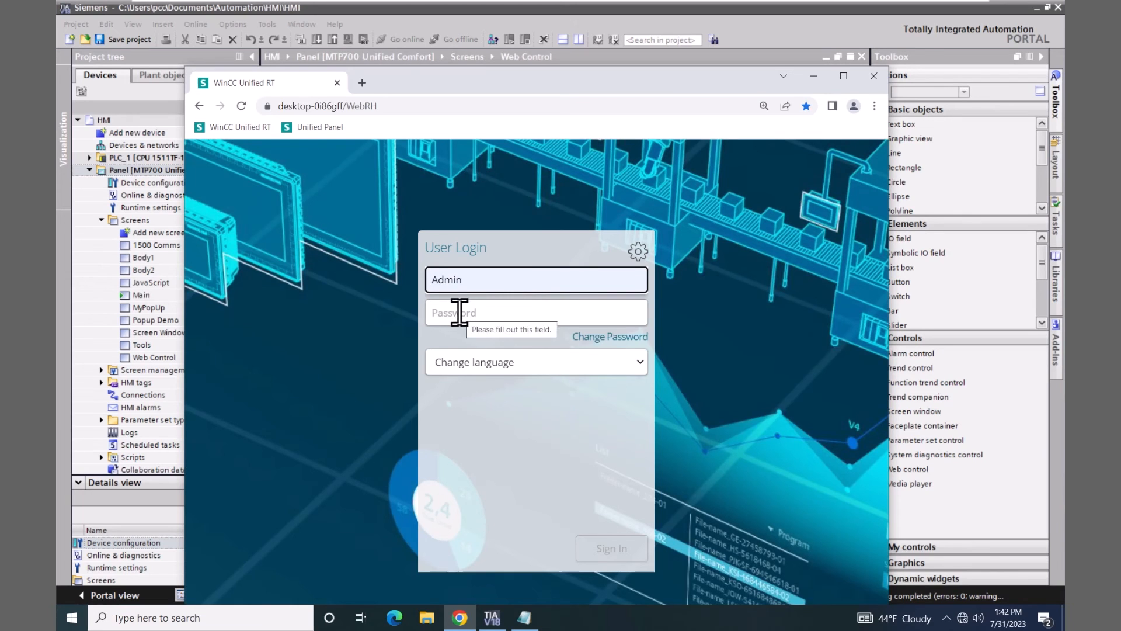
left_click(536, 313)
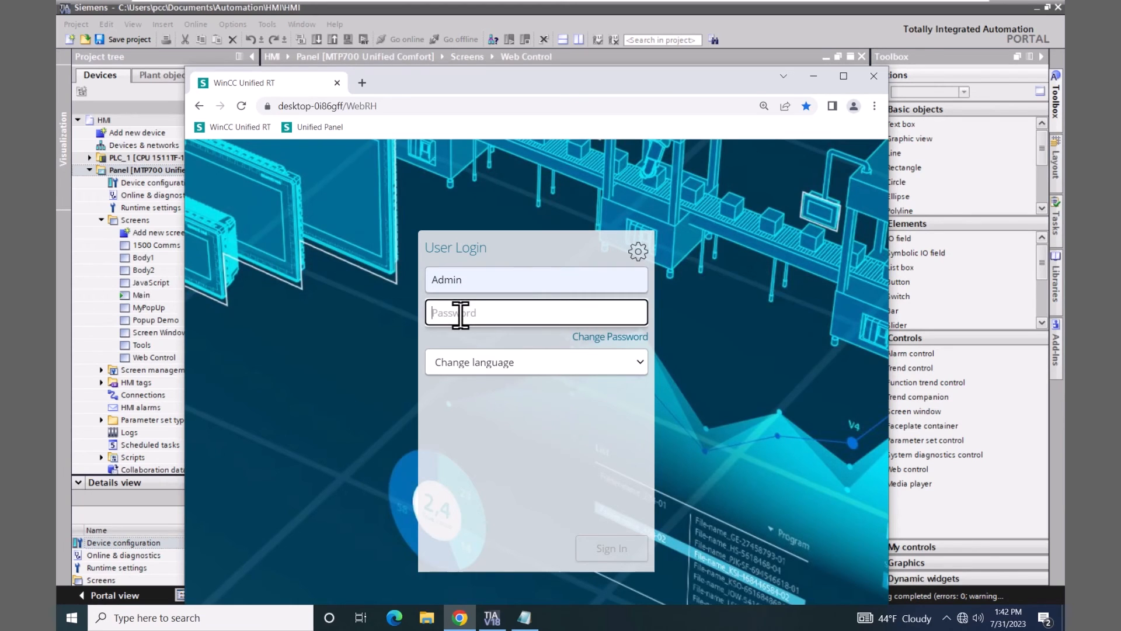
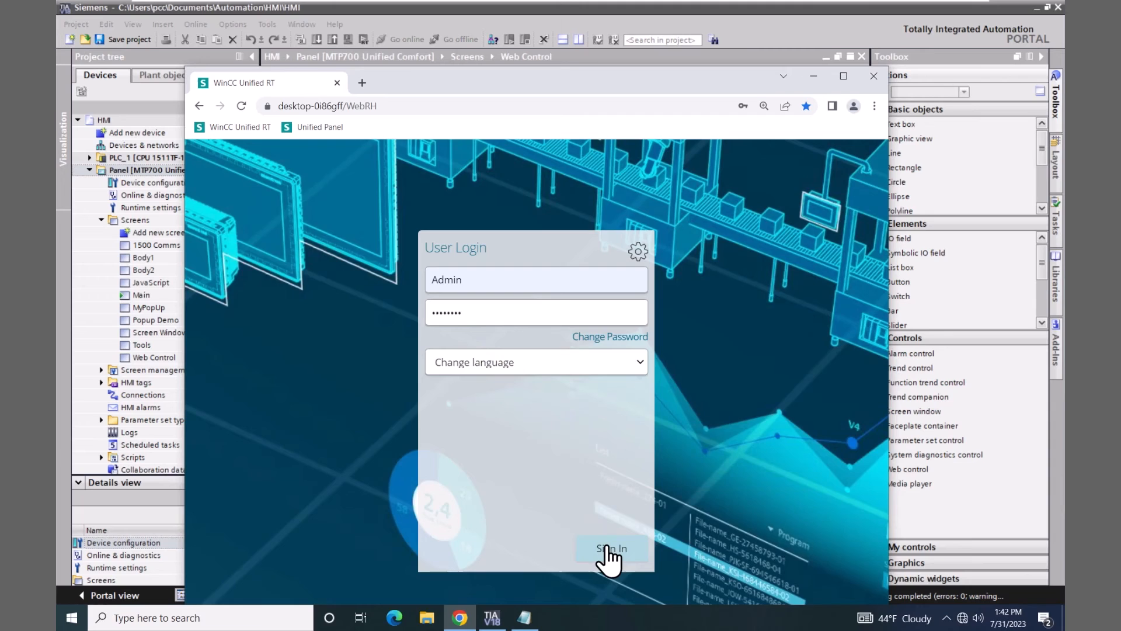
left_click(610, 548)
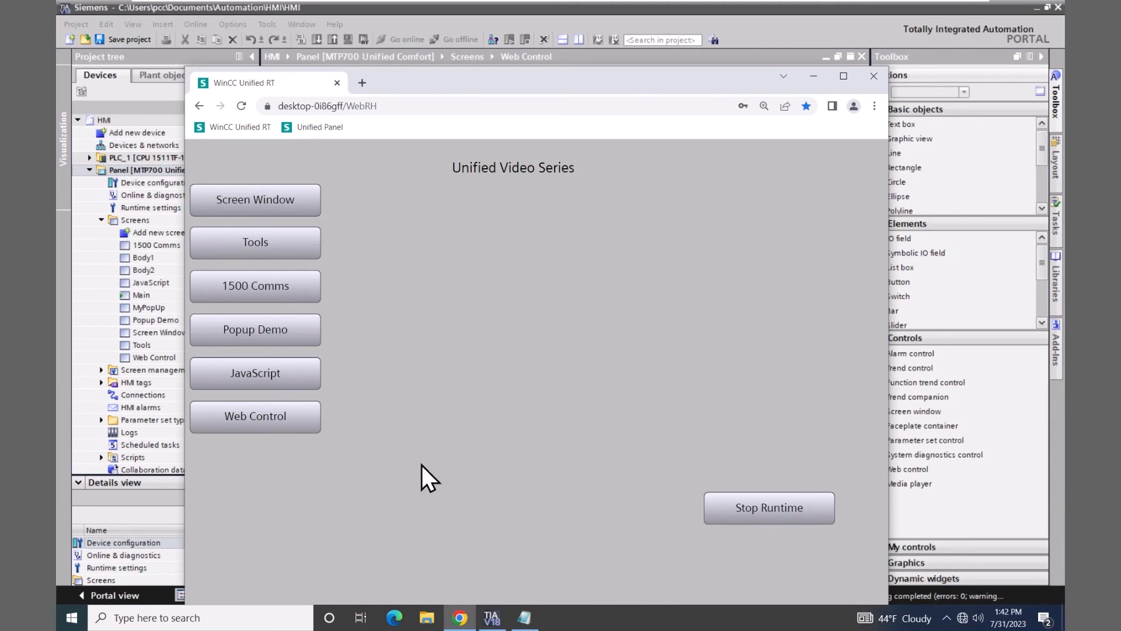
On Web Control, load the UCP Manual PDF, zoom out, then blank it with Clear URL
left_click(255, 415)
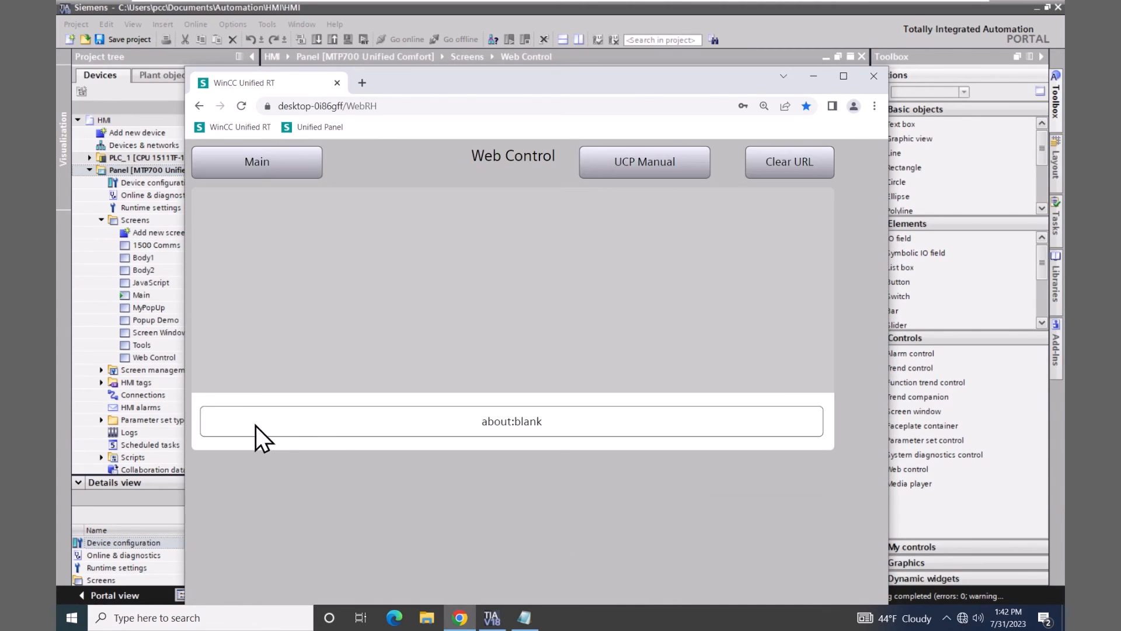
mouse_move(579, 443)
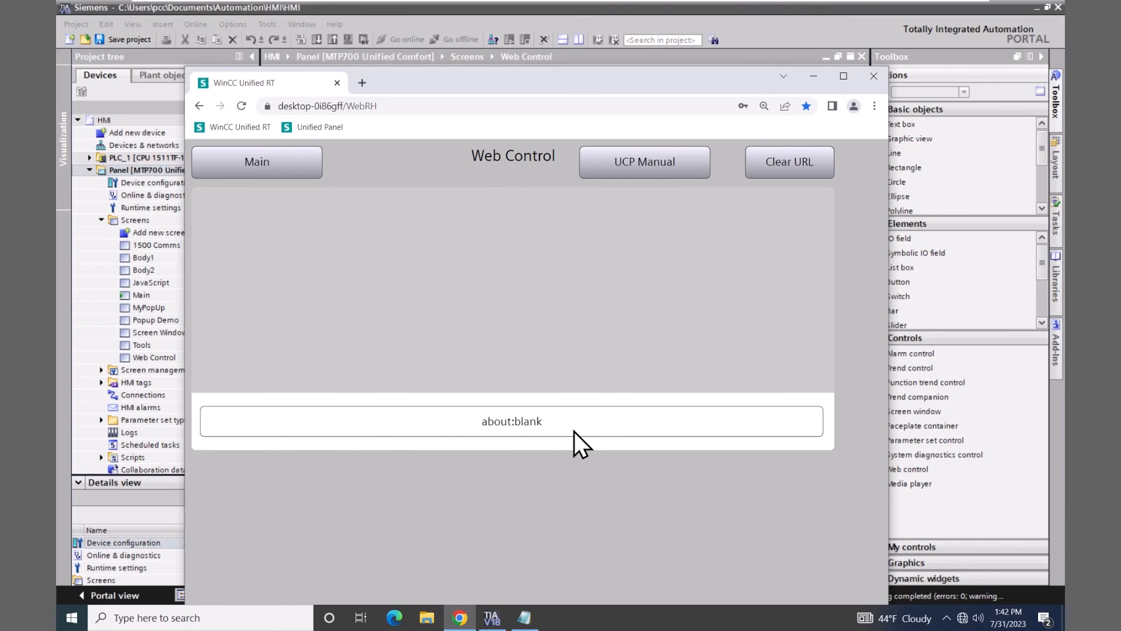
mouse_move(611, 343)
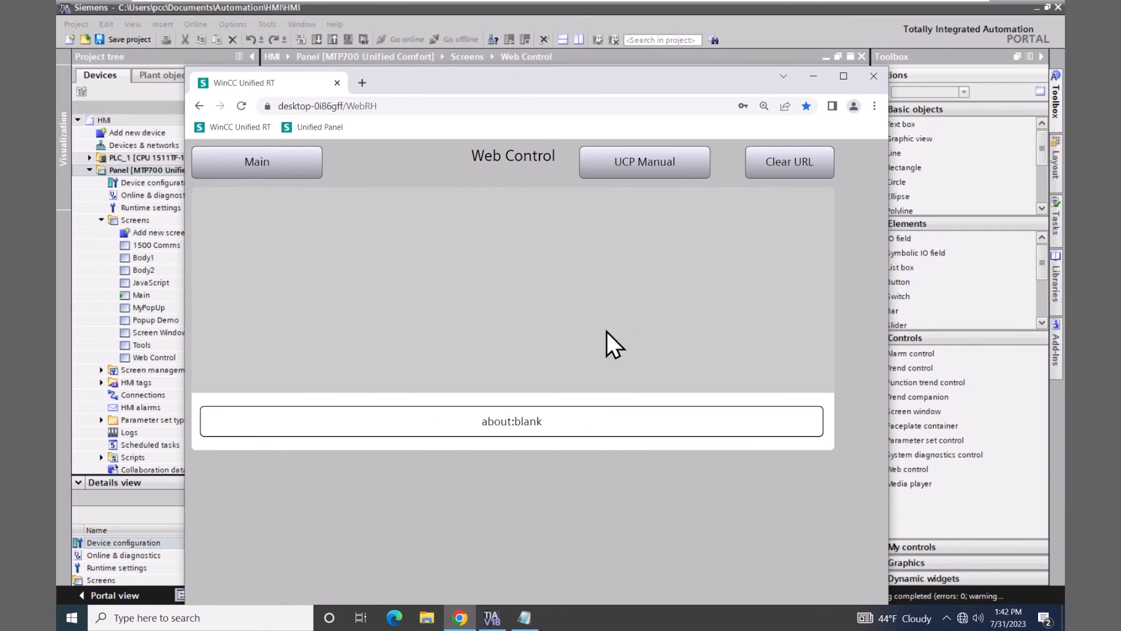
mouse_move(662, 207)
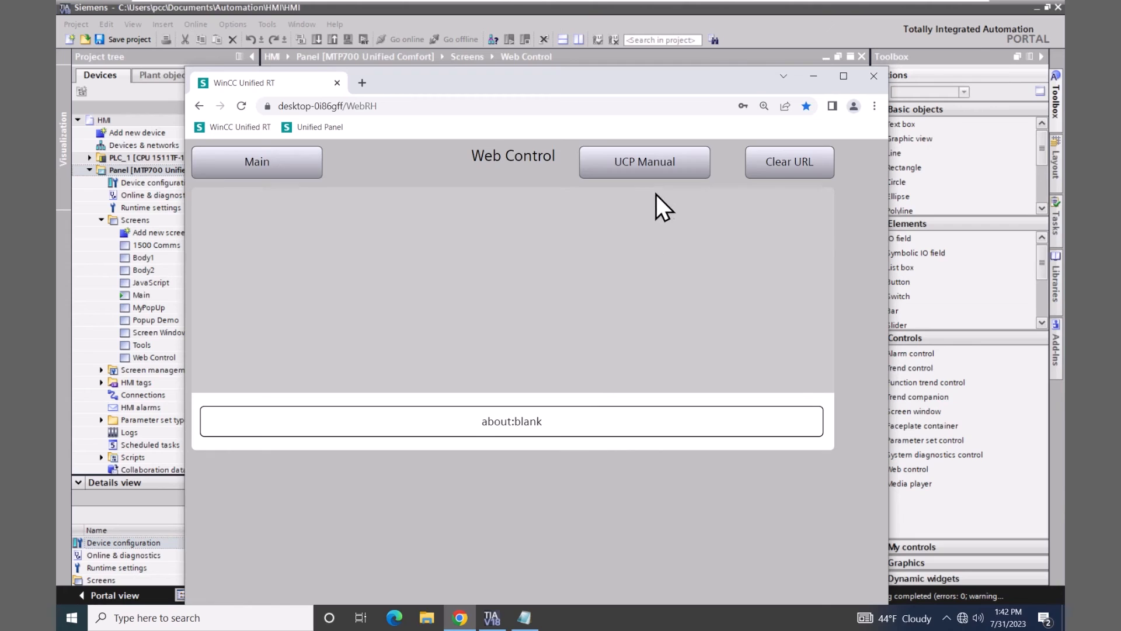
left_click(643, 162)
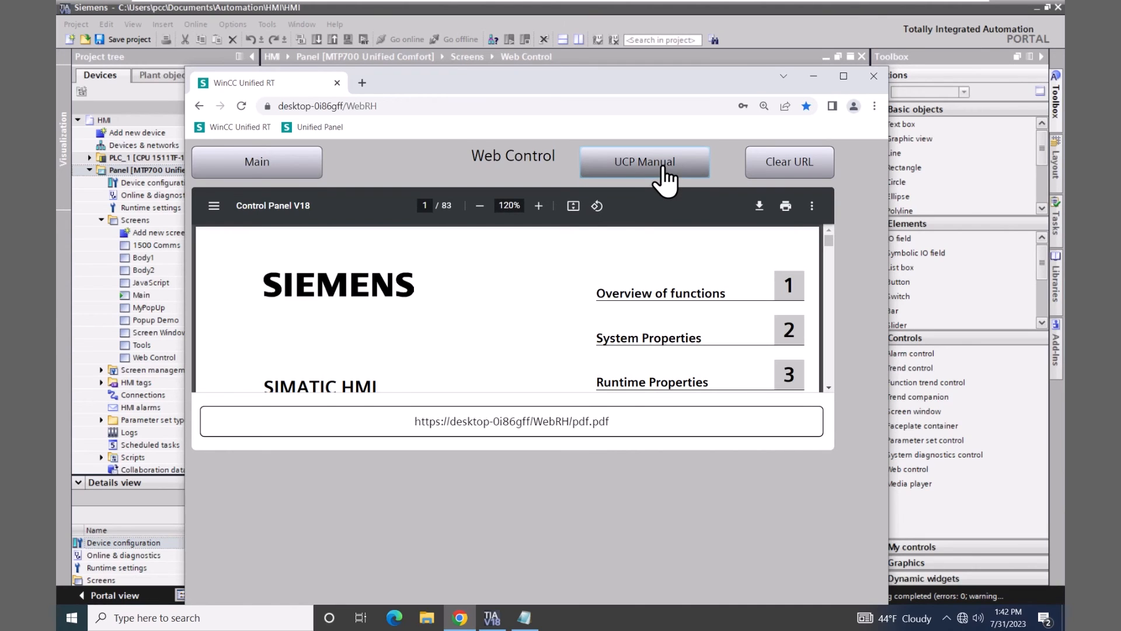
mouse_move(477, 430)
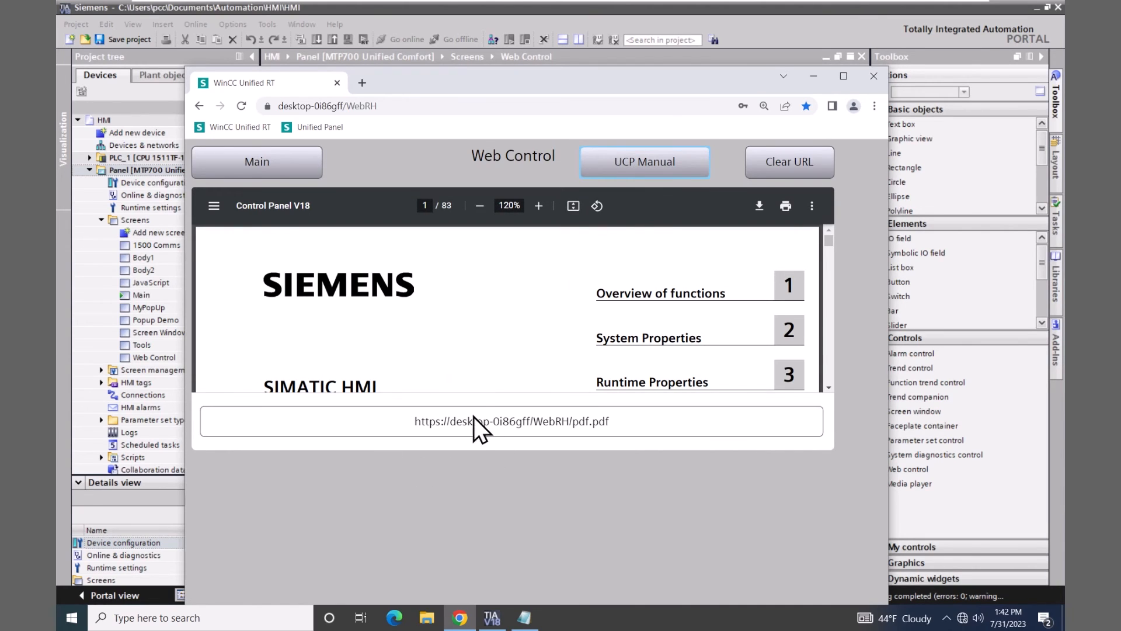
mouse_move(561, 442)
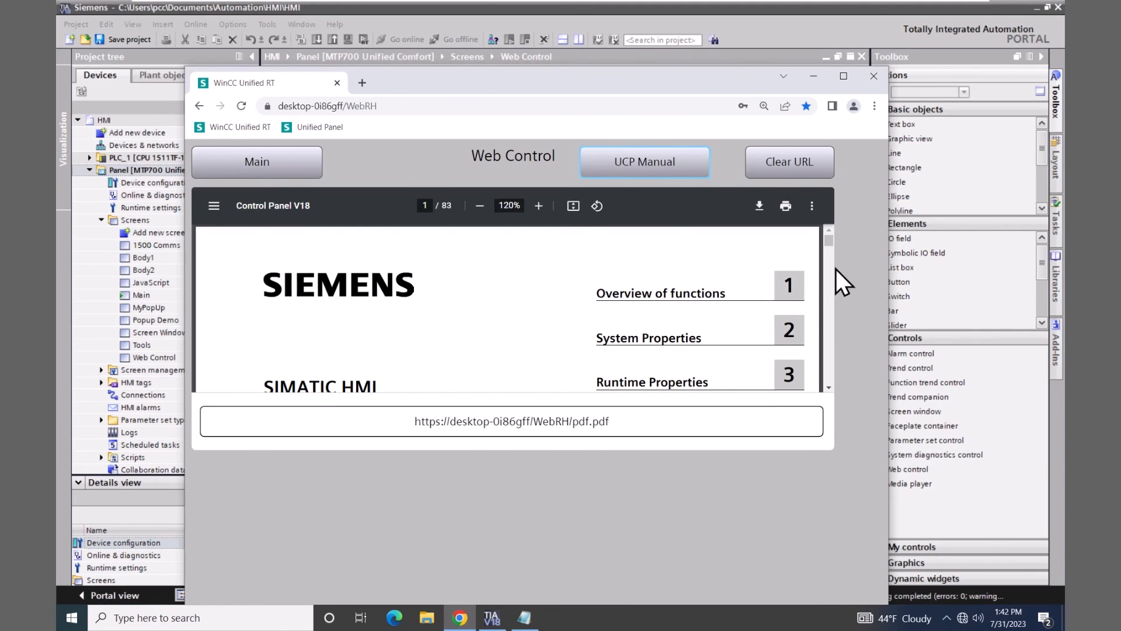
scroll("down", 3)
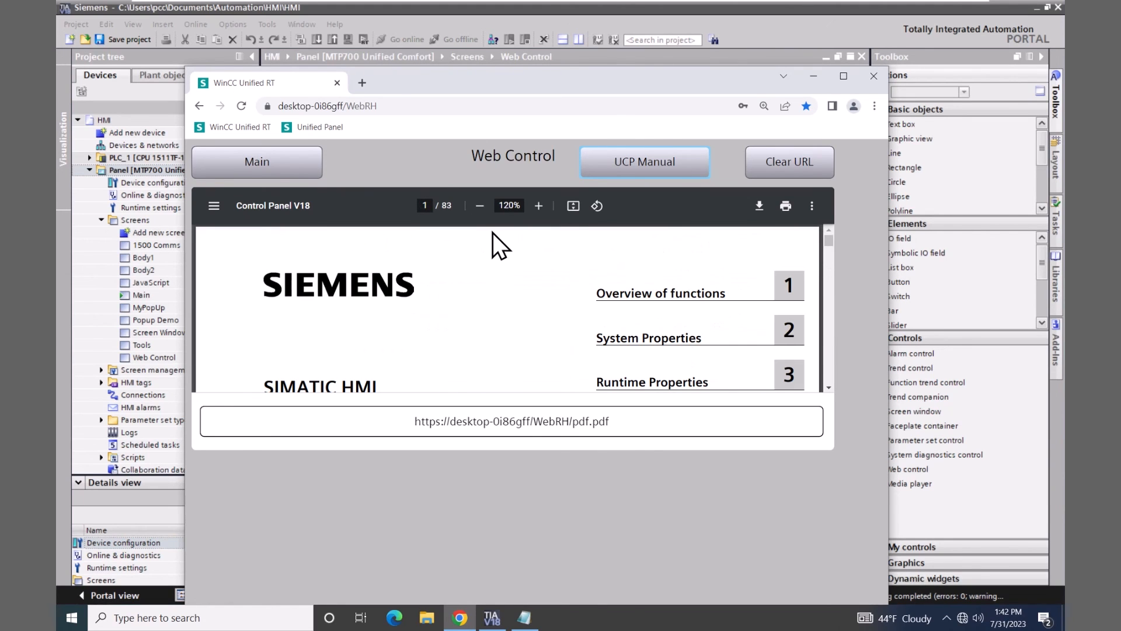
left_click(479, 206)
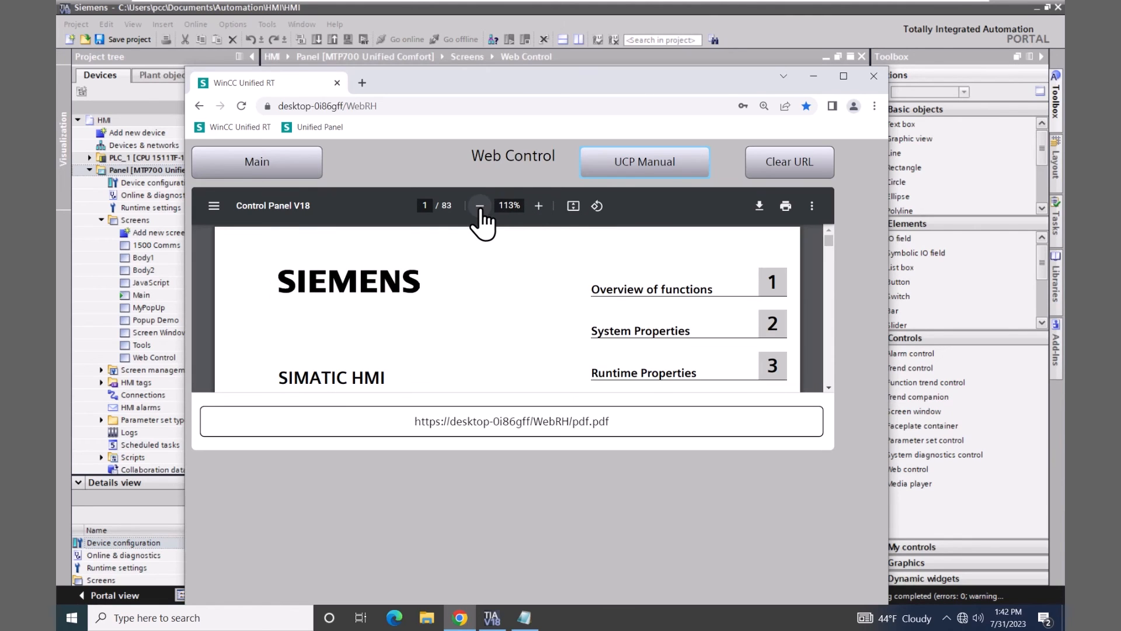
mouse_move(480, 217)
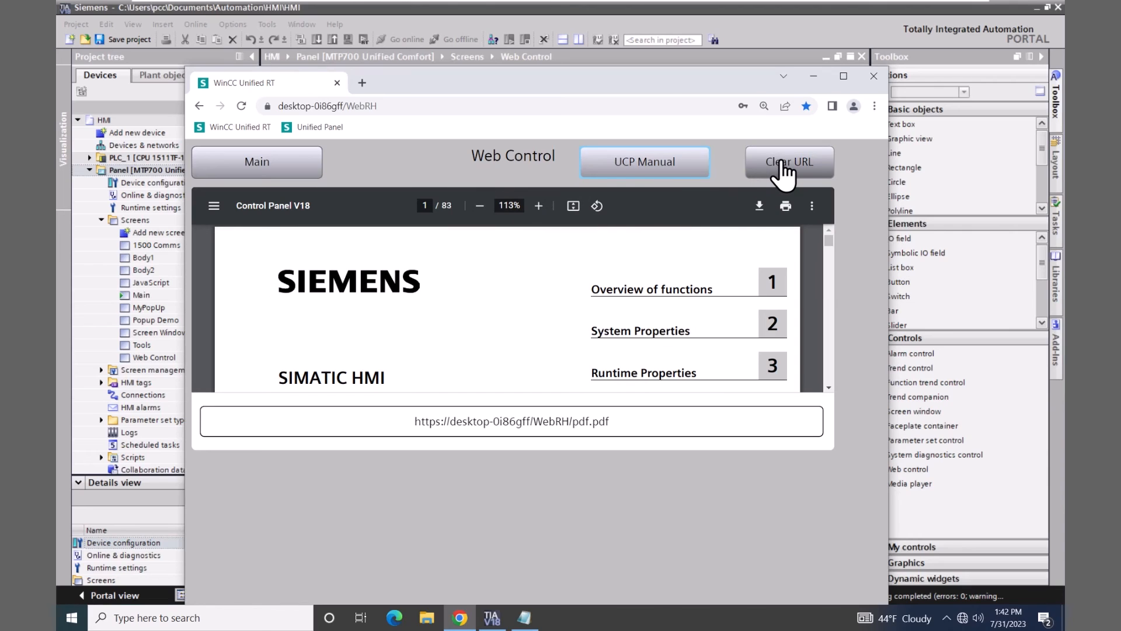
left_click(789, 162)
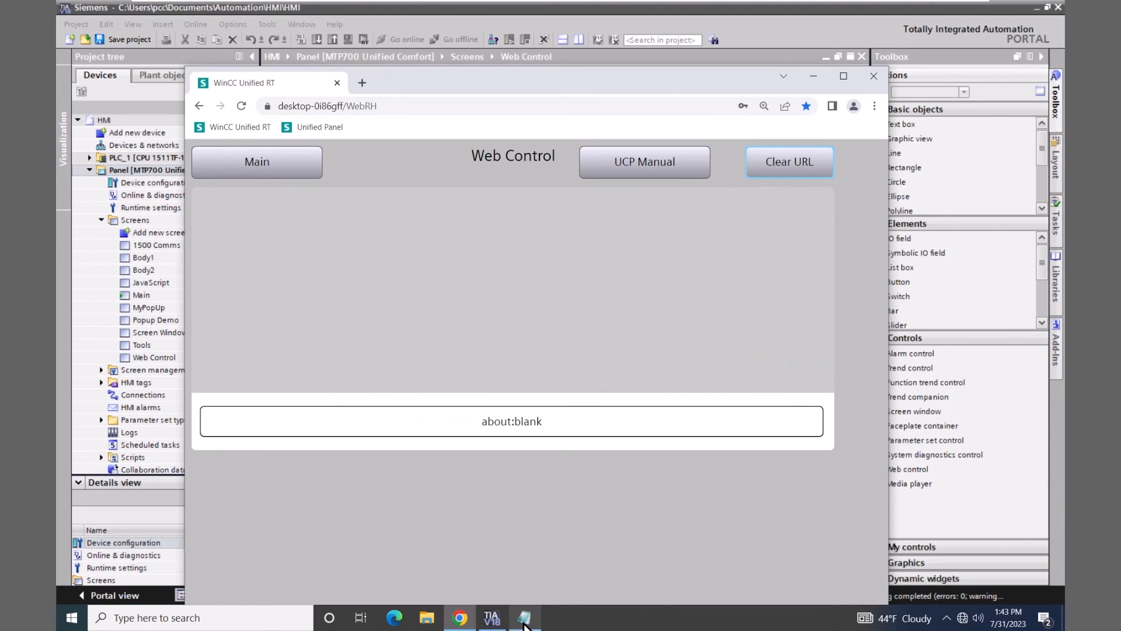
Bring Notepad's Unified paths.txt notes back to the front
left_click(525, 617)
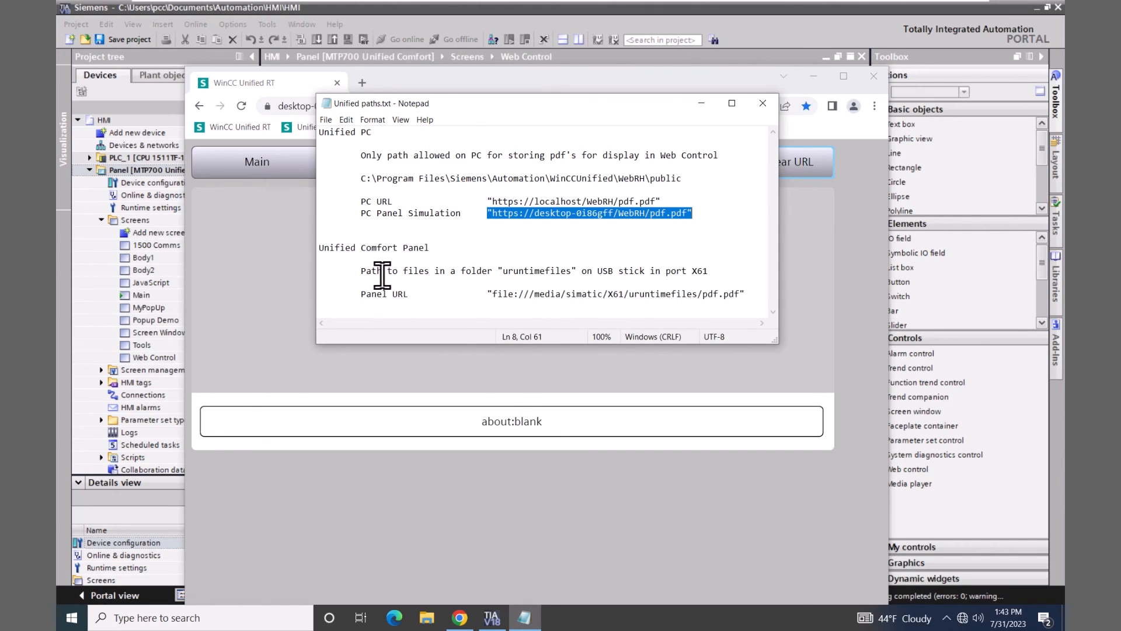
mouse_move(347, 299)
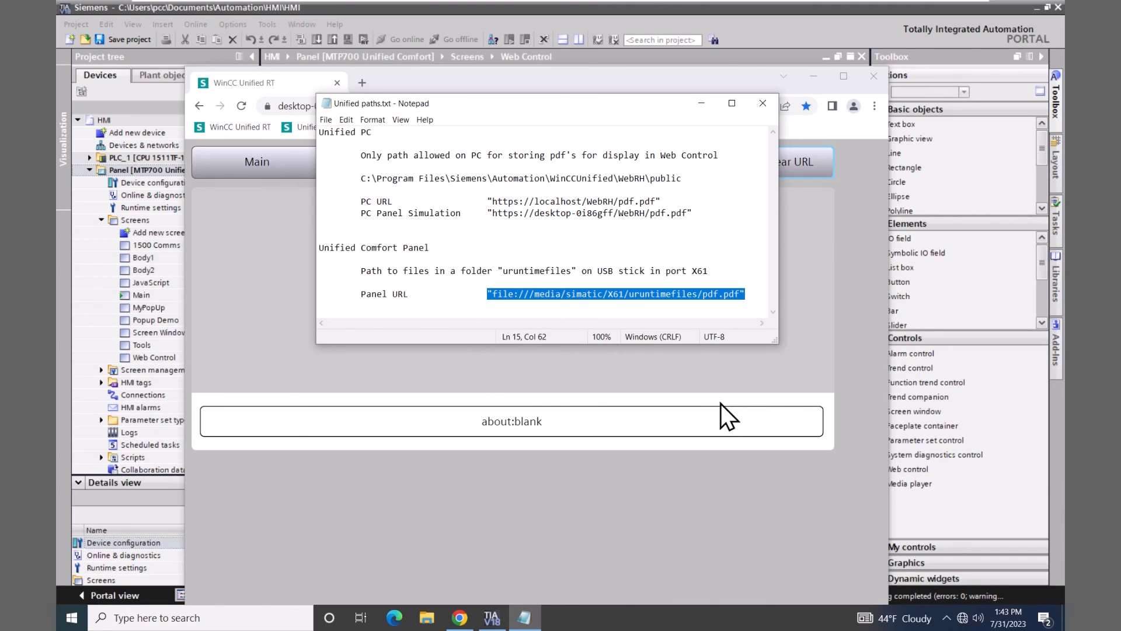
mouse_move(667, 379)
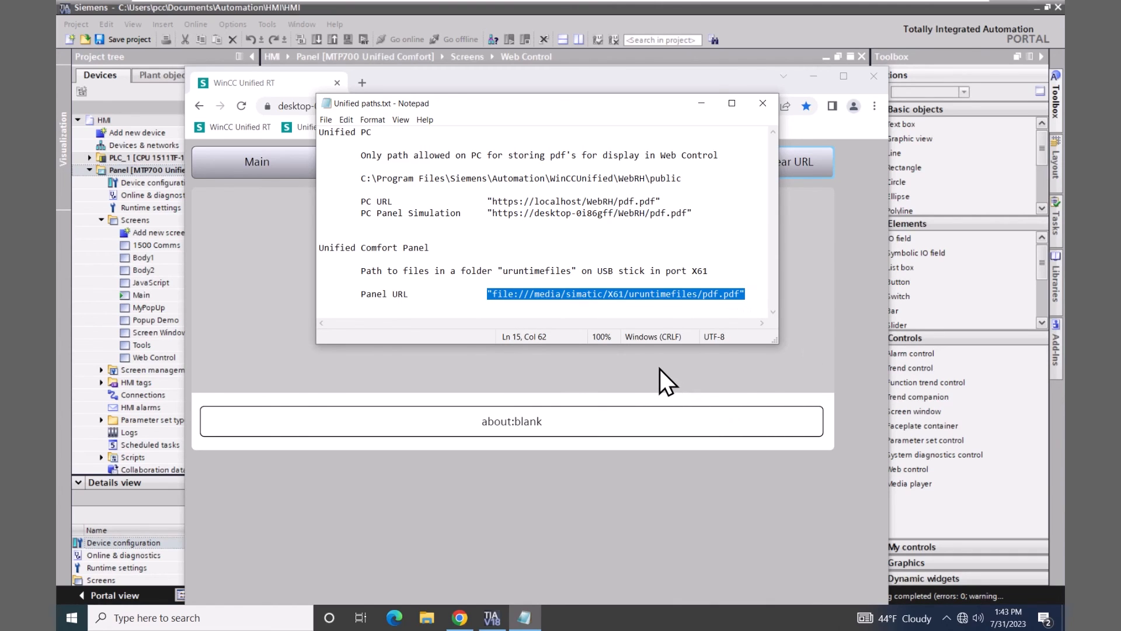
mouse_move(630, 340)
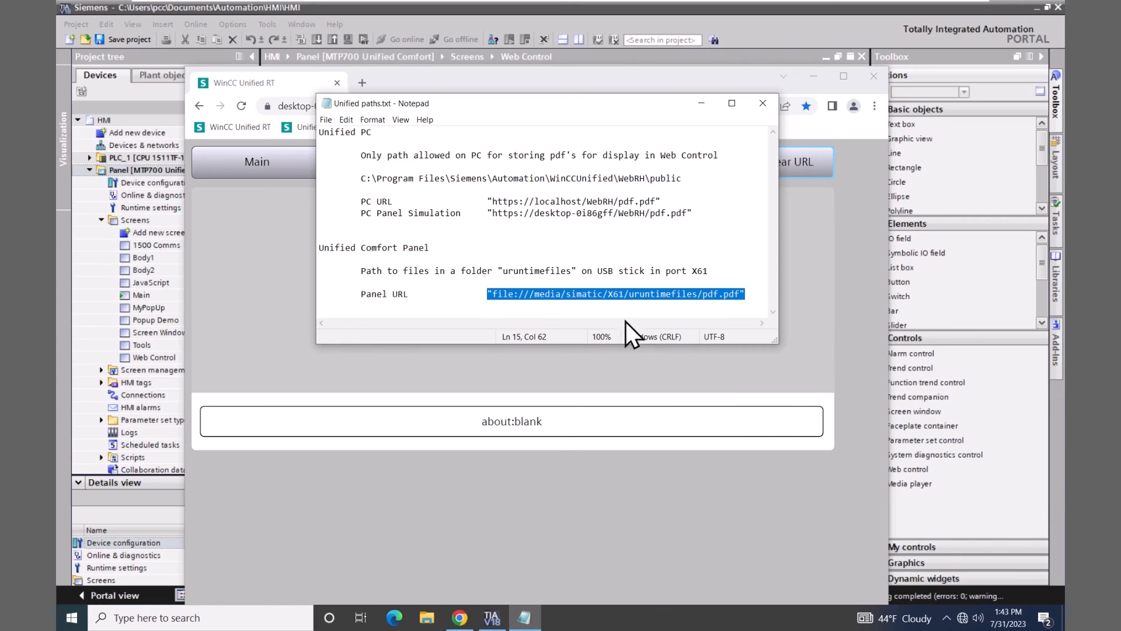
mouse_move(615, 315)
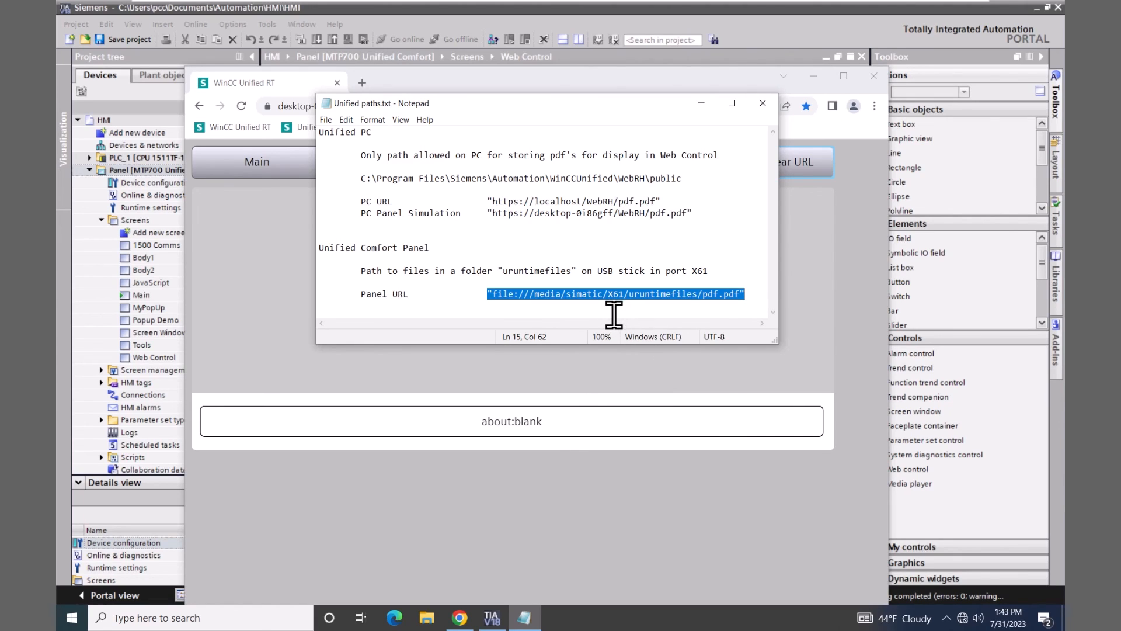
mouse_move(669, 315)
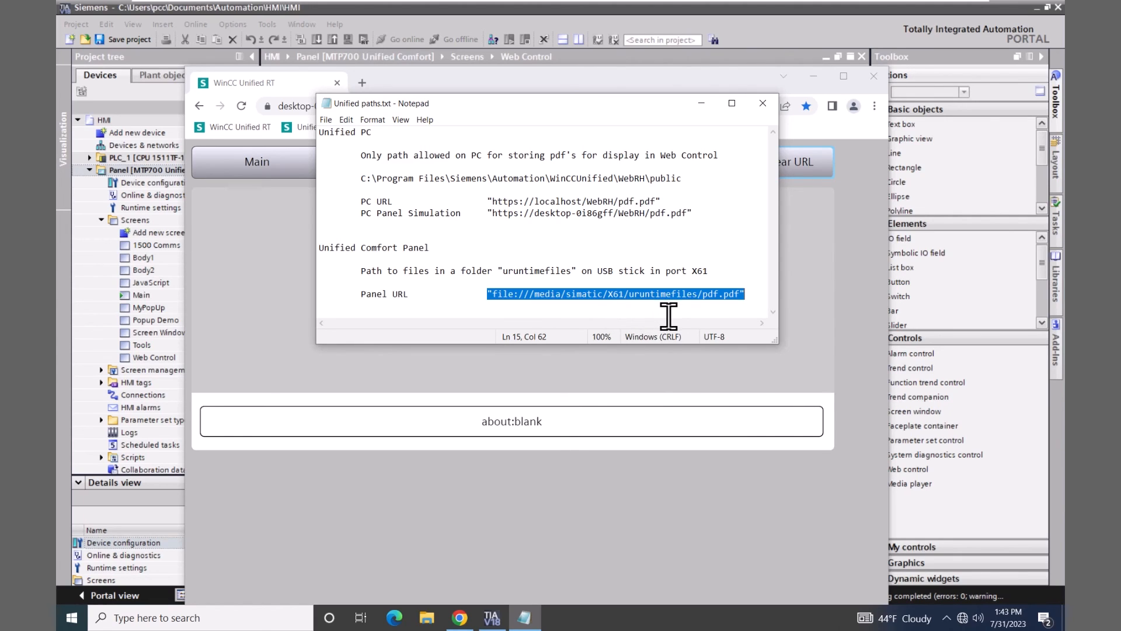
mouse_move(719, 300)
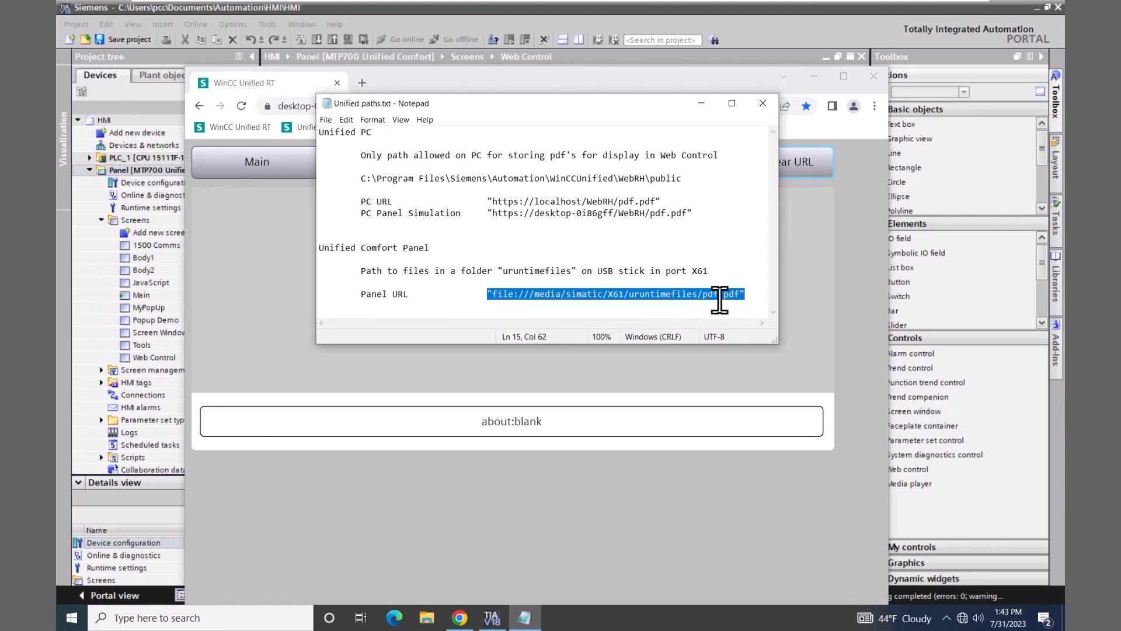